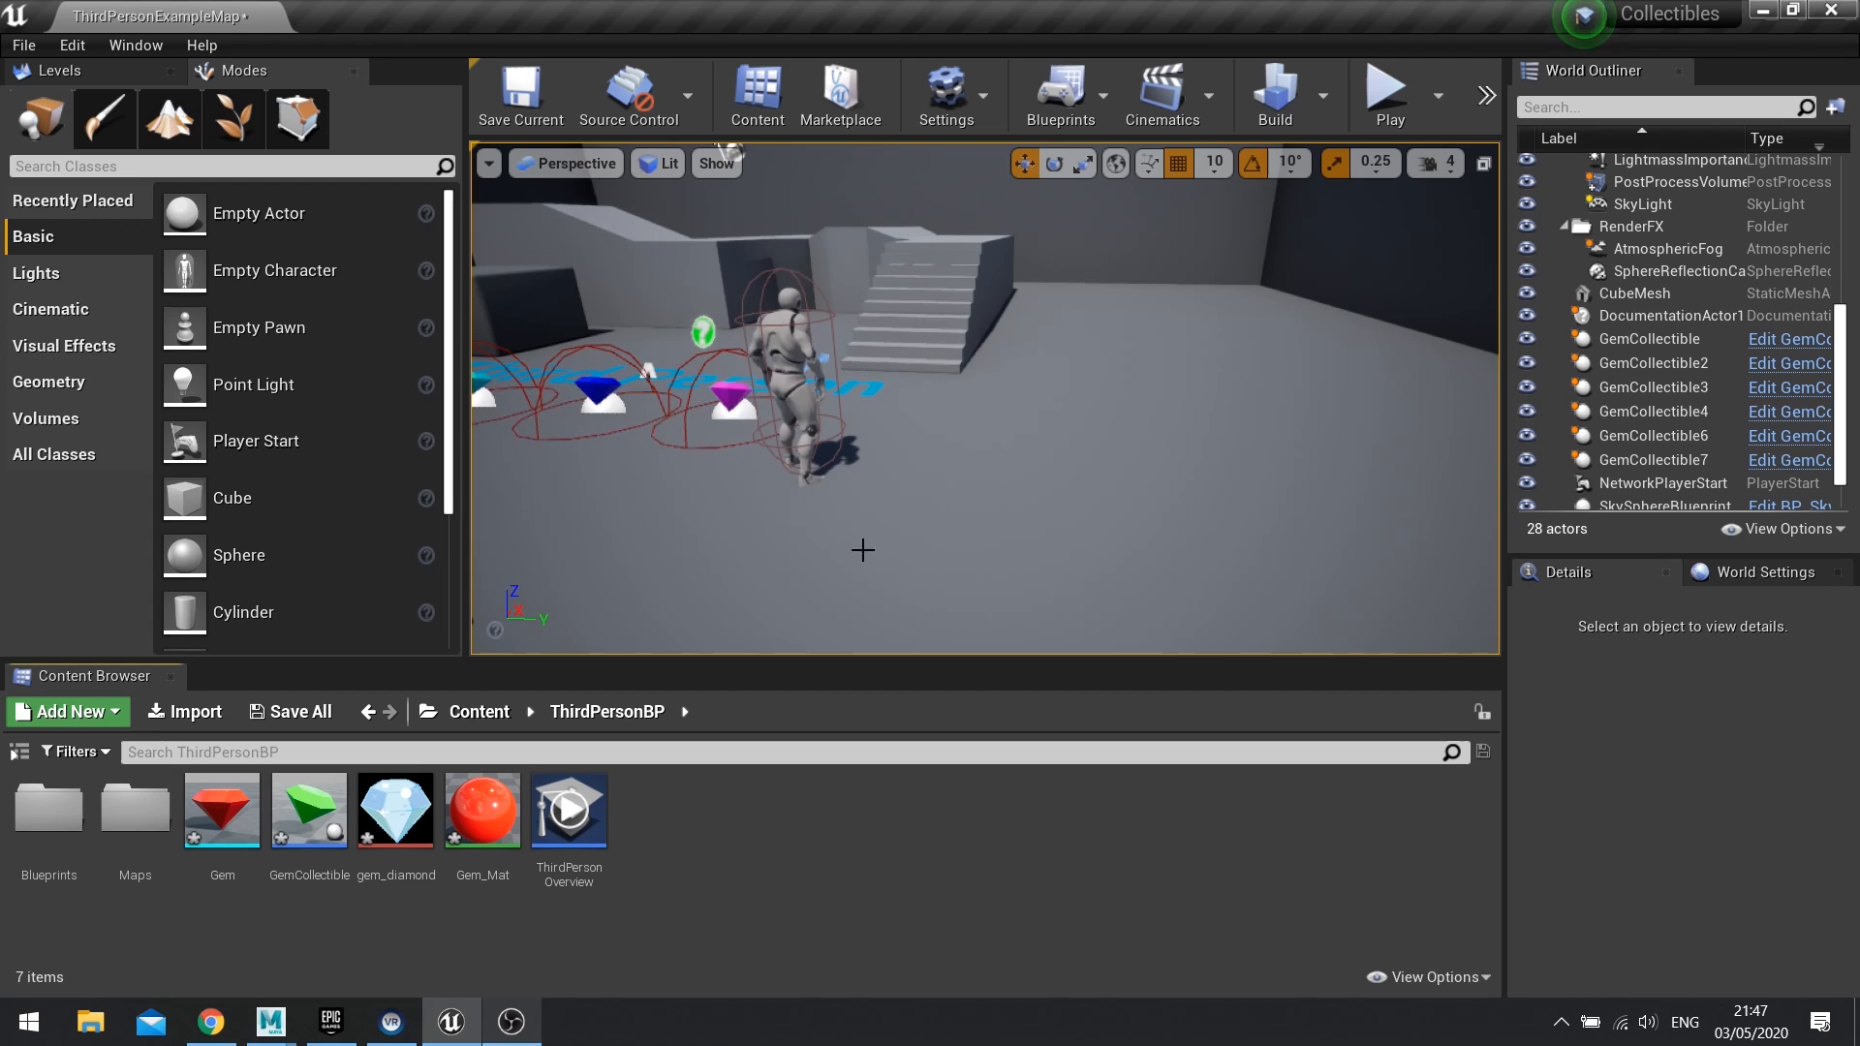
Step: Play-test the level, then add an Attraction timeline after GemCollectible's ThirdPersonCharacter cast
click(1385, 95)
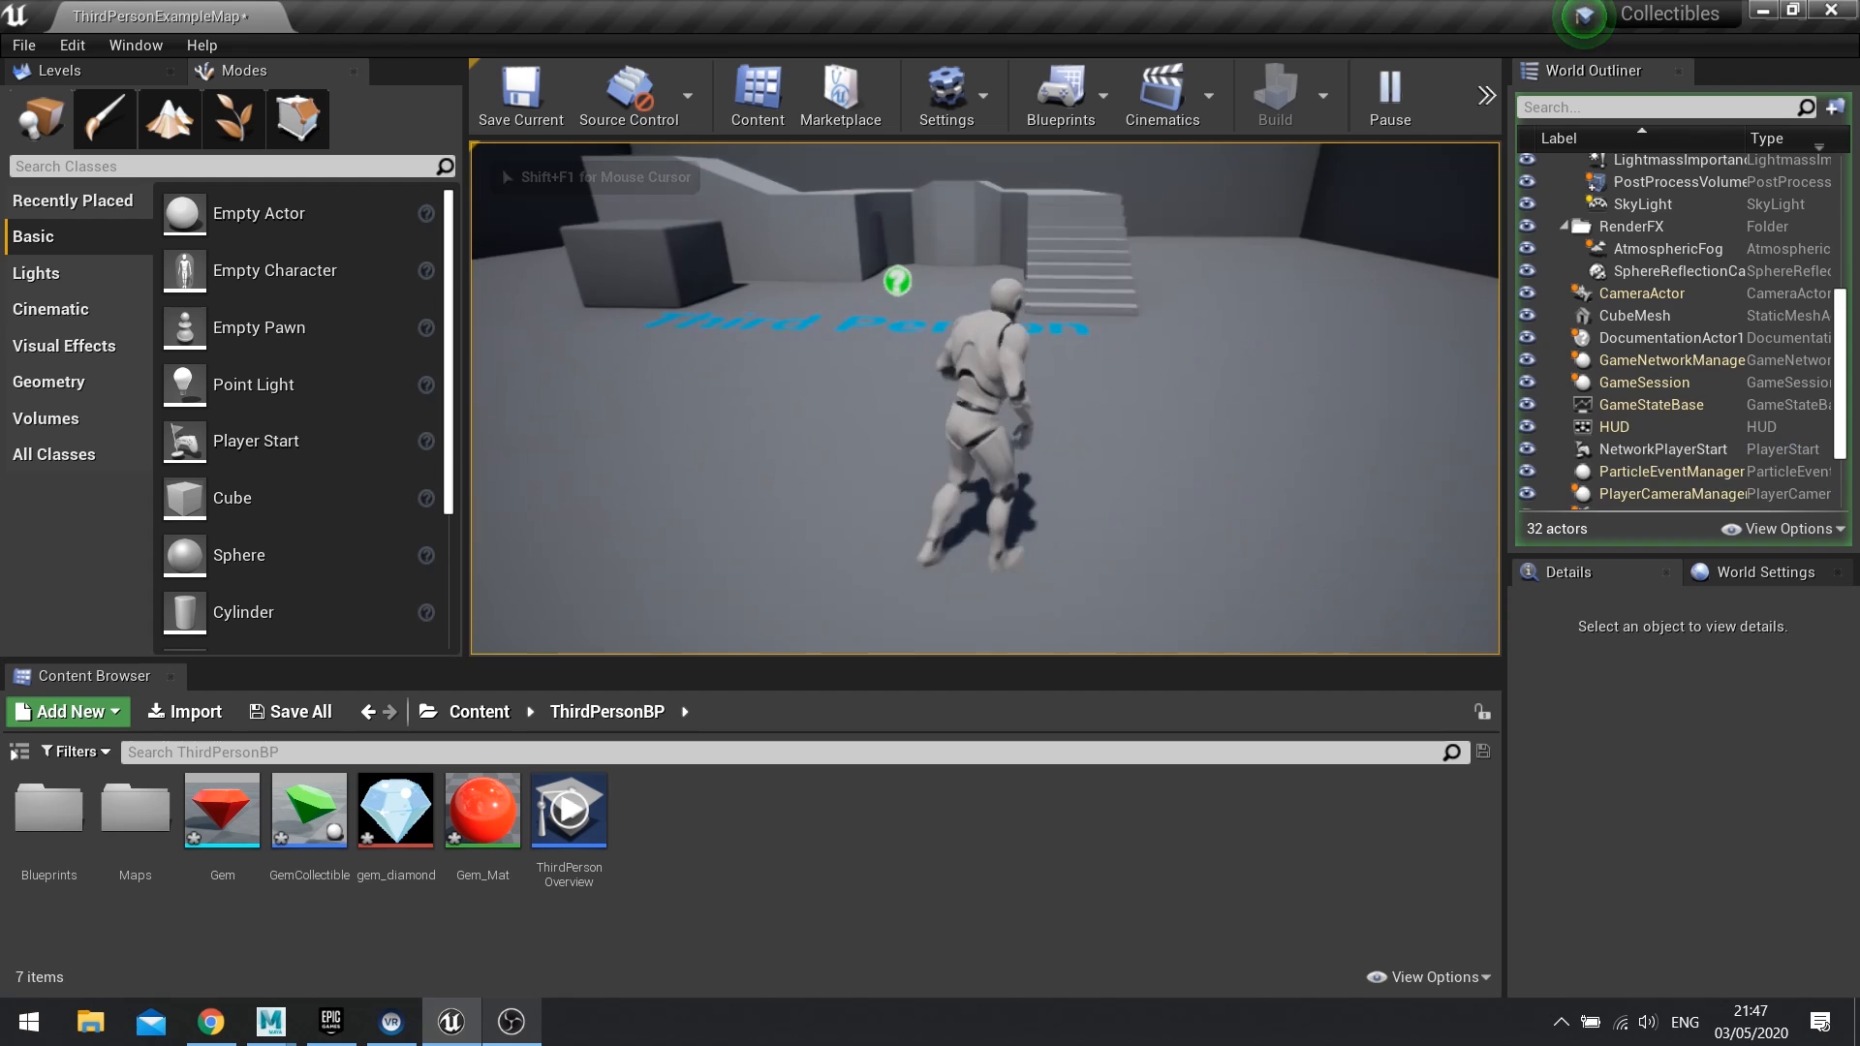
click(1386, 96)
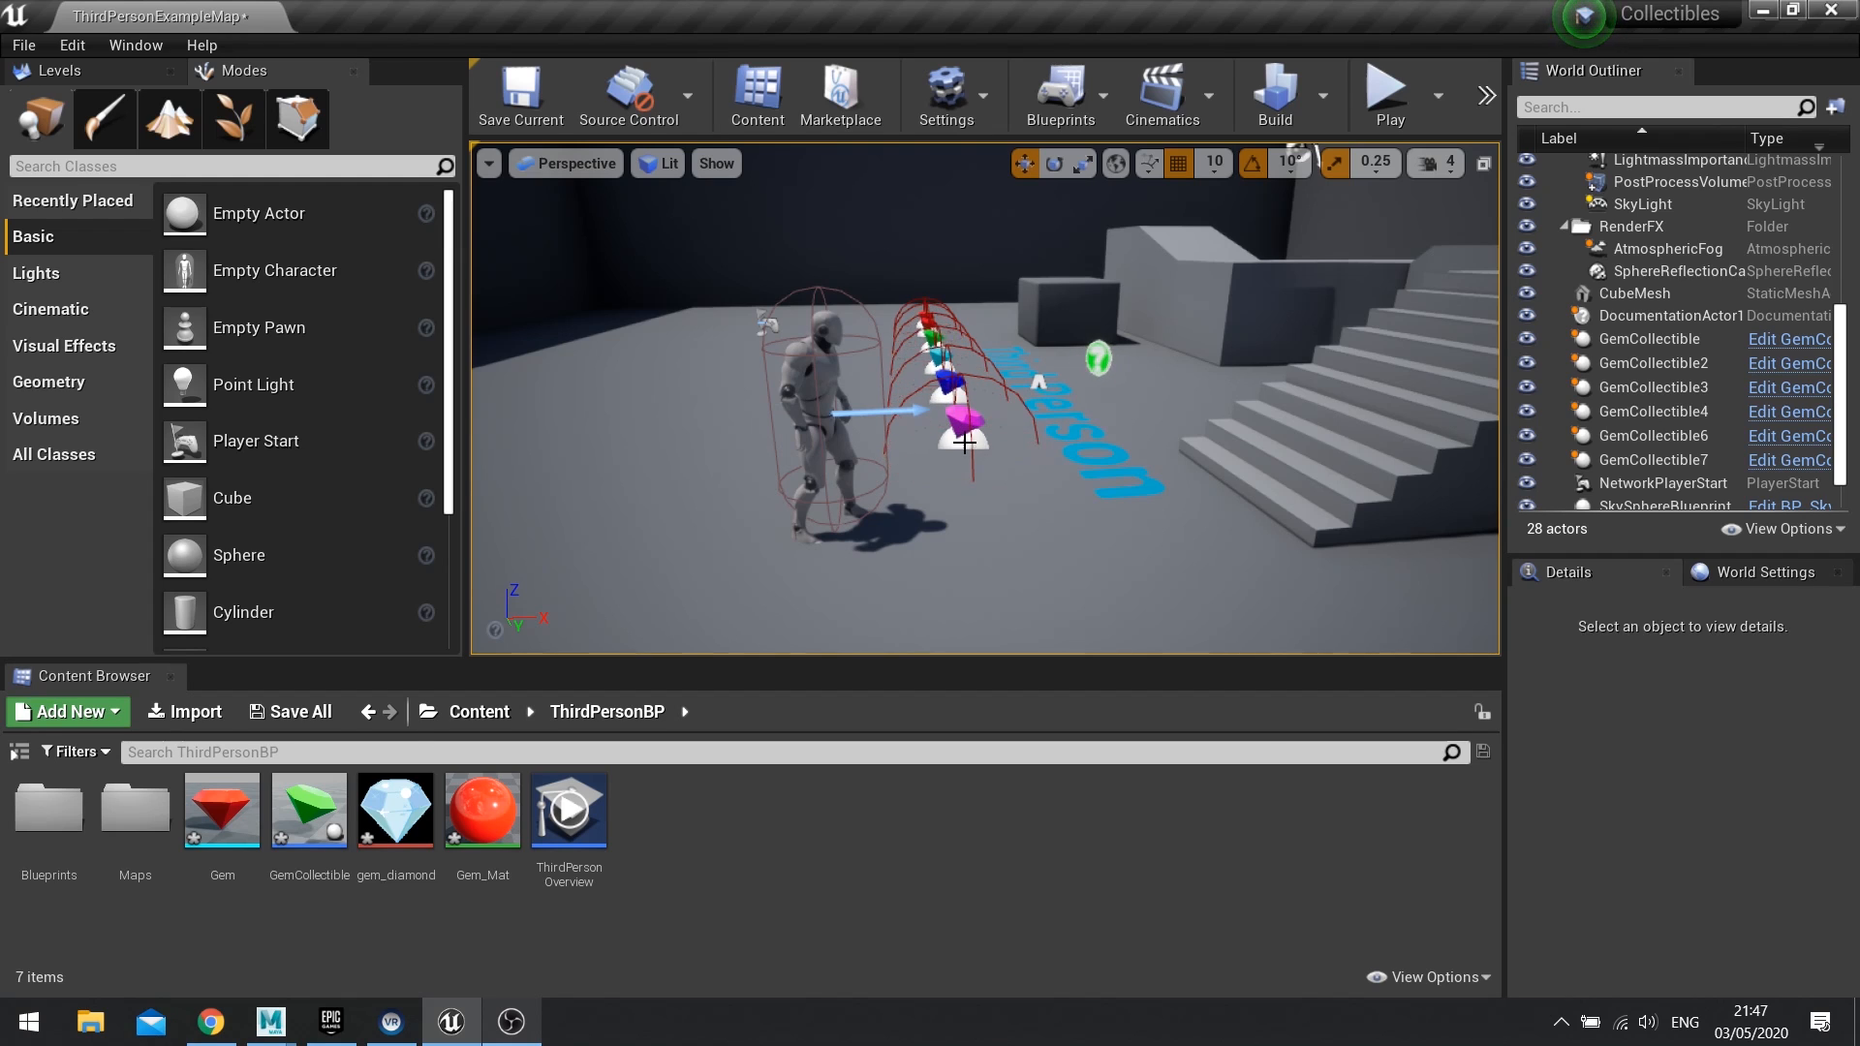
mouse_move(308, 810)
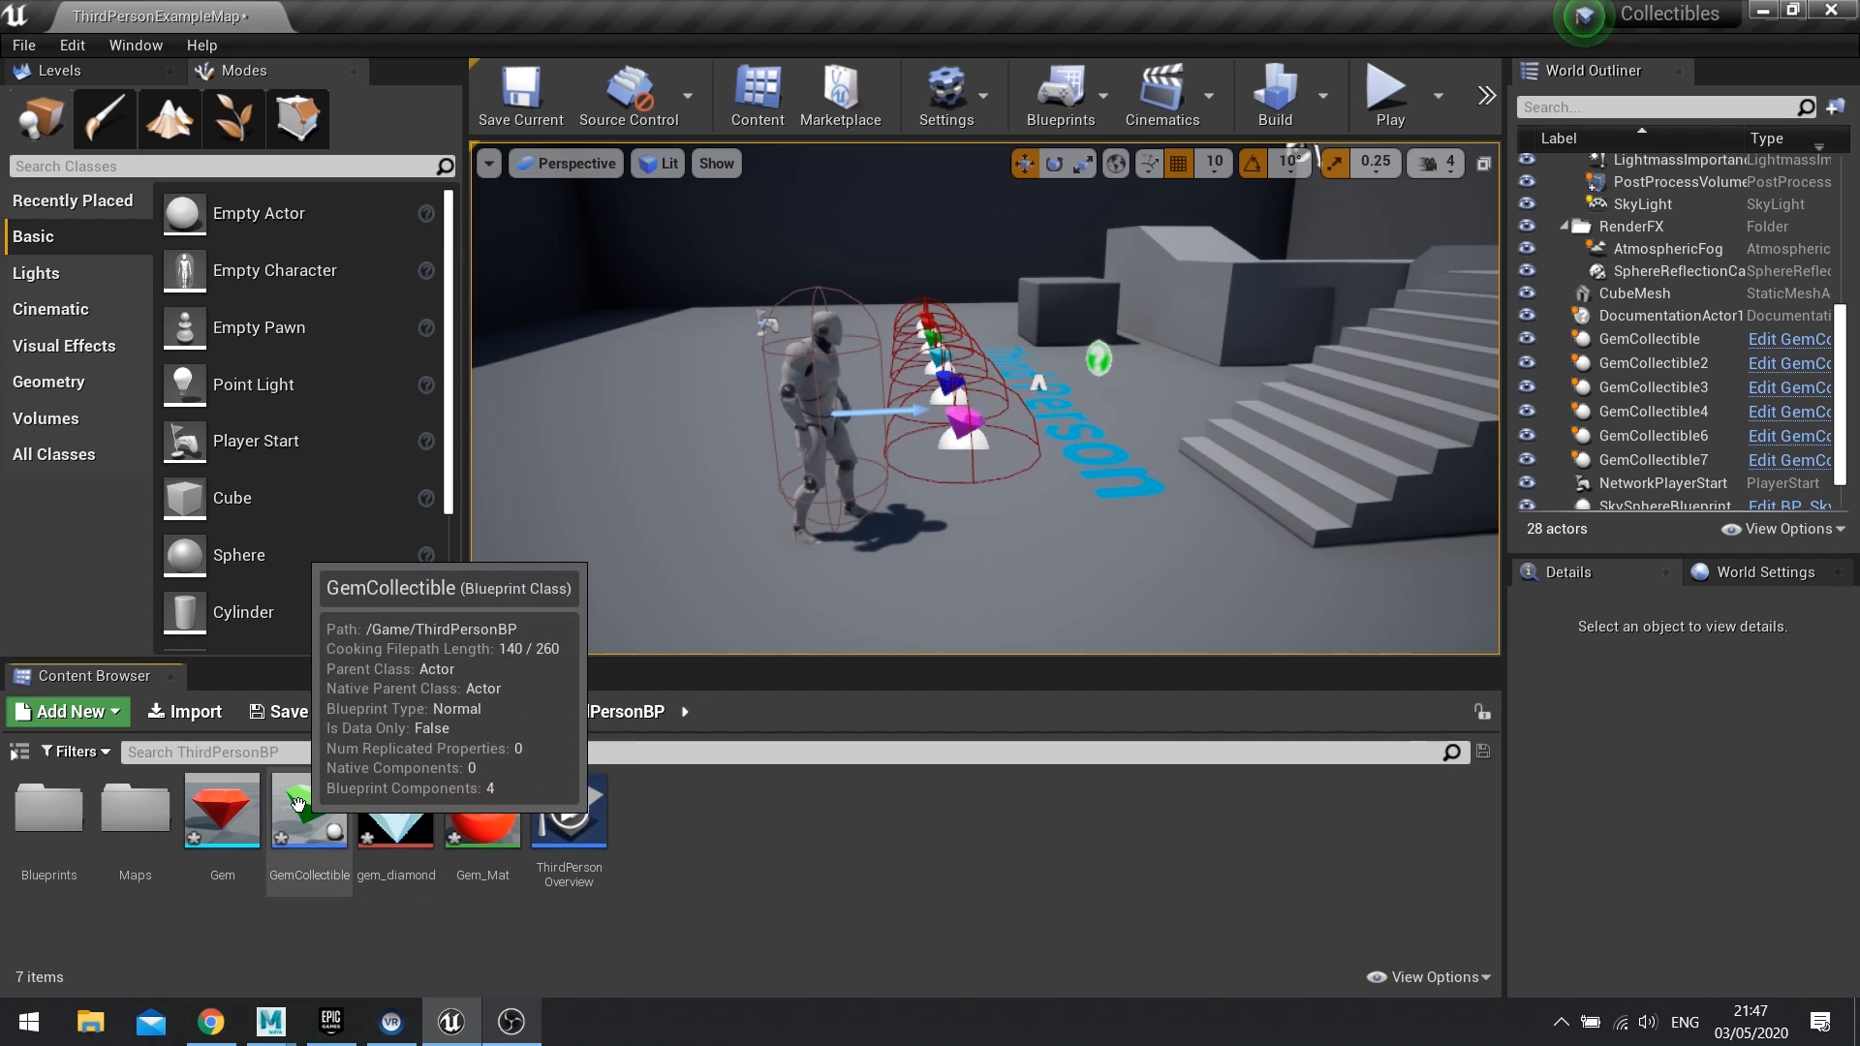
double_click(308, 810)
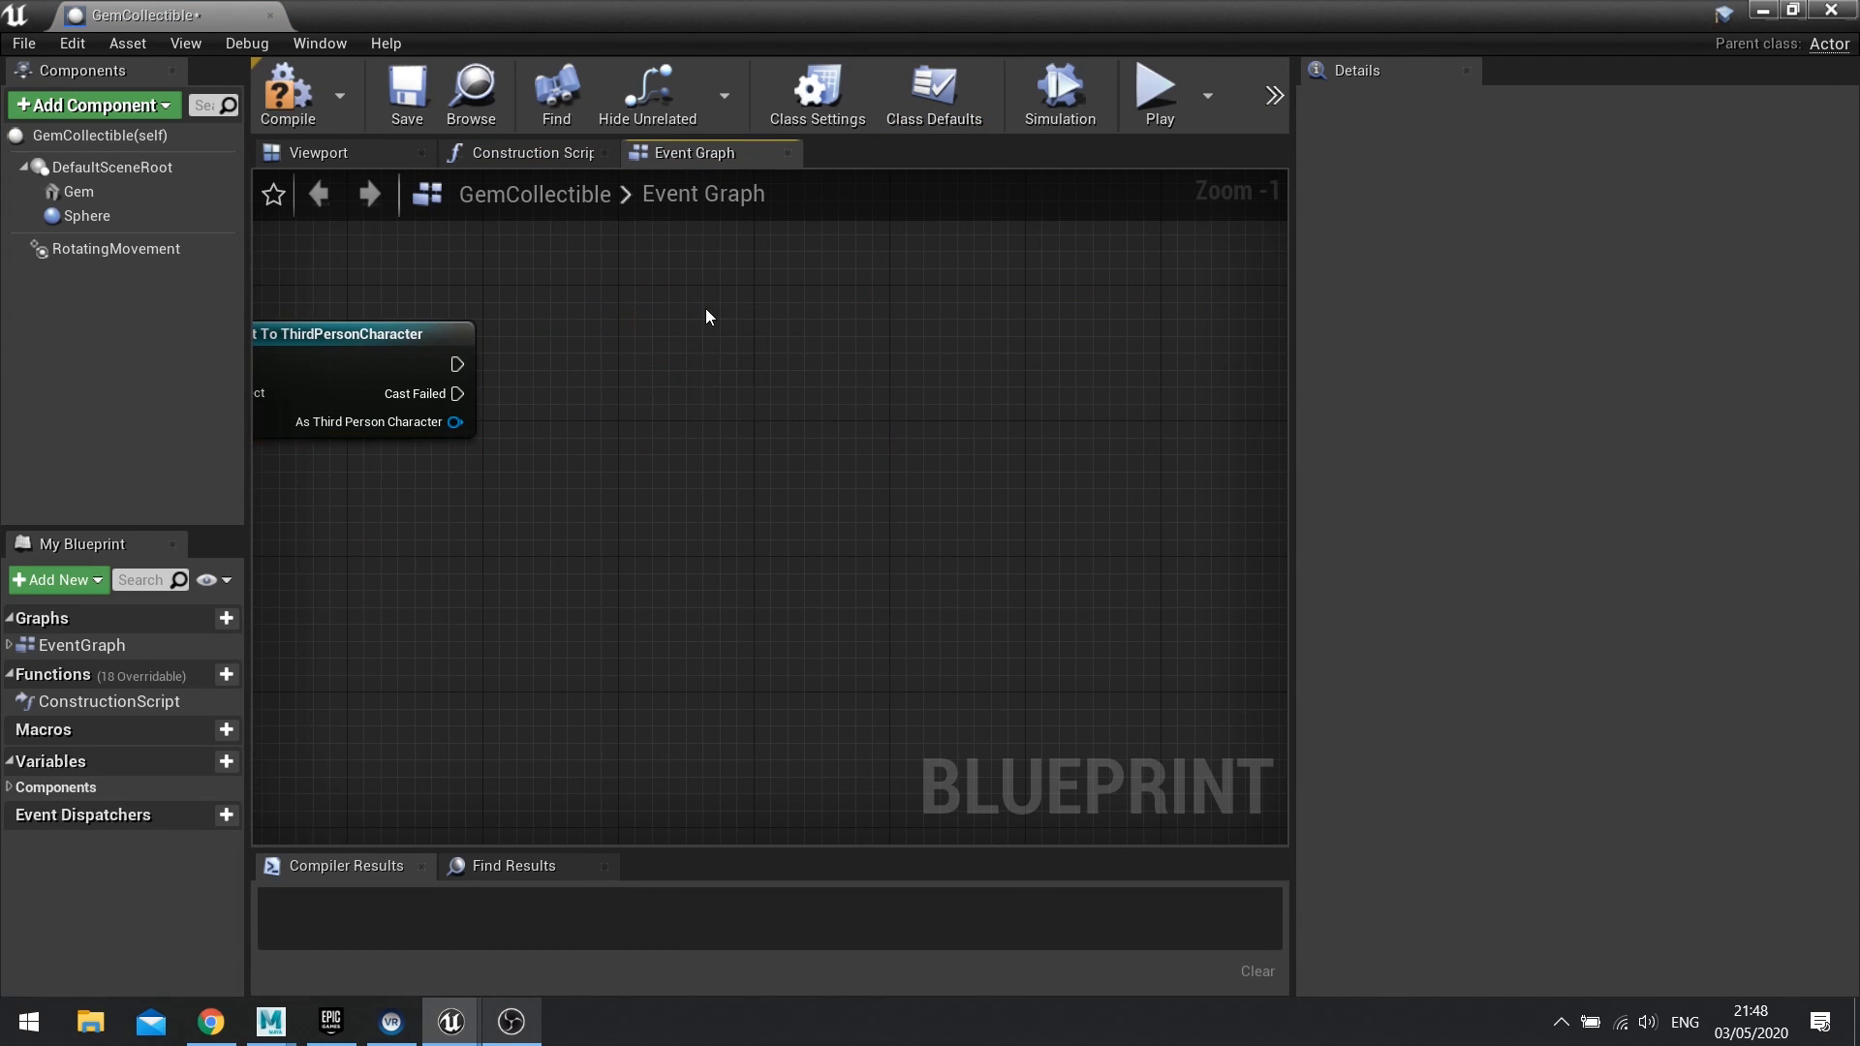
drag(558, 320, 723, 358)
text(add time)
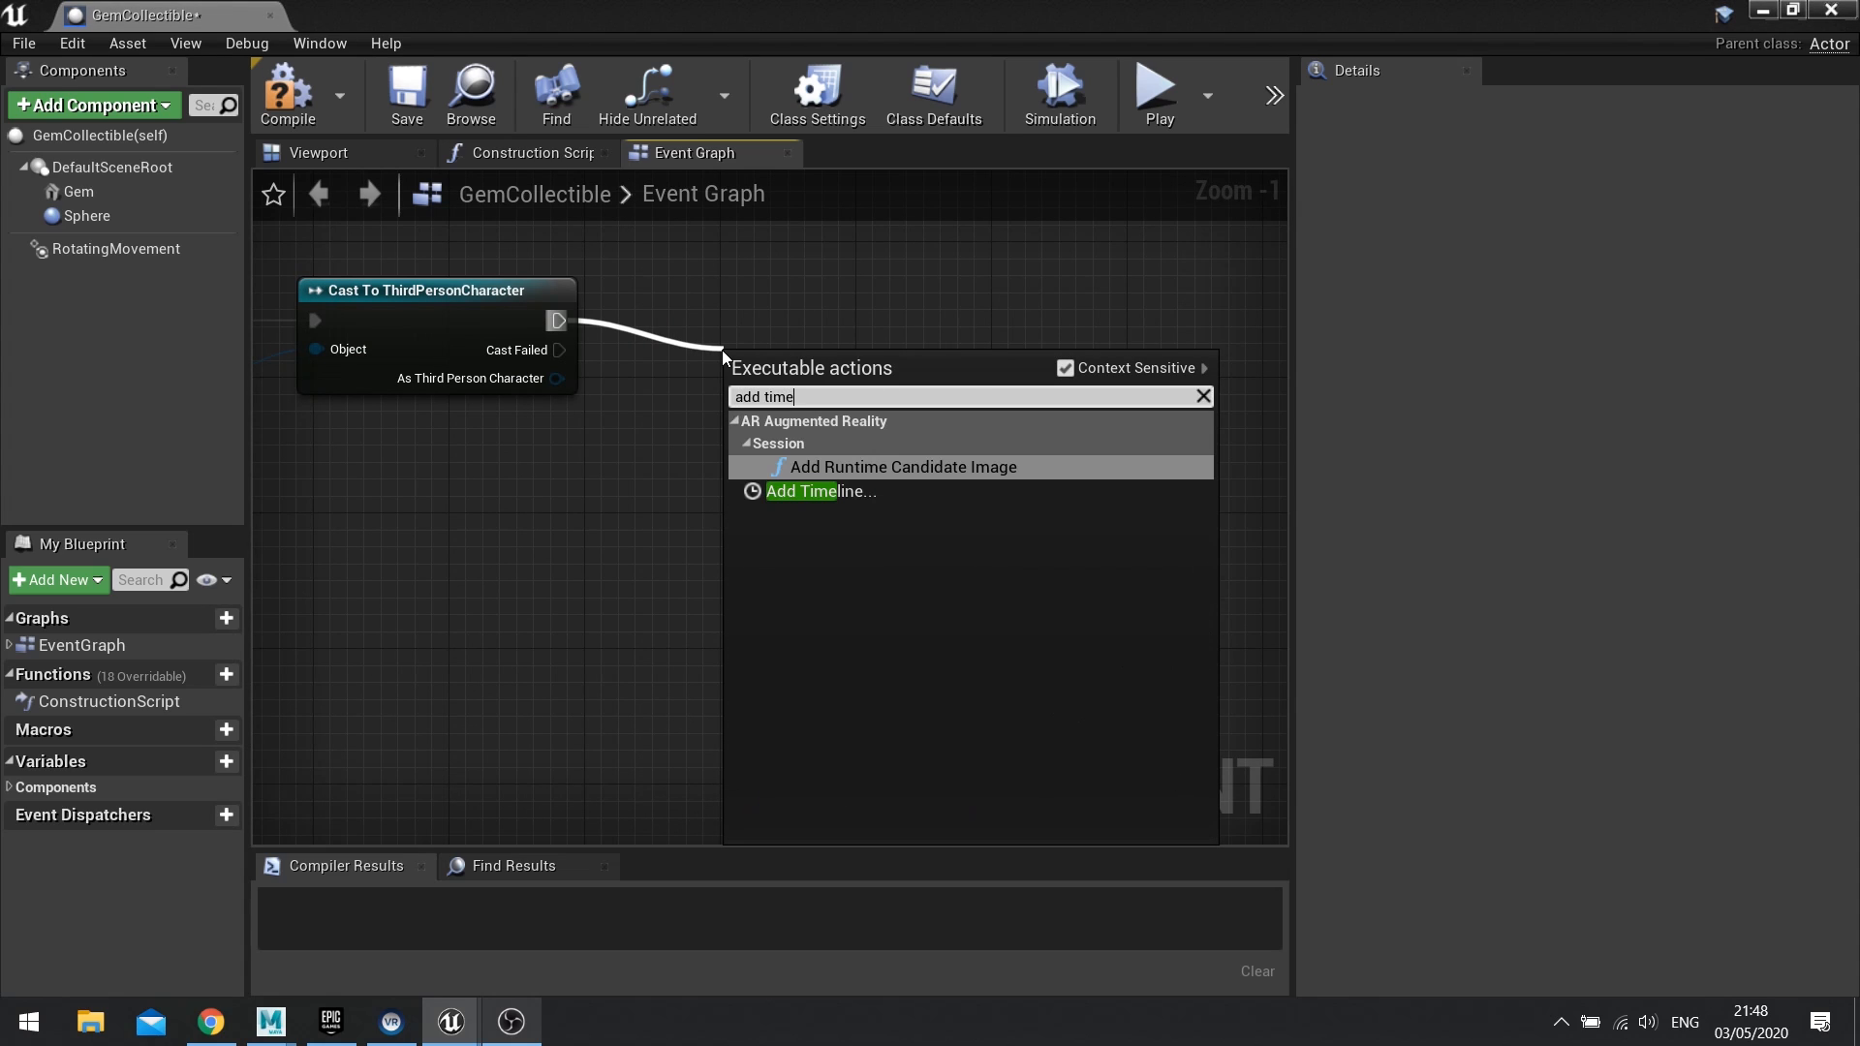
click(811, 491)
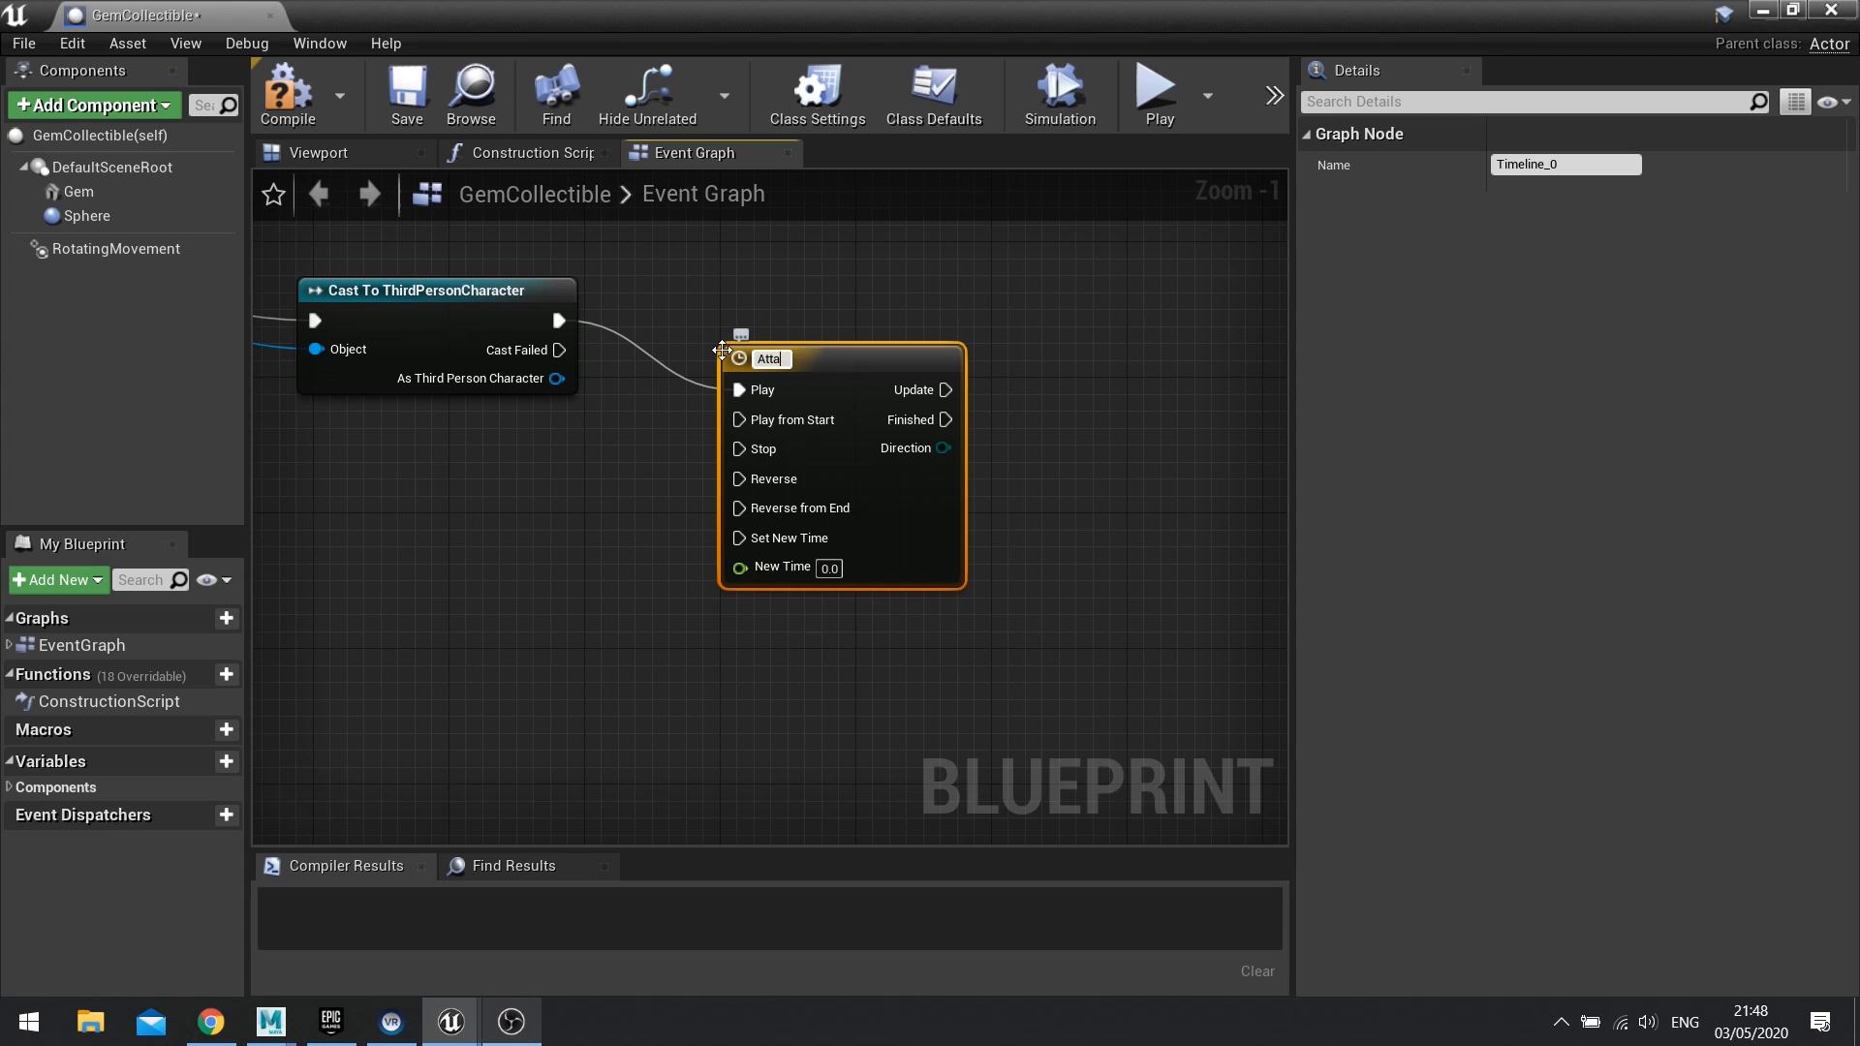
text(Attraction)
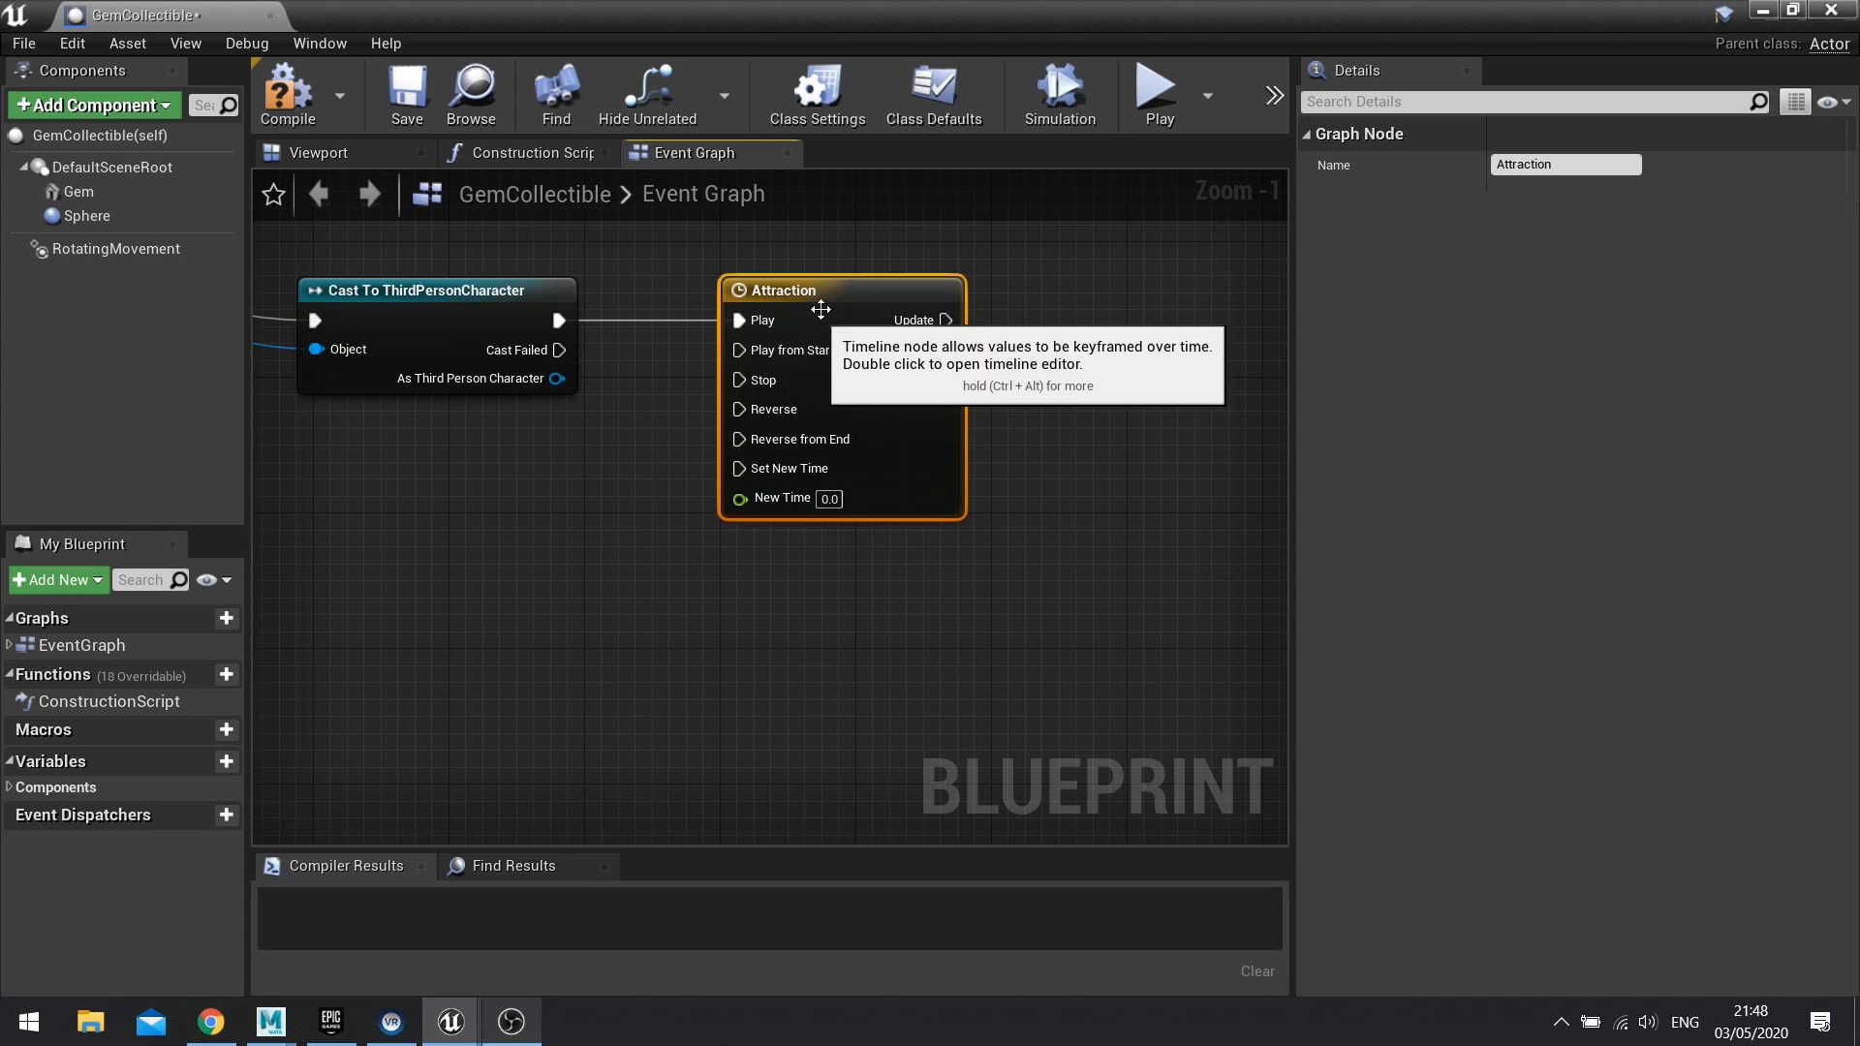
Step: Add a Distance(Normalised) float track keyed (0,0) to (0.5,1), with timeline length 0.50
double_click(783, 289)
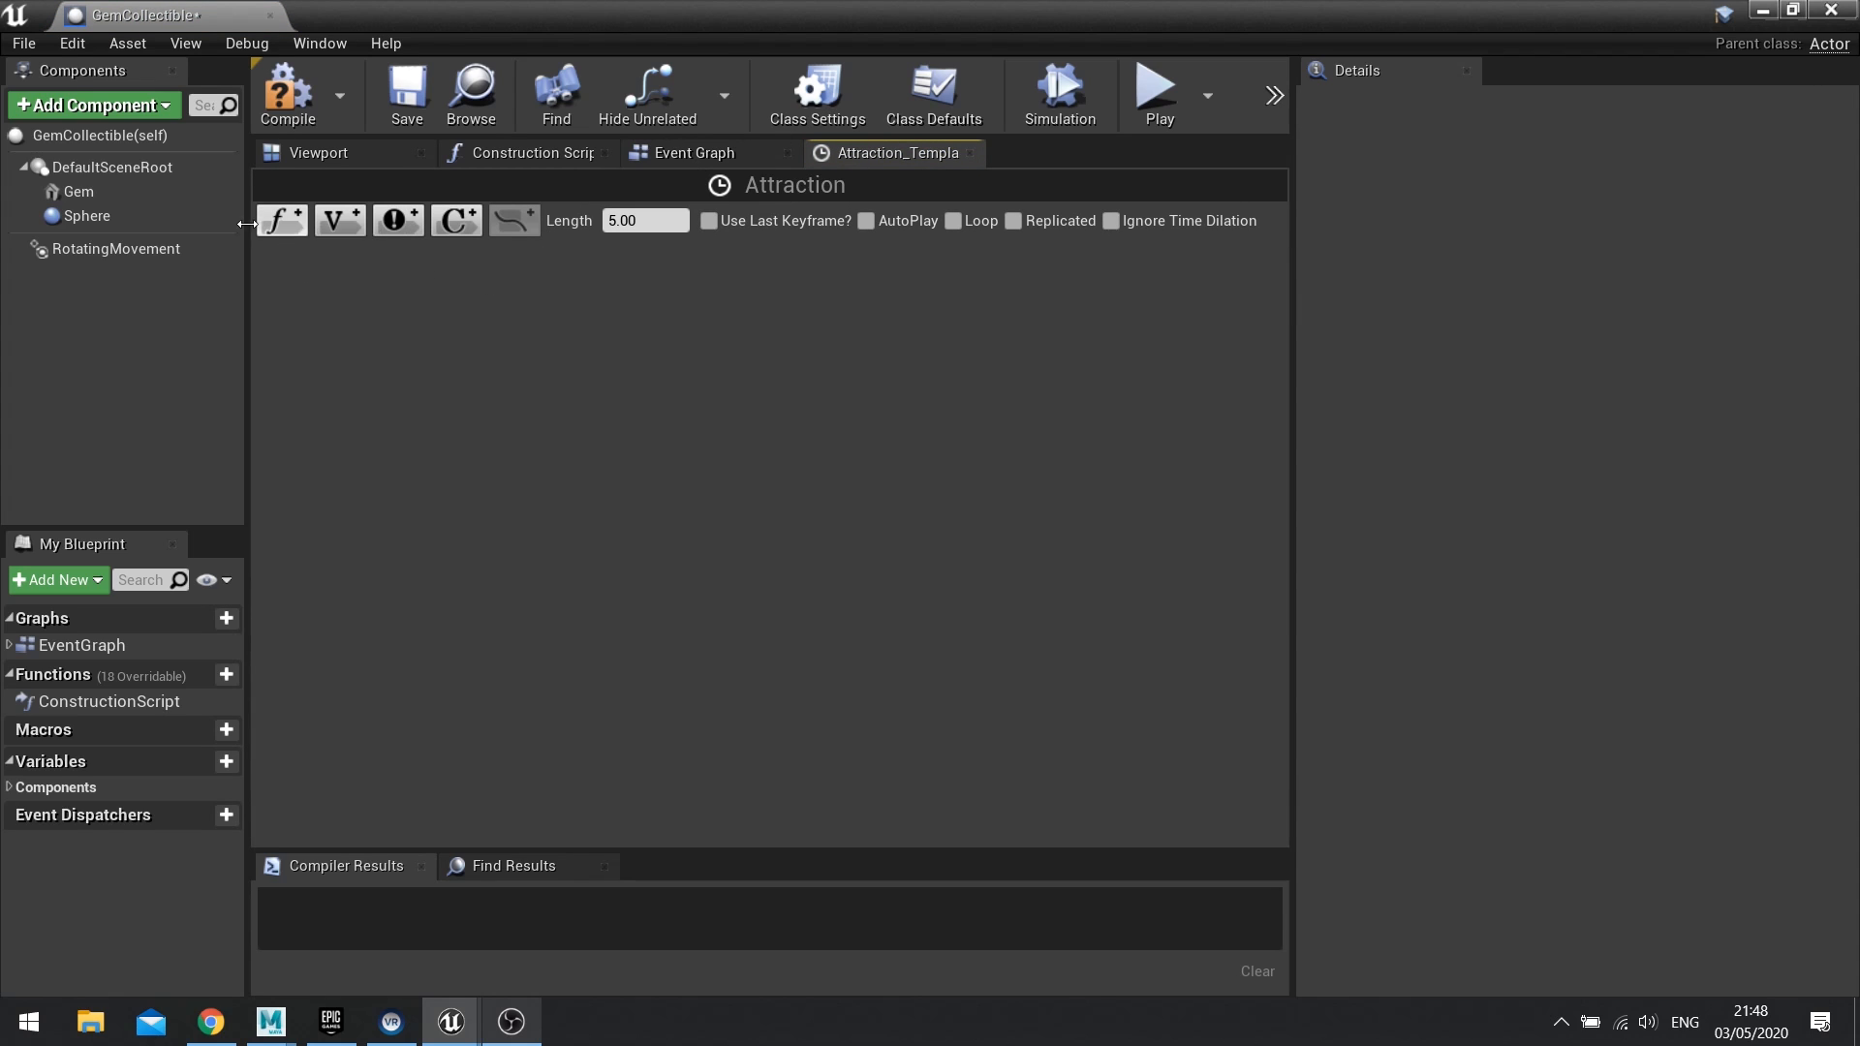
click(281, 221)
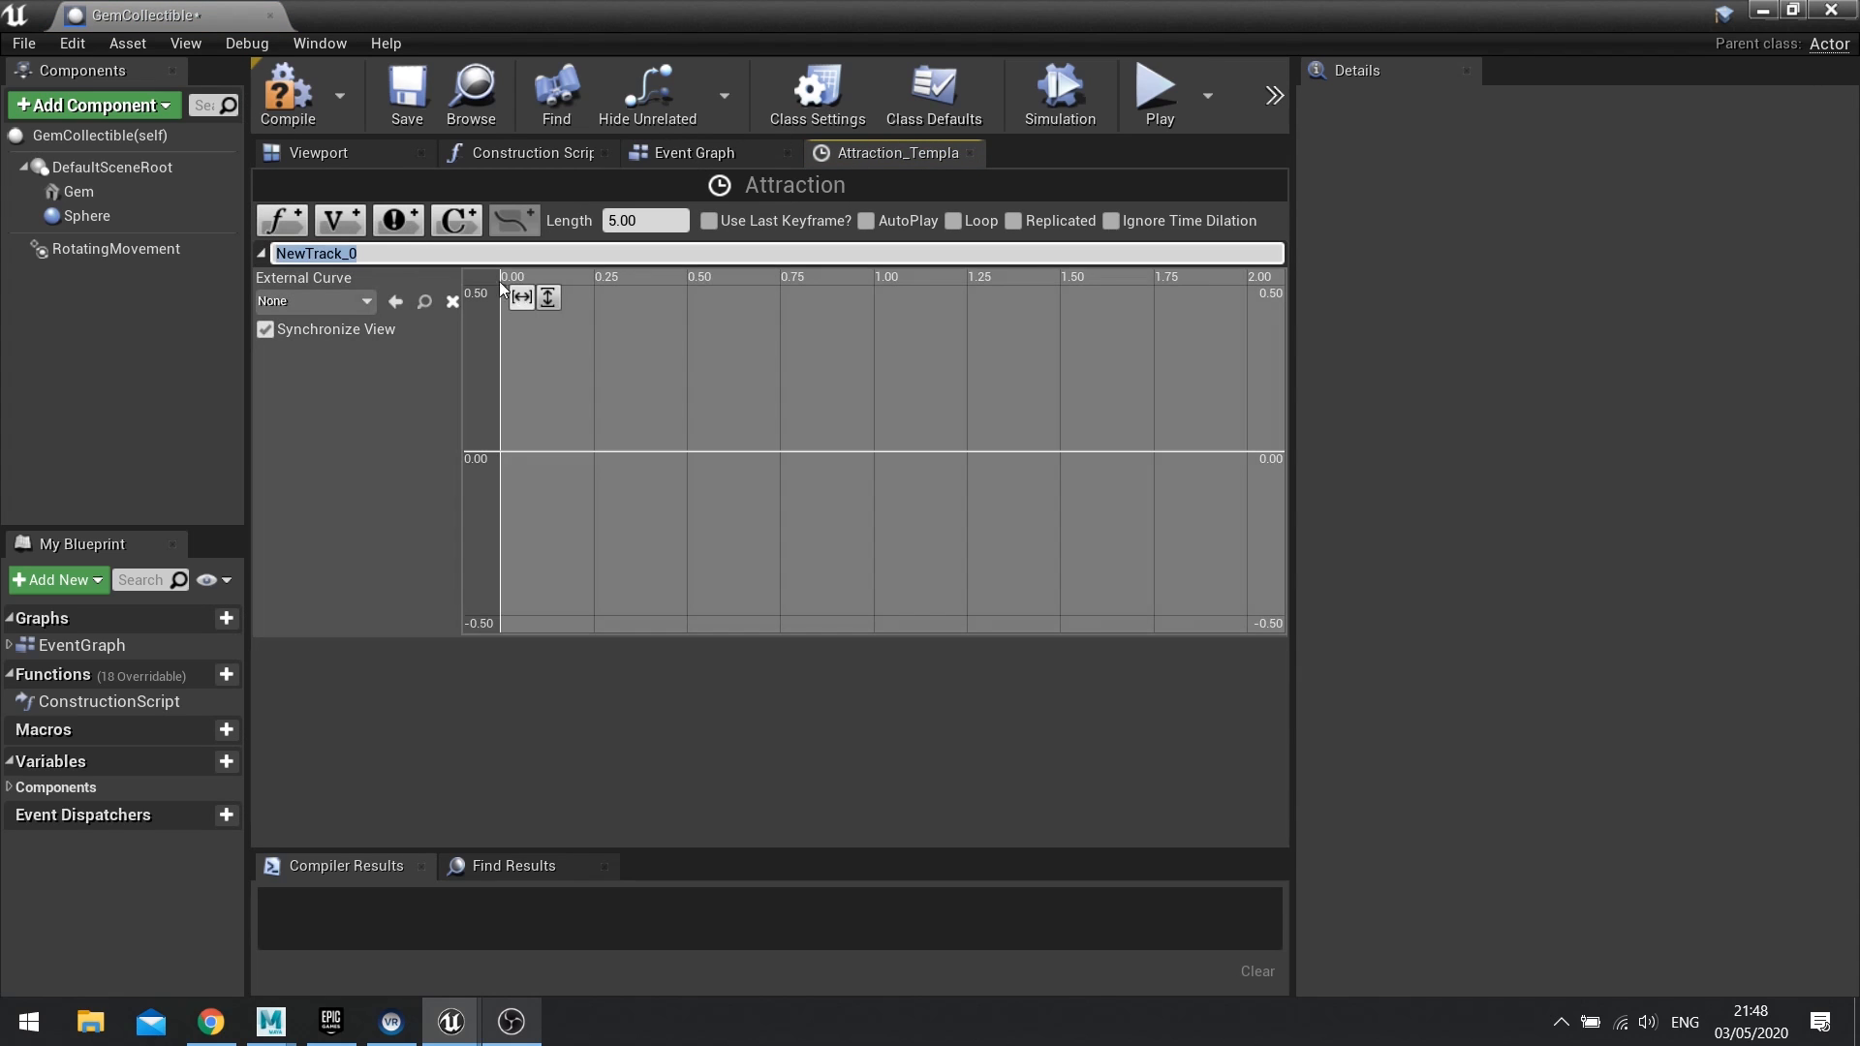
mouse_move(371, 276)
text(Distance(Normalised))
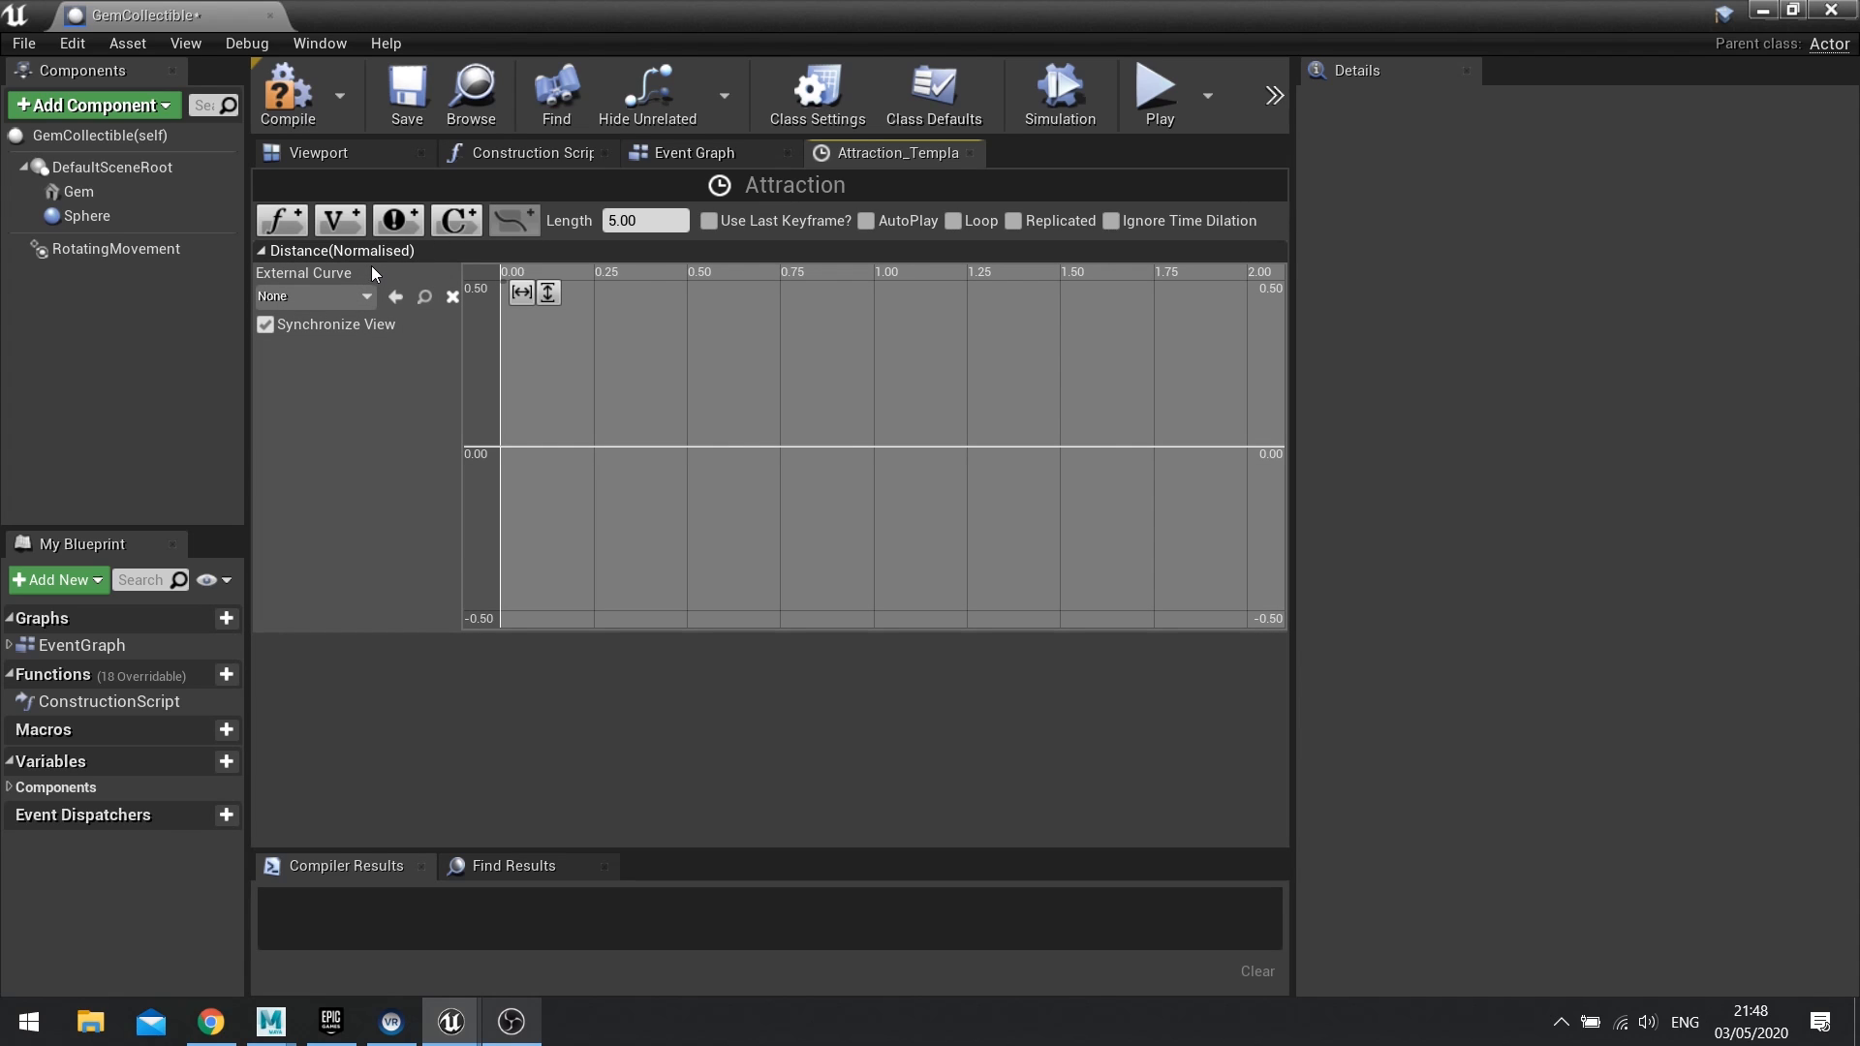
mouse_move(430, 261)
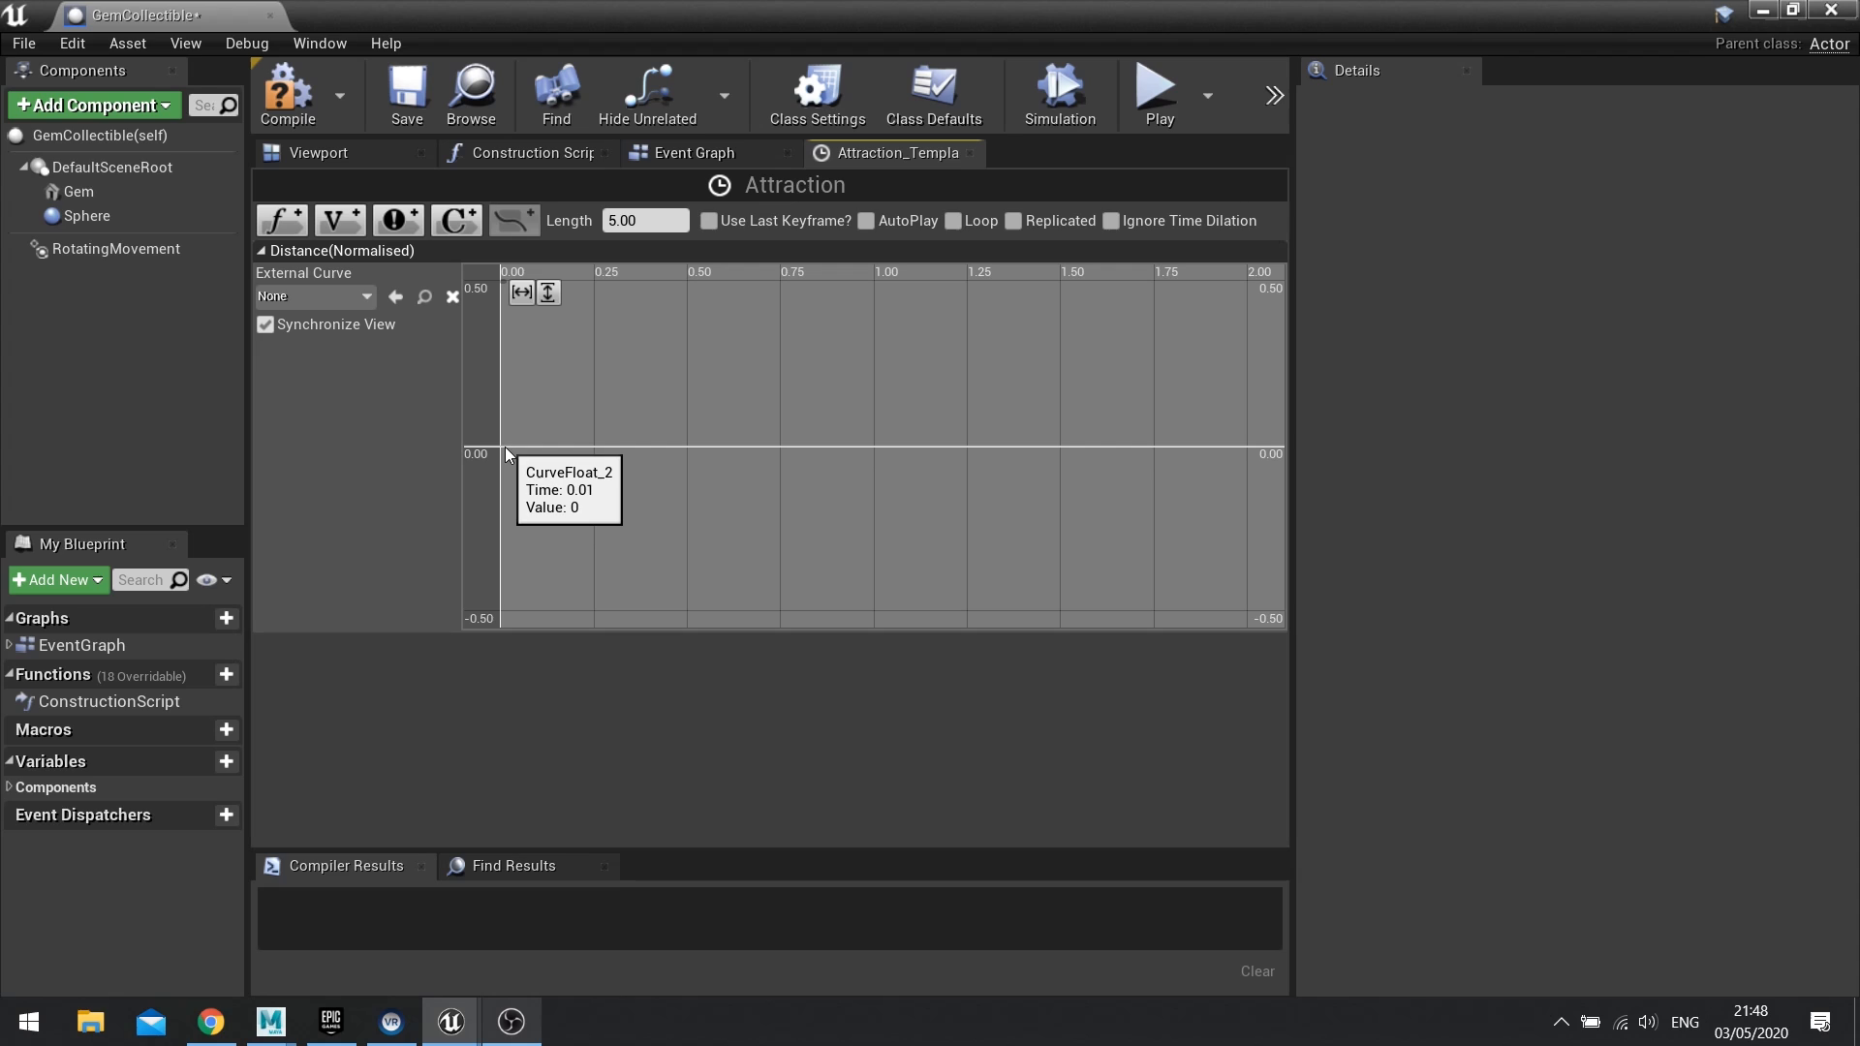
click(498, 450)
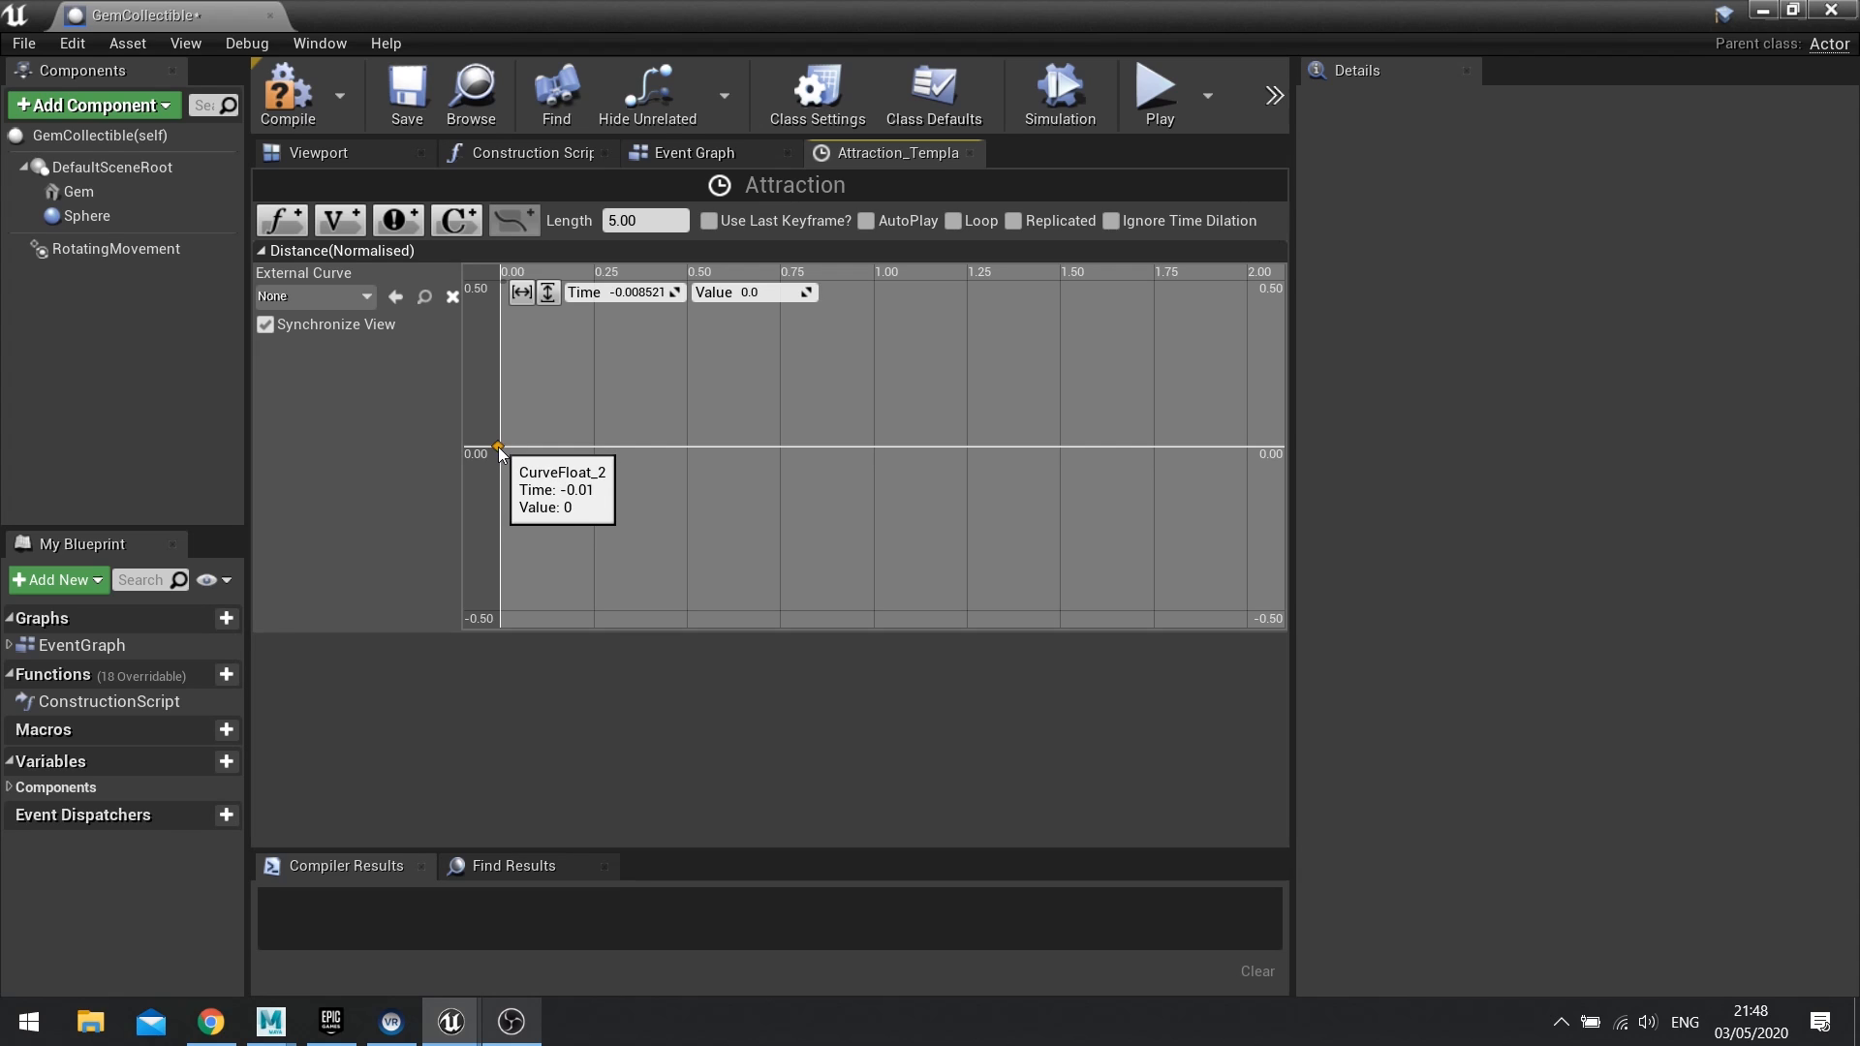
mouse_move(590, 450)
text(1)
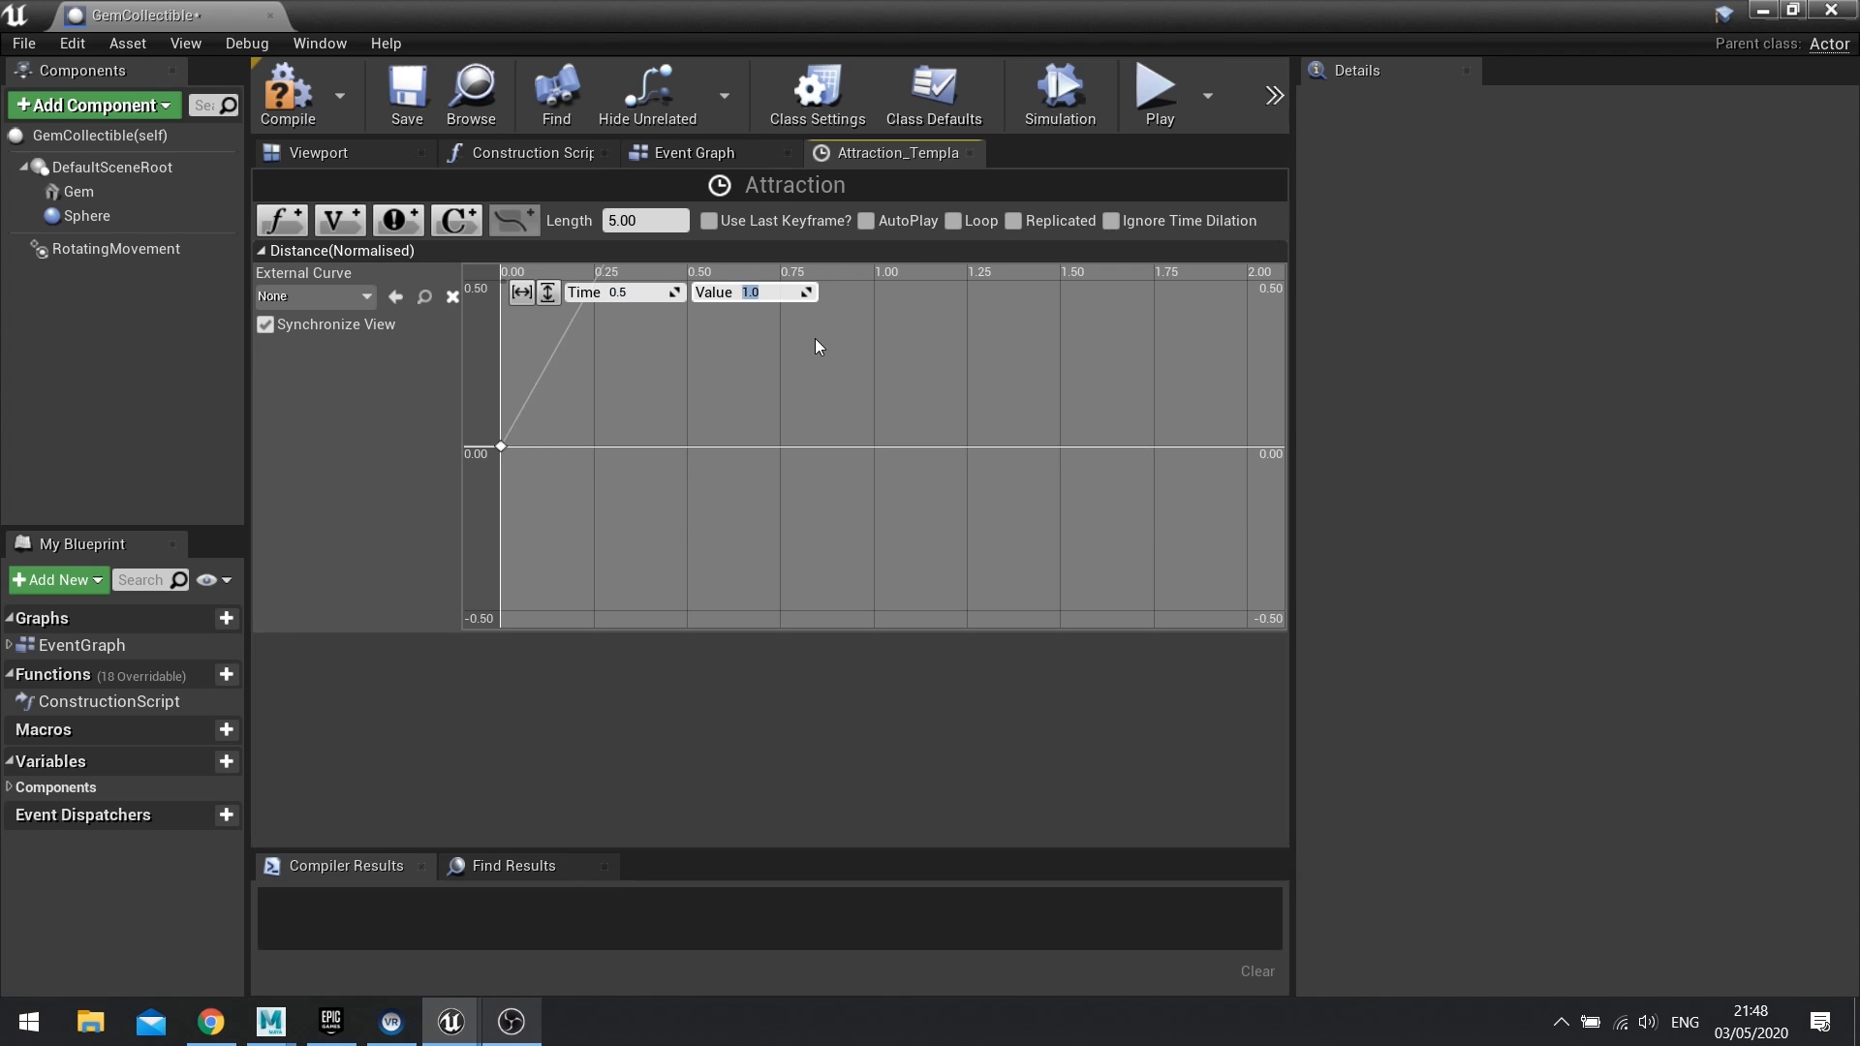
mouse_move(558, 285)
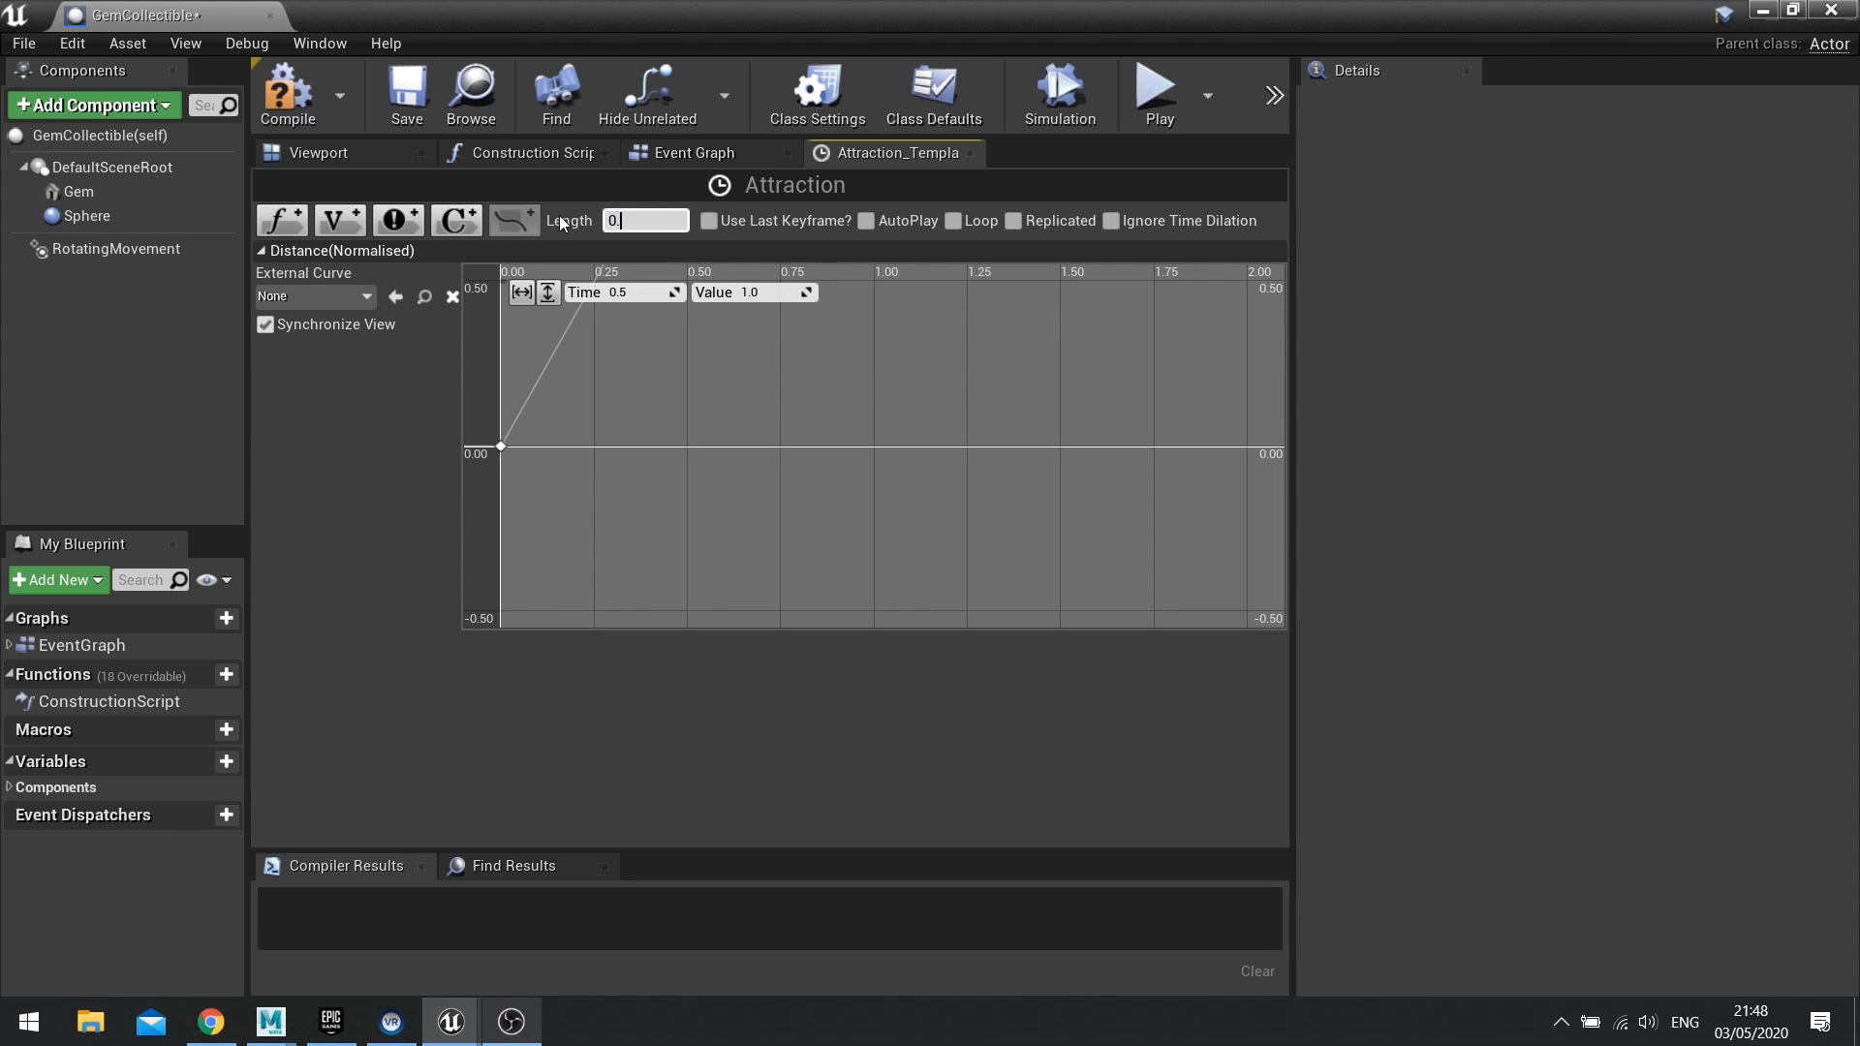
text(0.50)
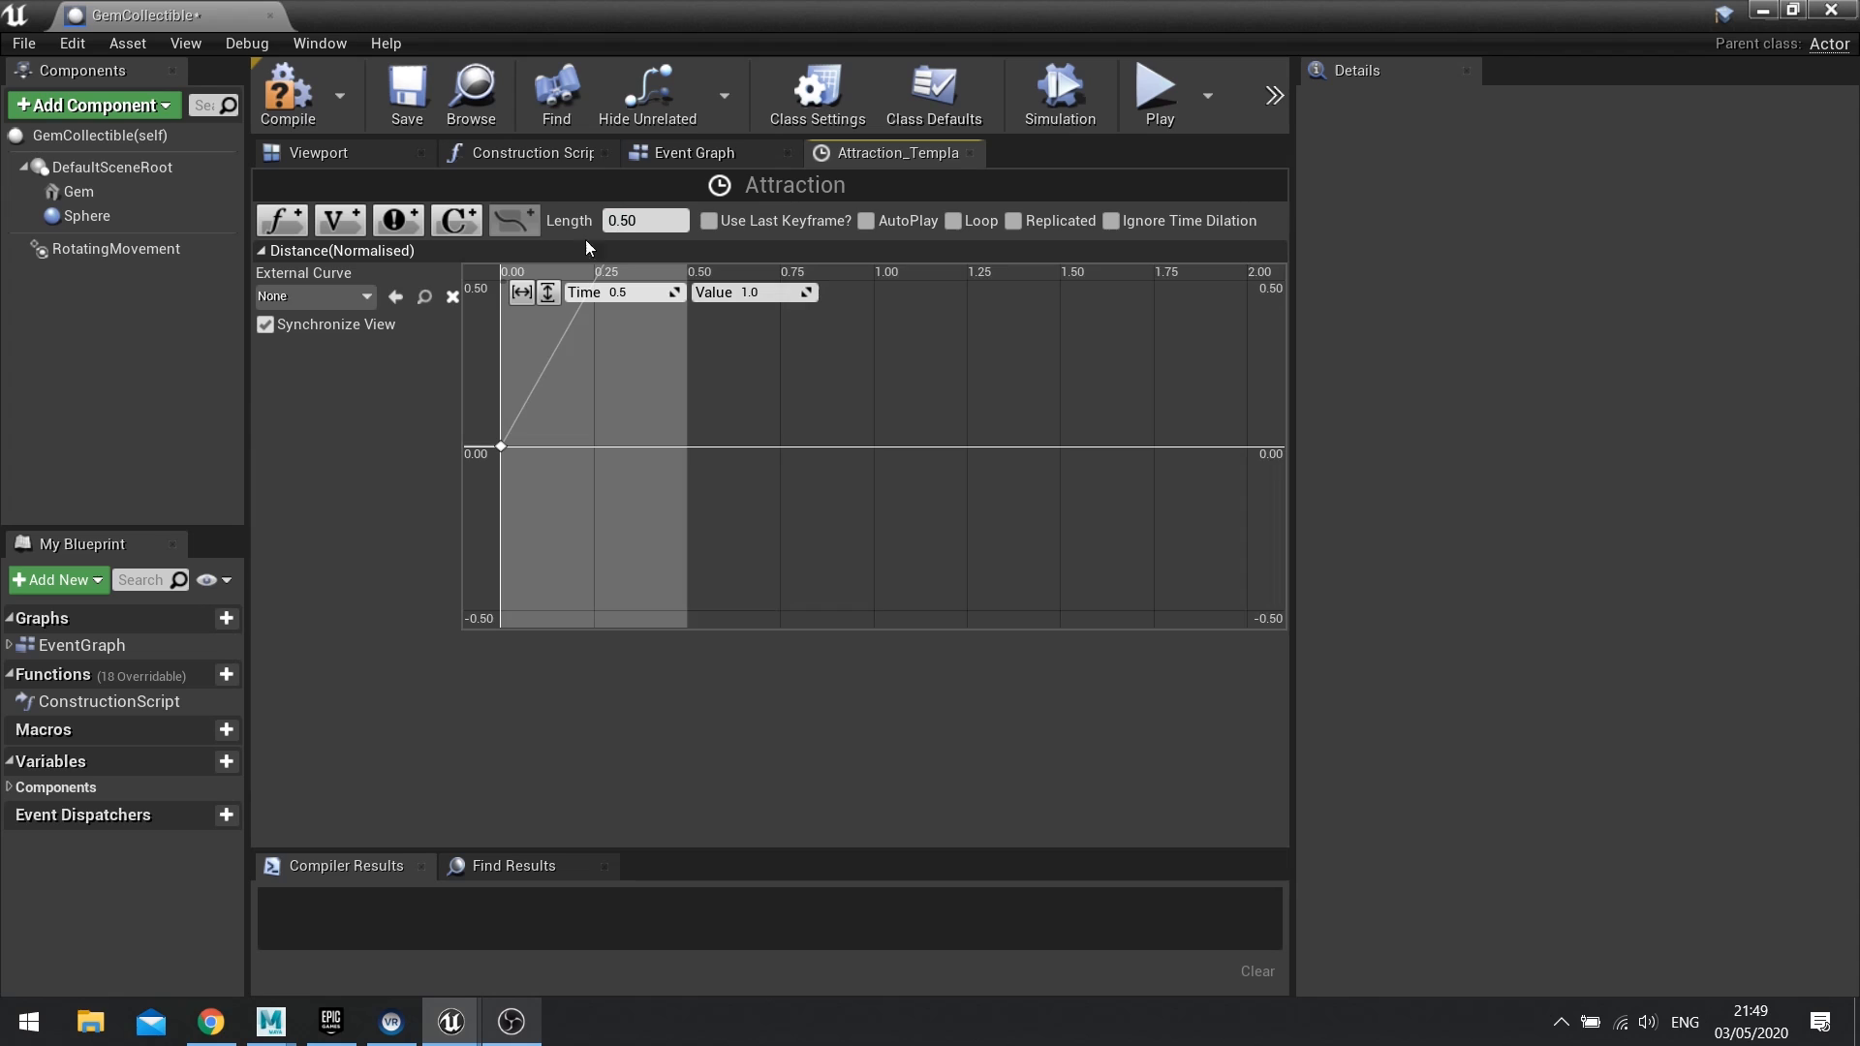
mouse_move(522, 292)
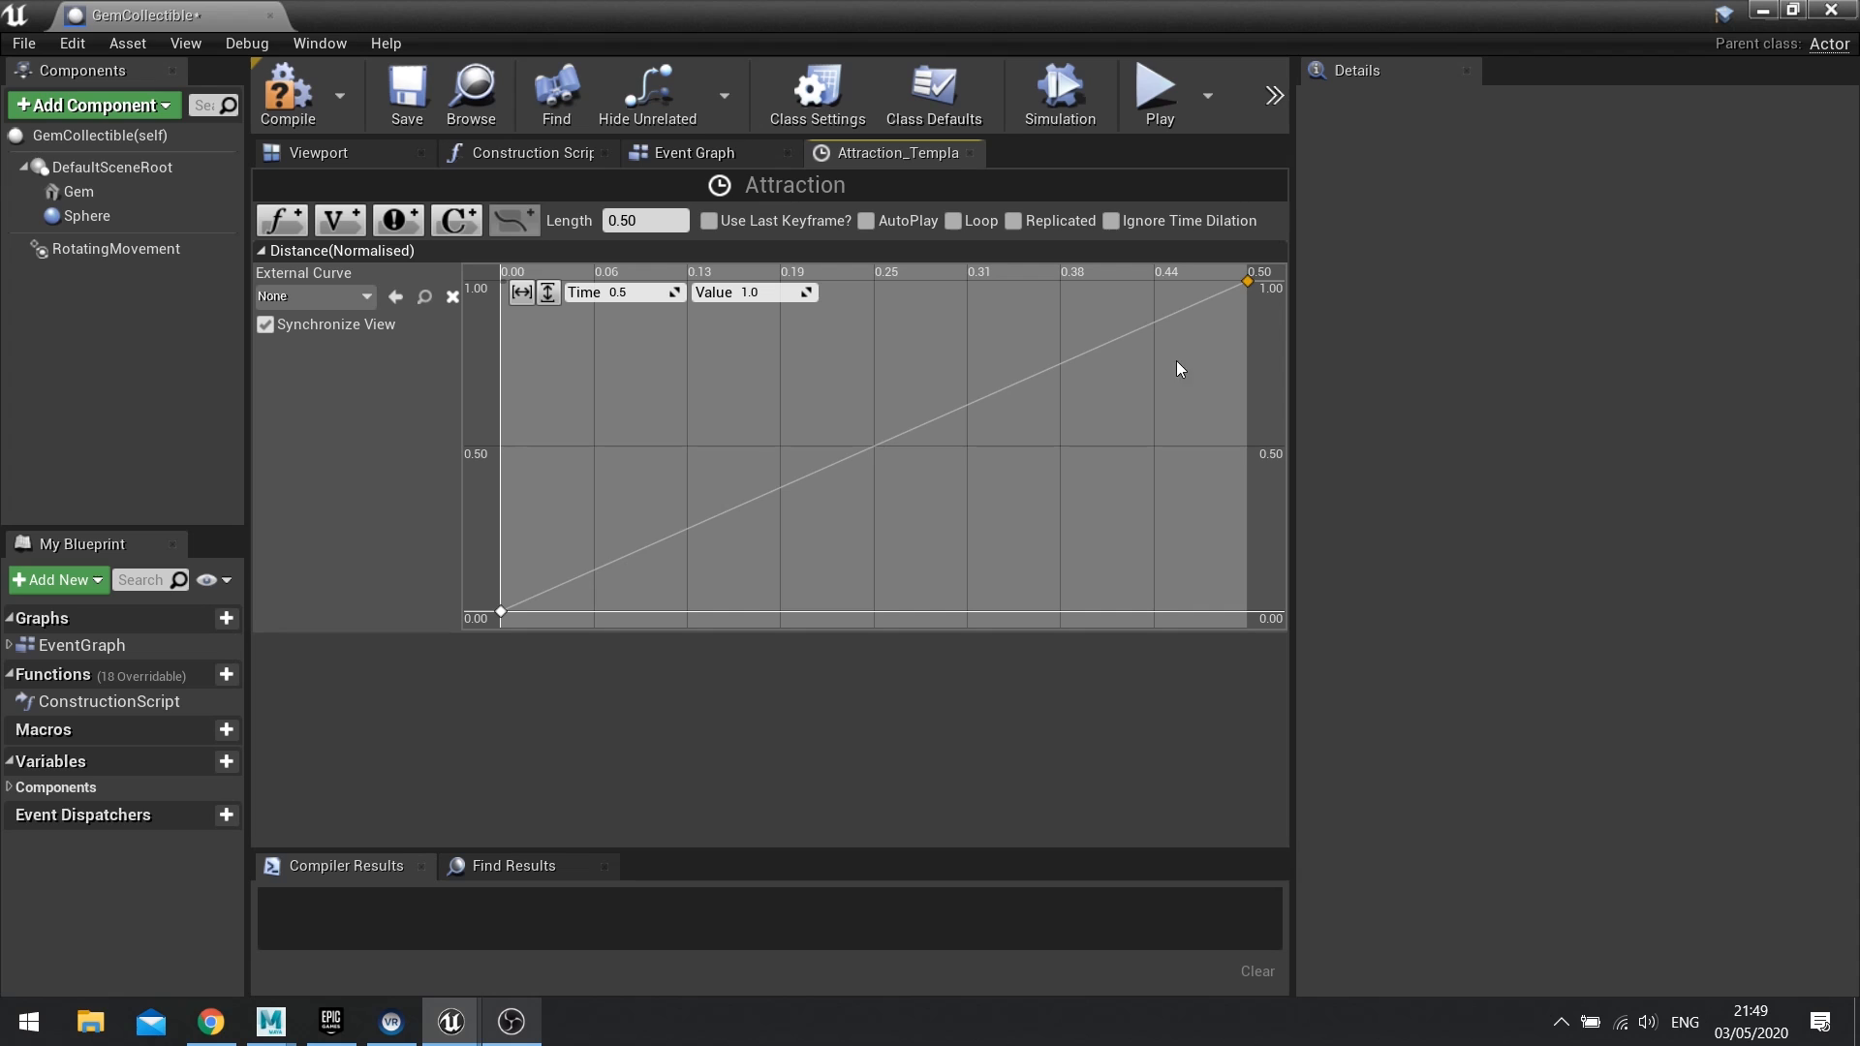
mouse_move(286, 89)
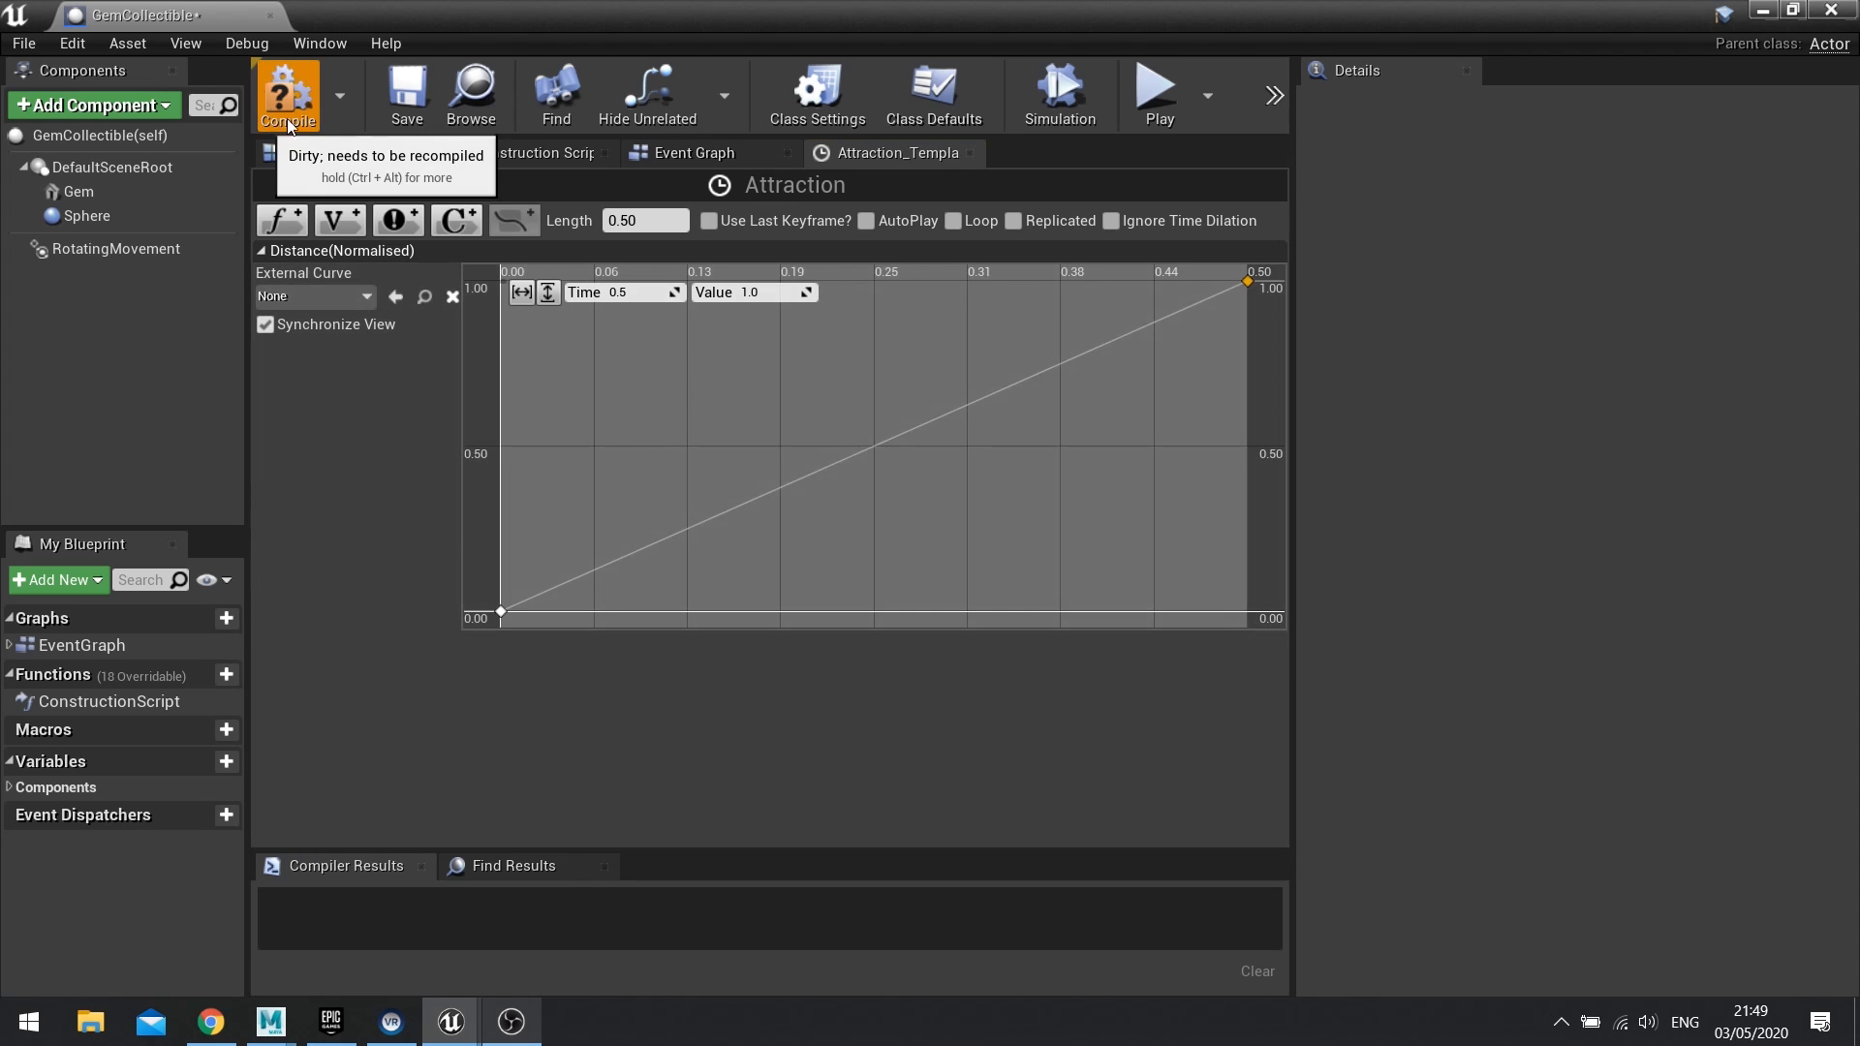
Step: Compile GemCollectible and wire Distance(Normalised) into a new Lerp (Vector) node's Alpha
click(286, 95)
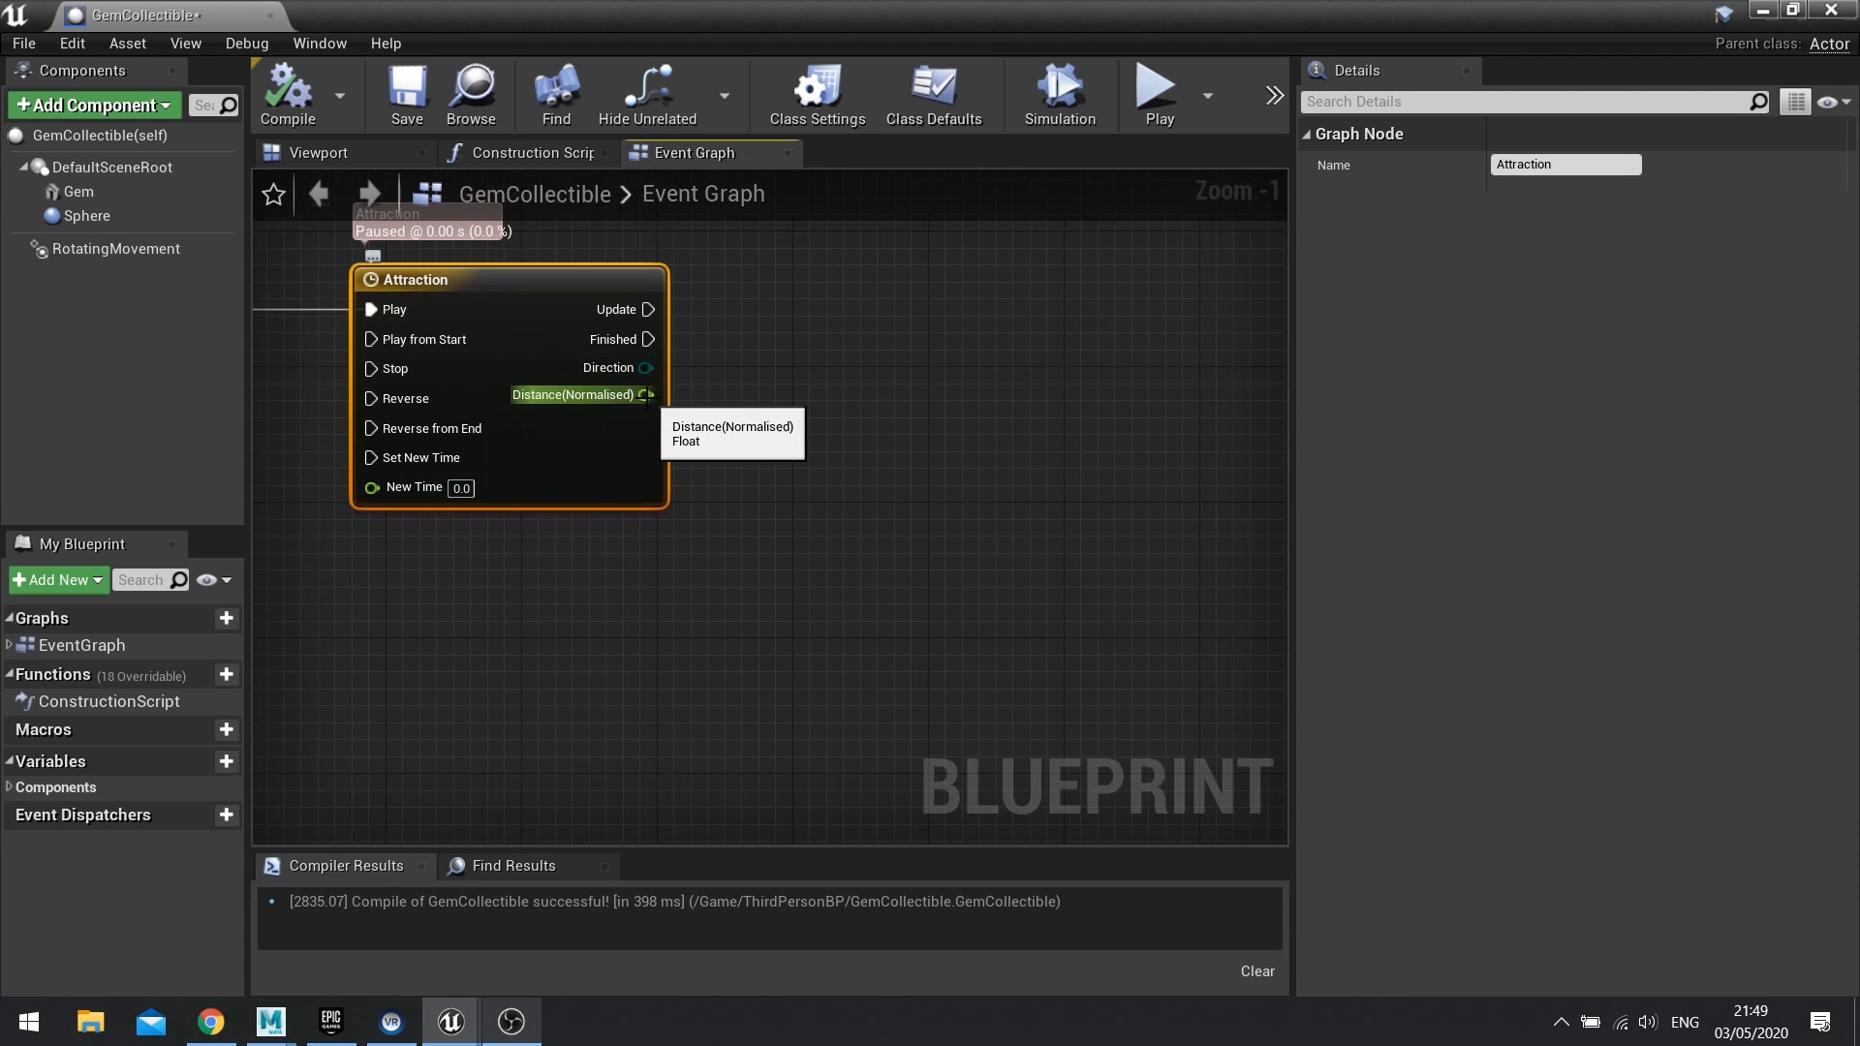
mouse_move(819, 432)
text(lerp)
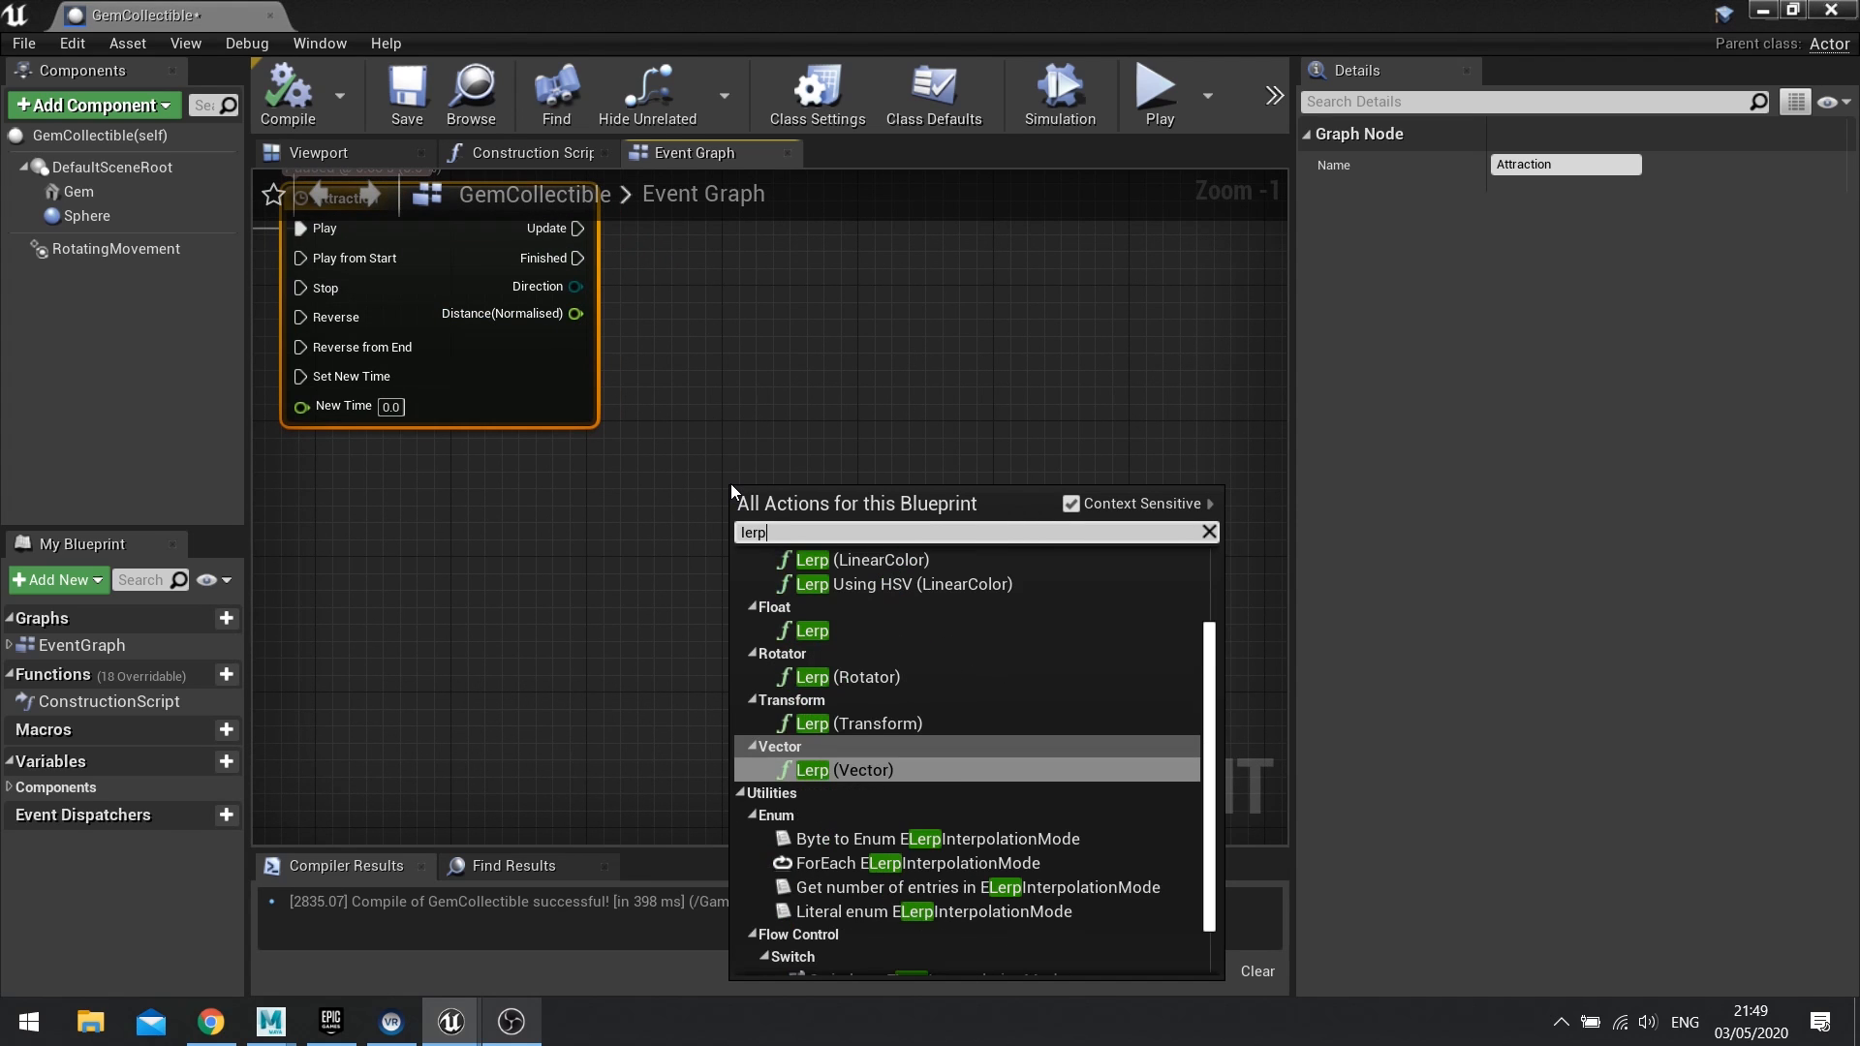
mouse_move(820, 779)
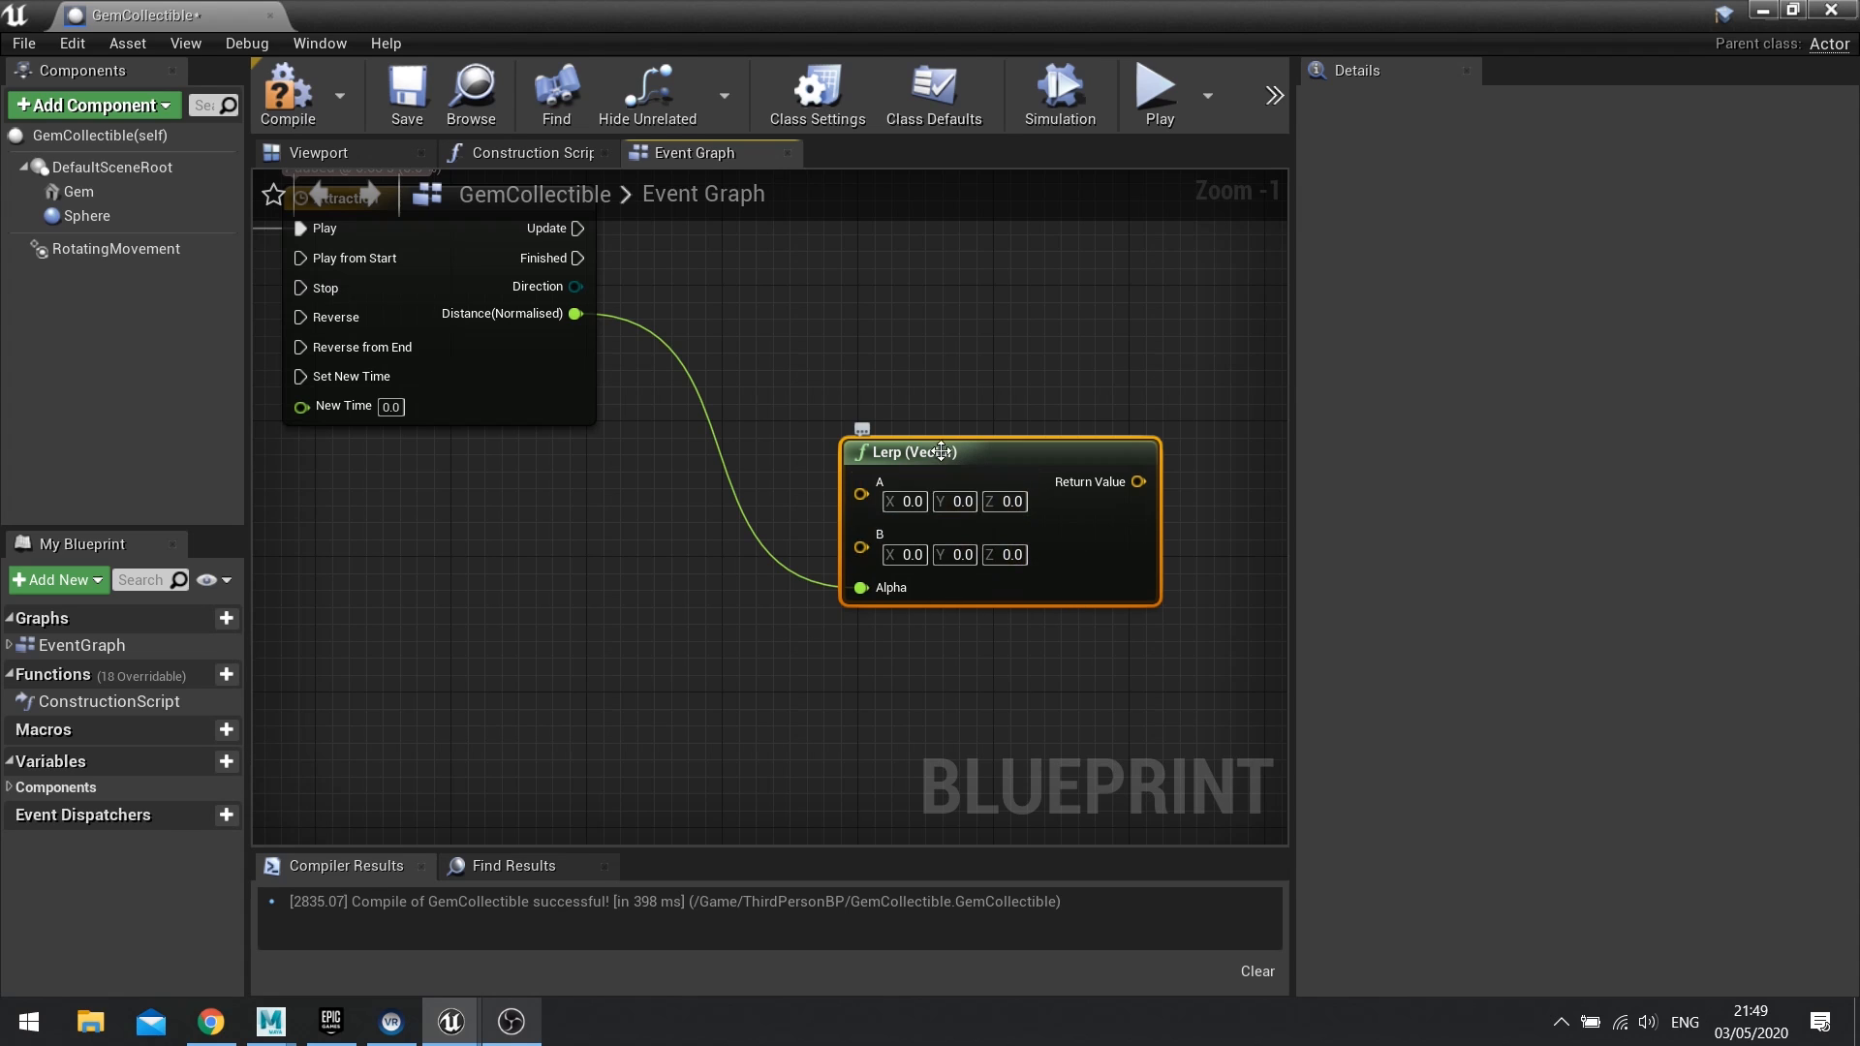
mouse_move(880, 488)
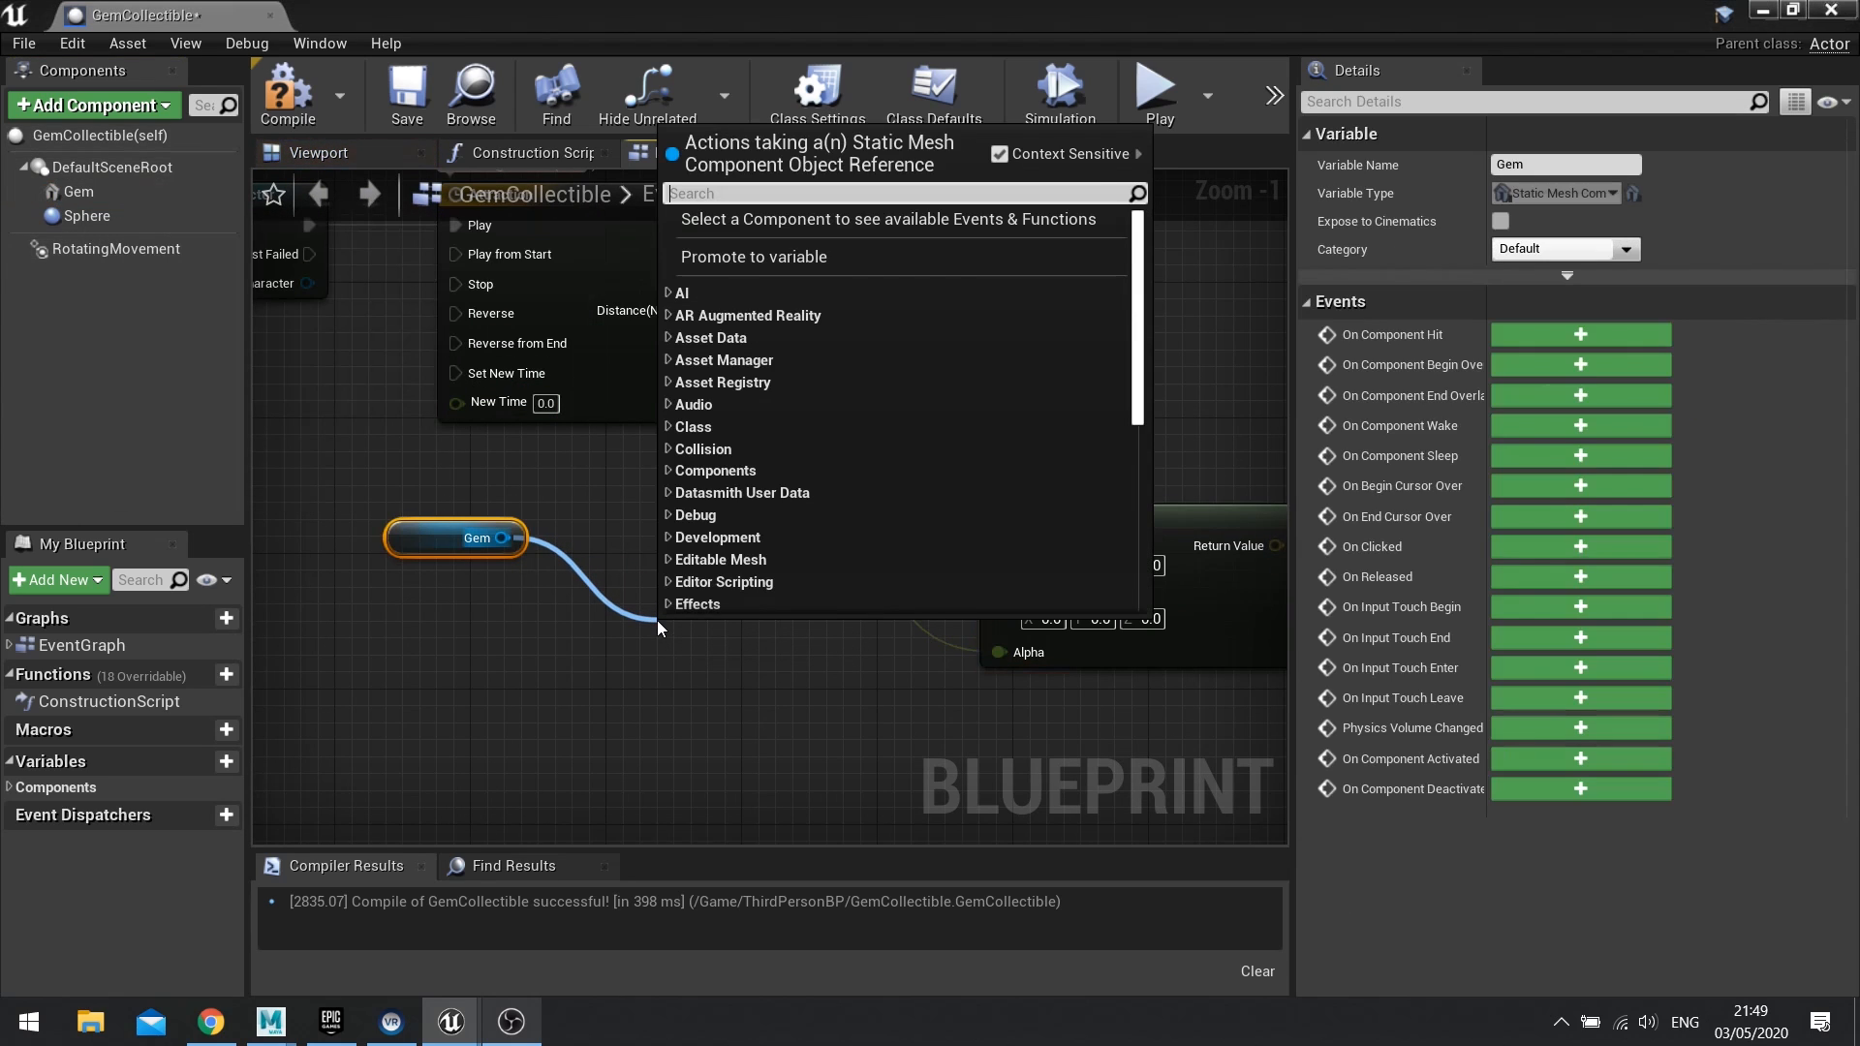
Step: Feed the Gem's GetWorldLocation into Lerp A and the character's GetActorLocation into Lerp B
text(set worldl)
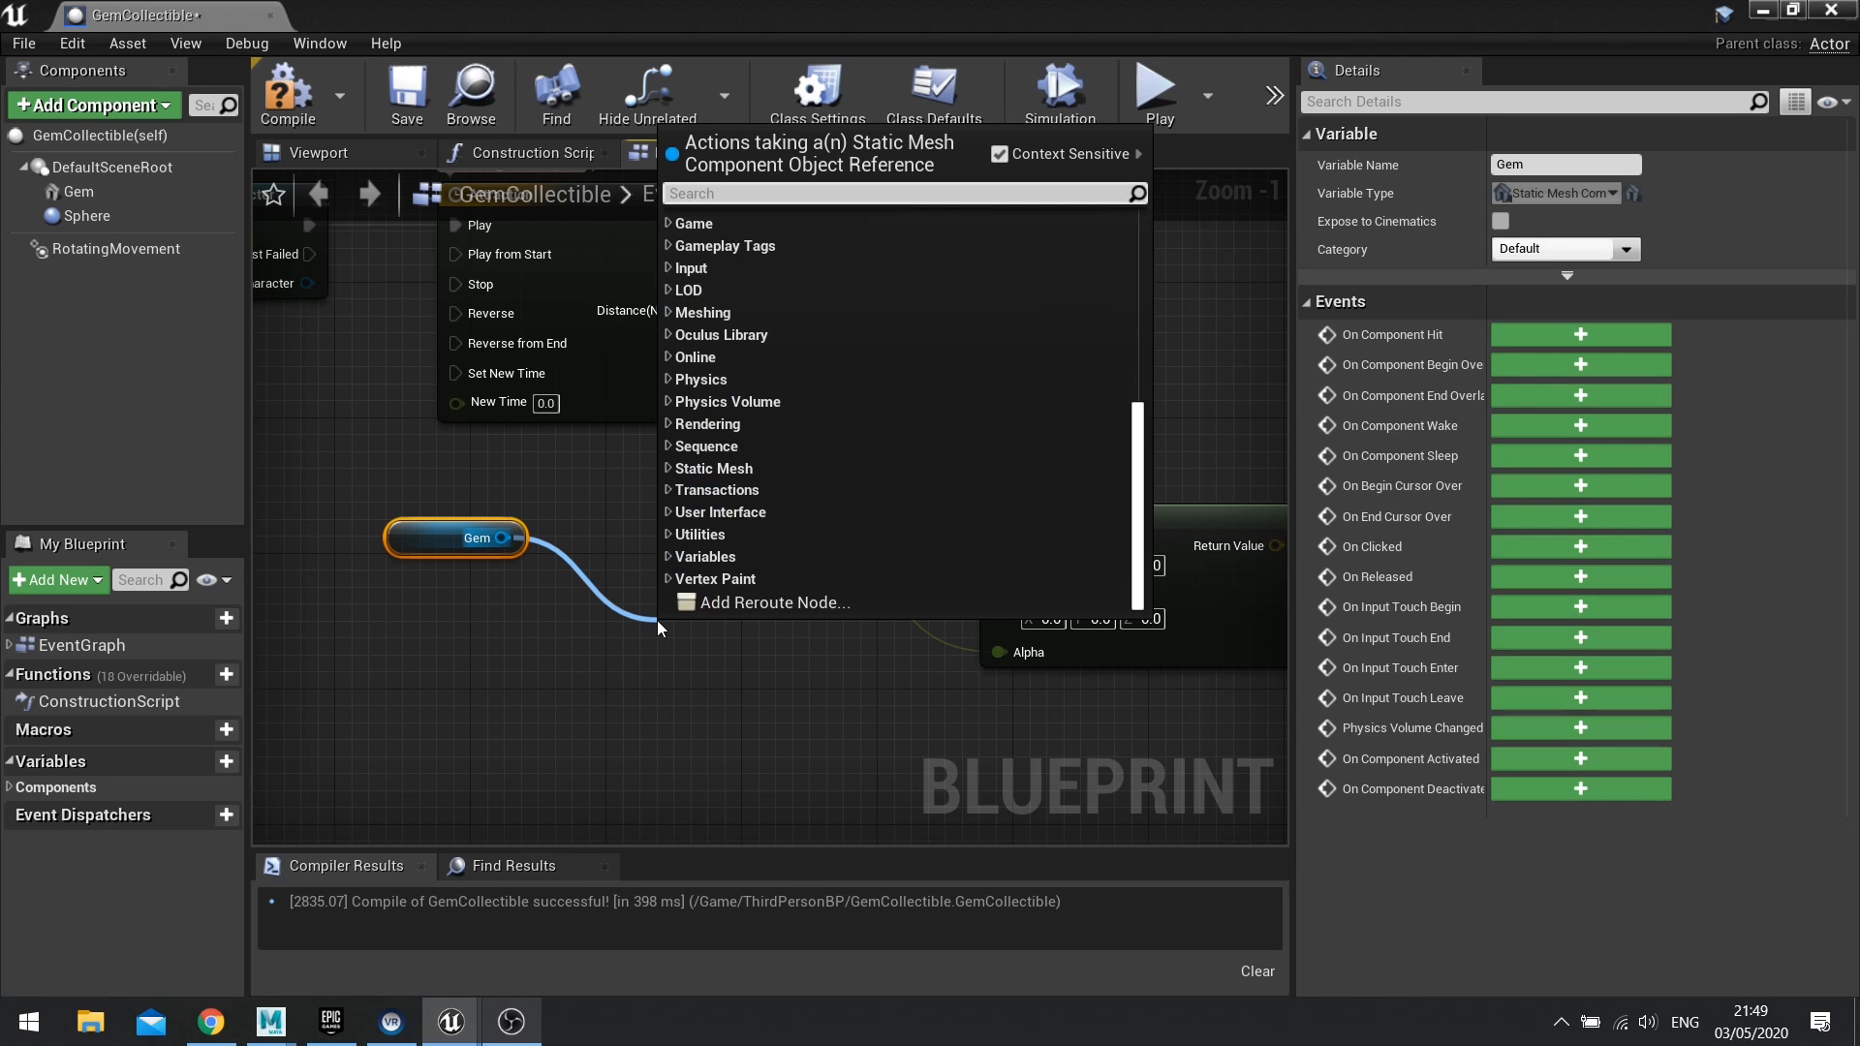
text(get worl)
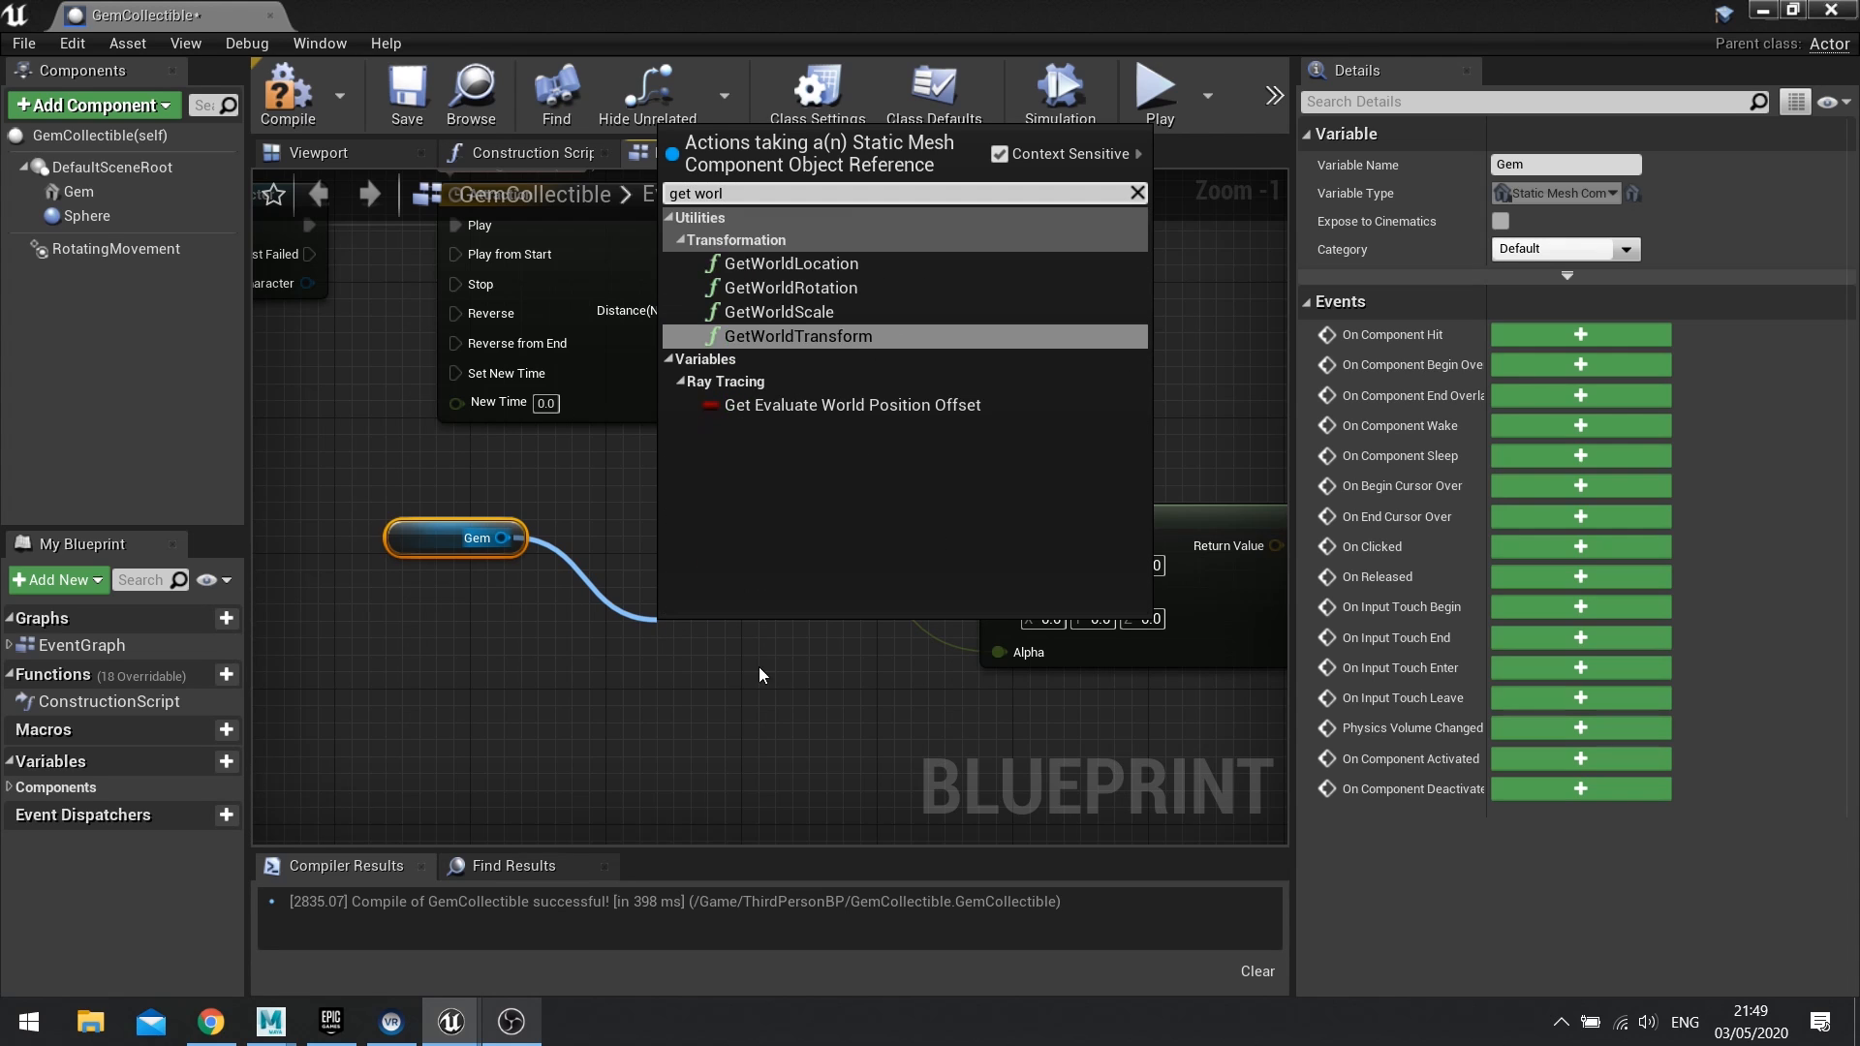
click(787, 264)
text(get)
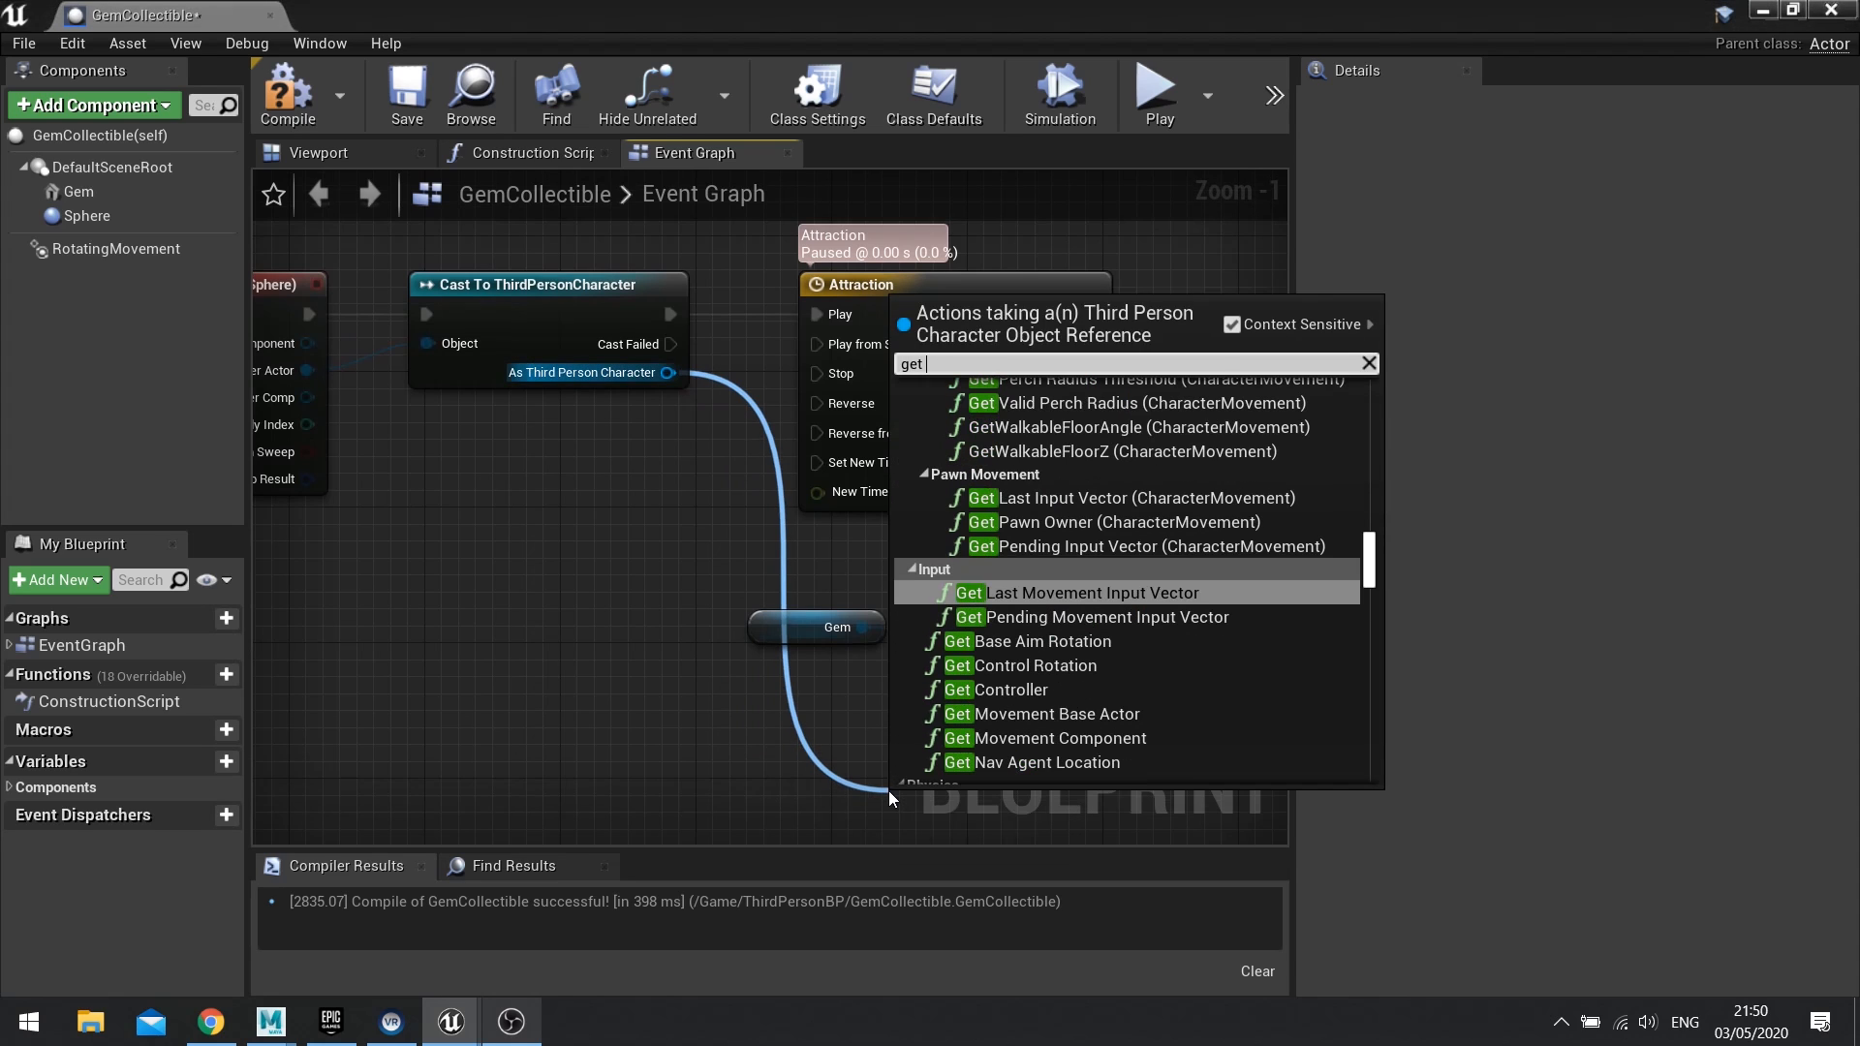
text(wor)
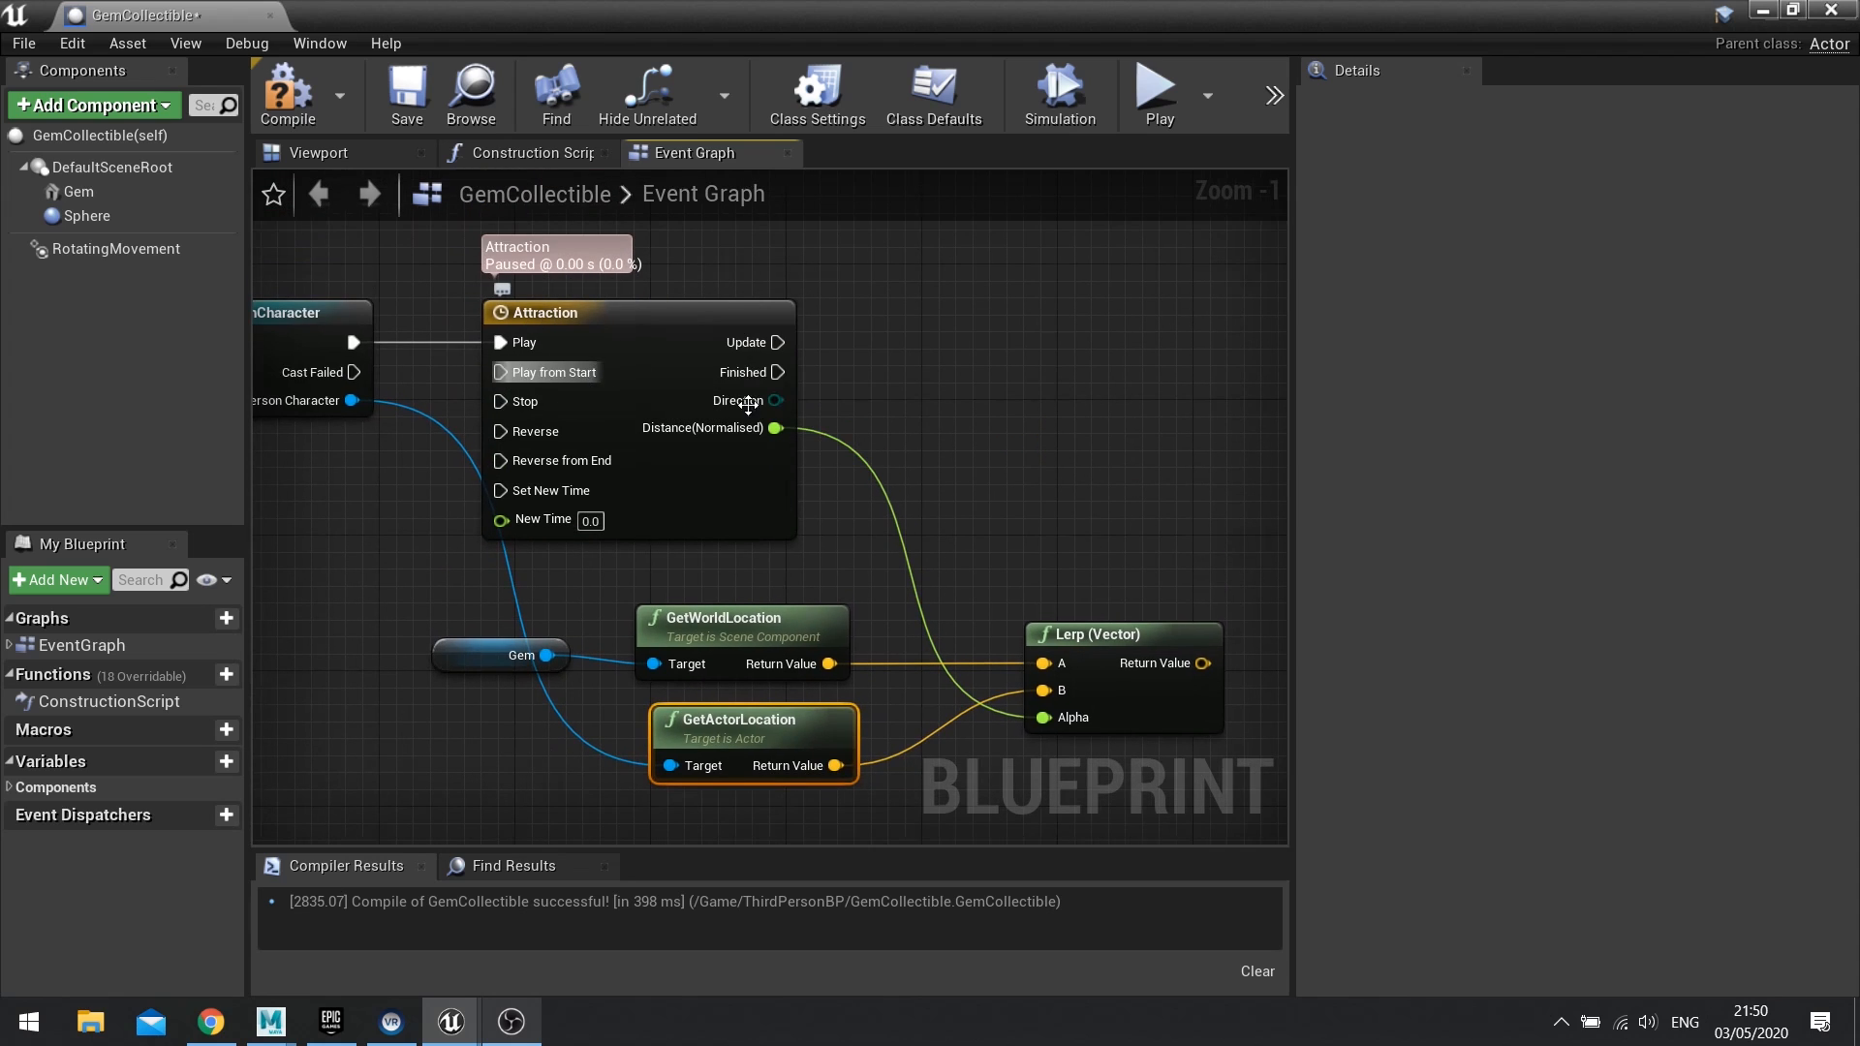
click(740, 617)
text(s)
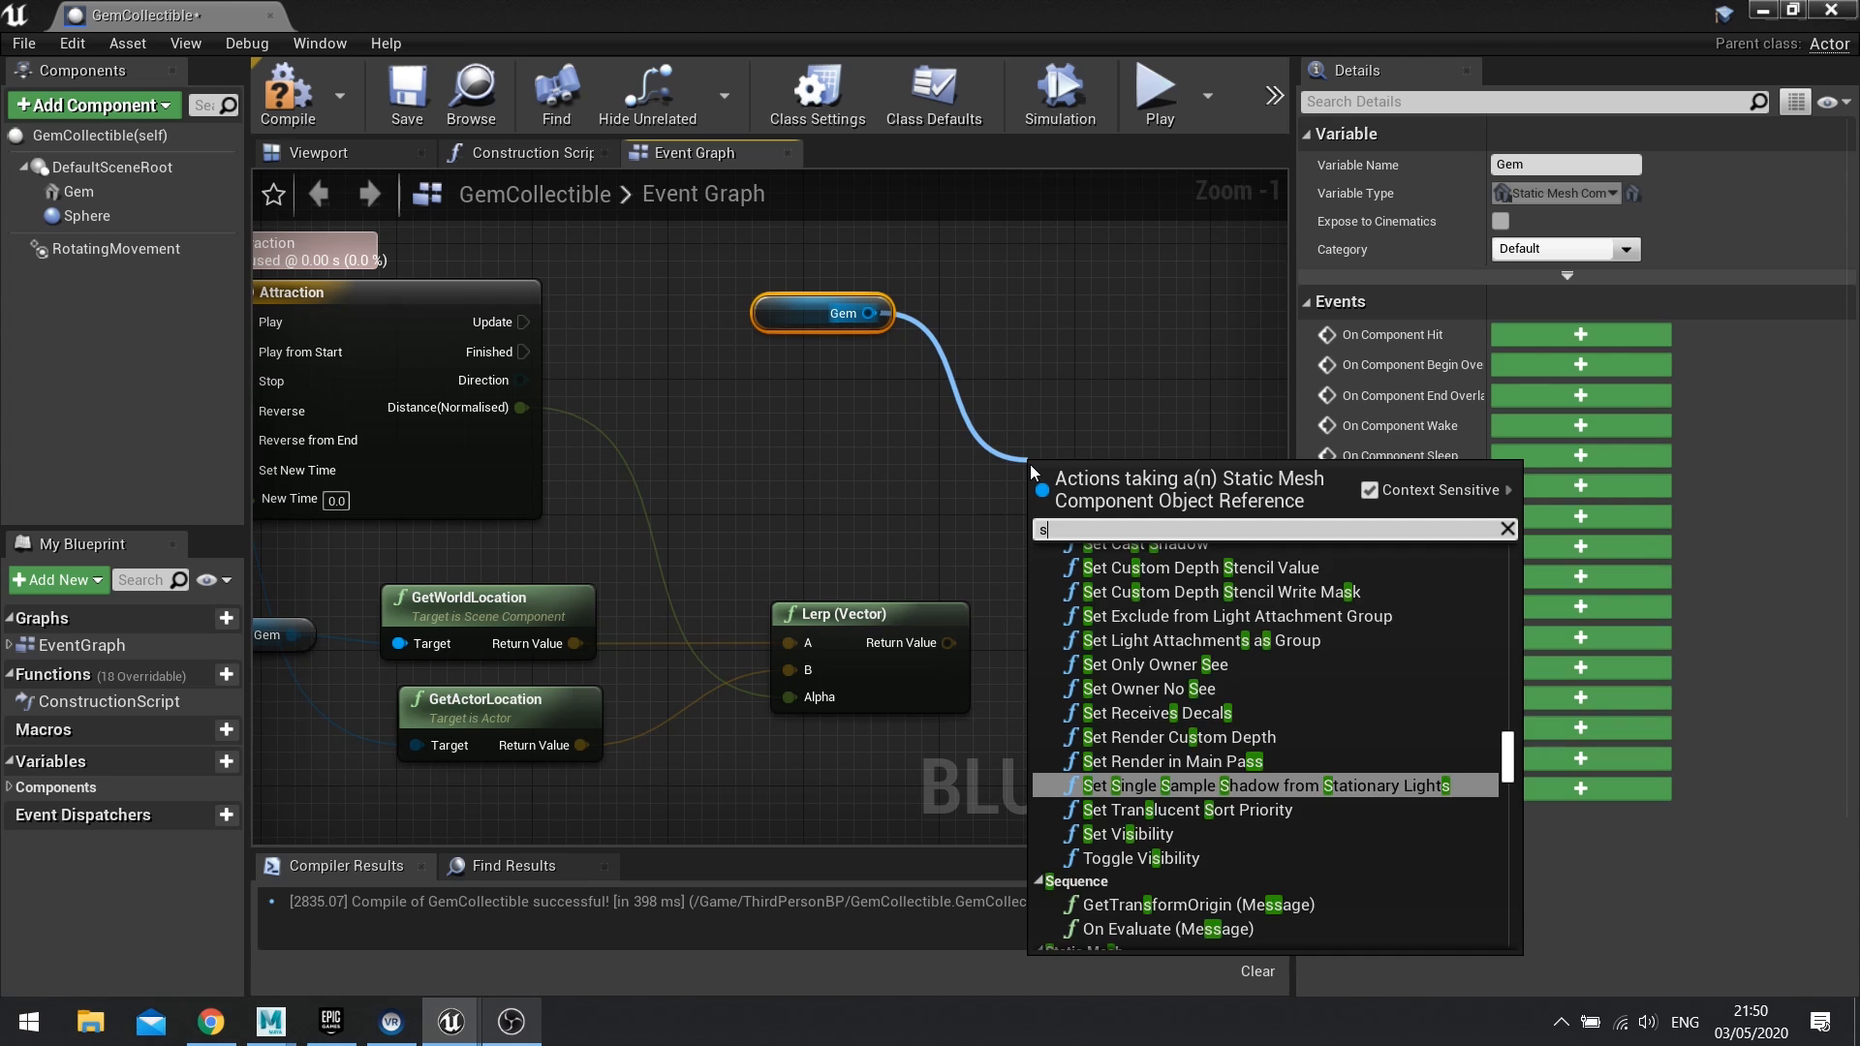
Step: Add a Gem SetWorldLocation driven by Update and the Lerp result, then find Destroy from Finished
text(et worldlo)
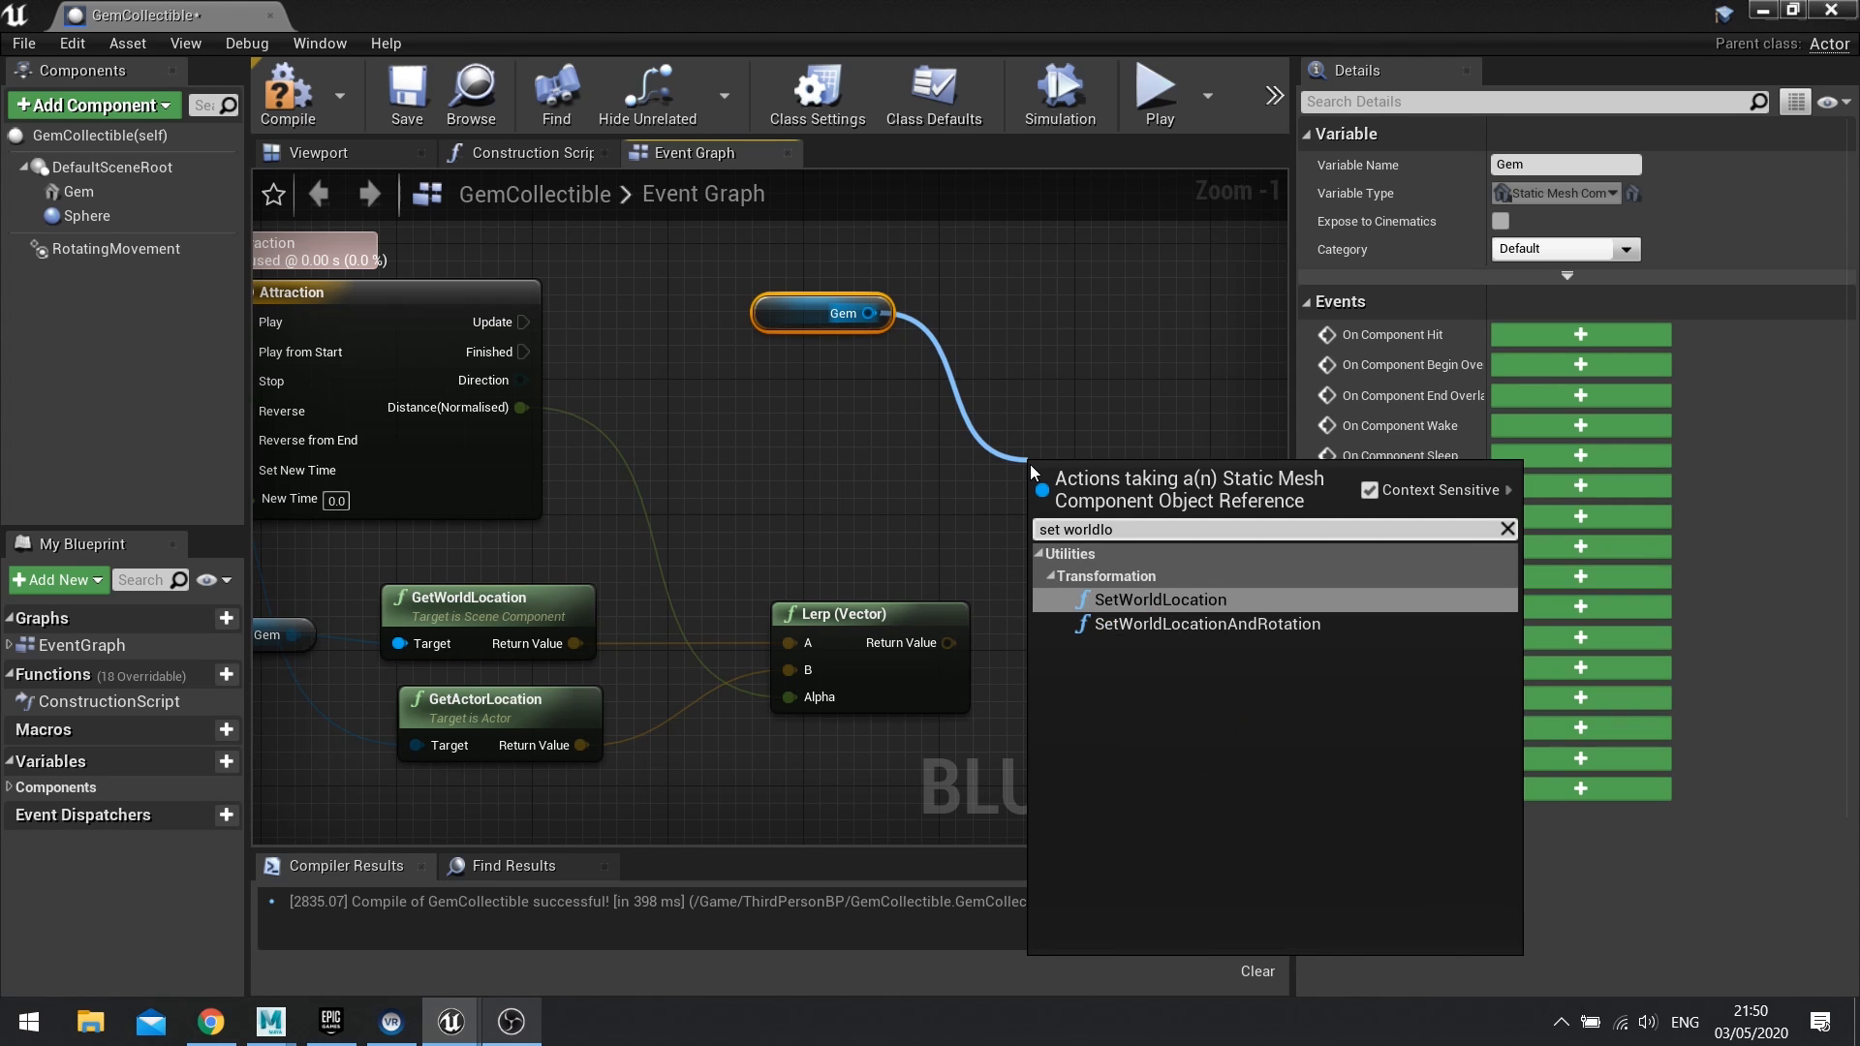
click(1159, 599)
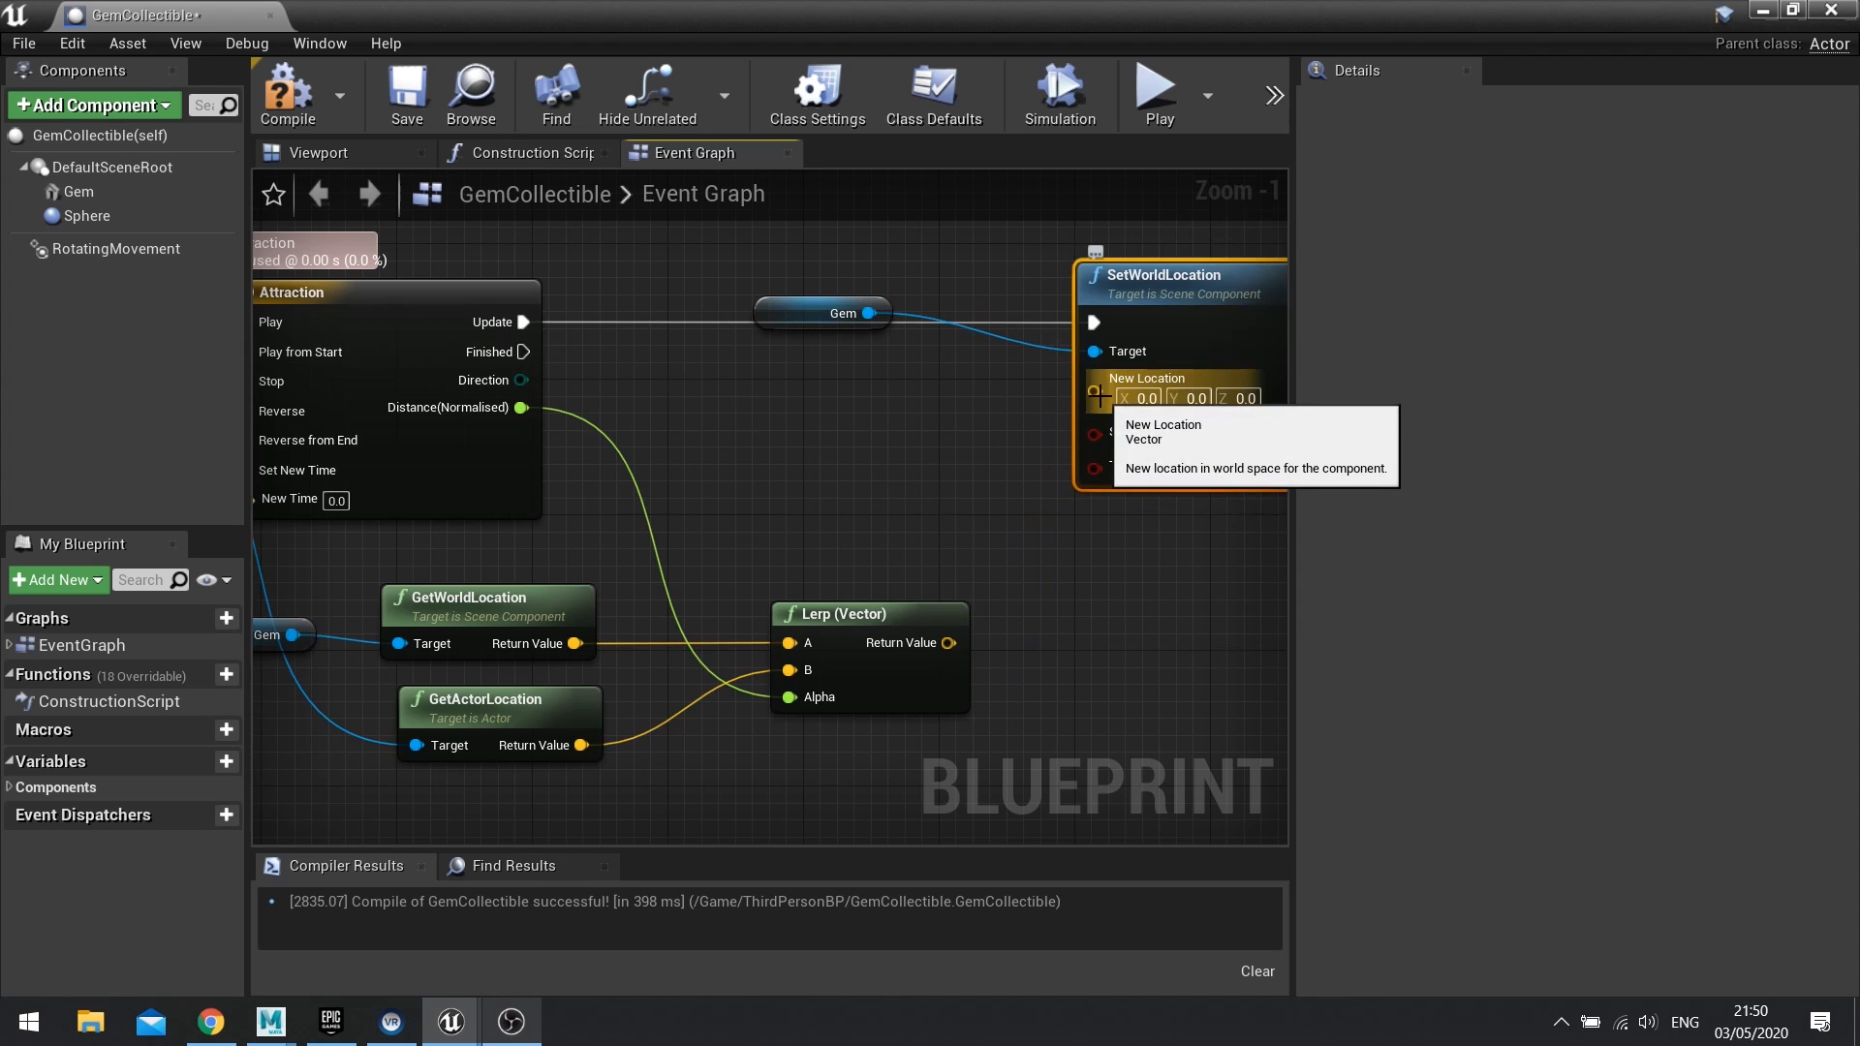
click(908, 263)
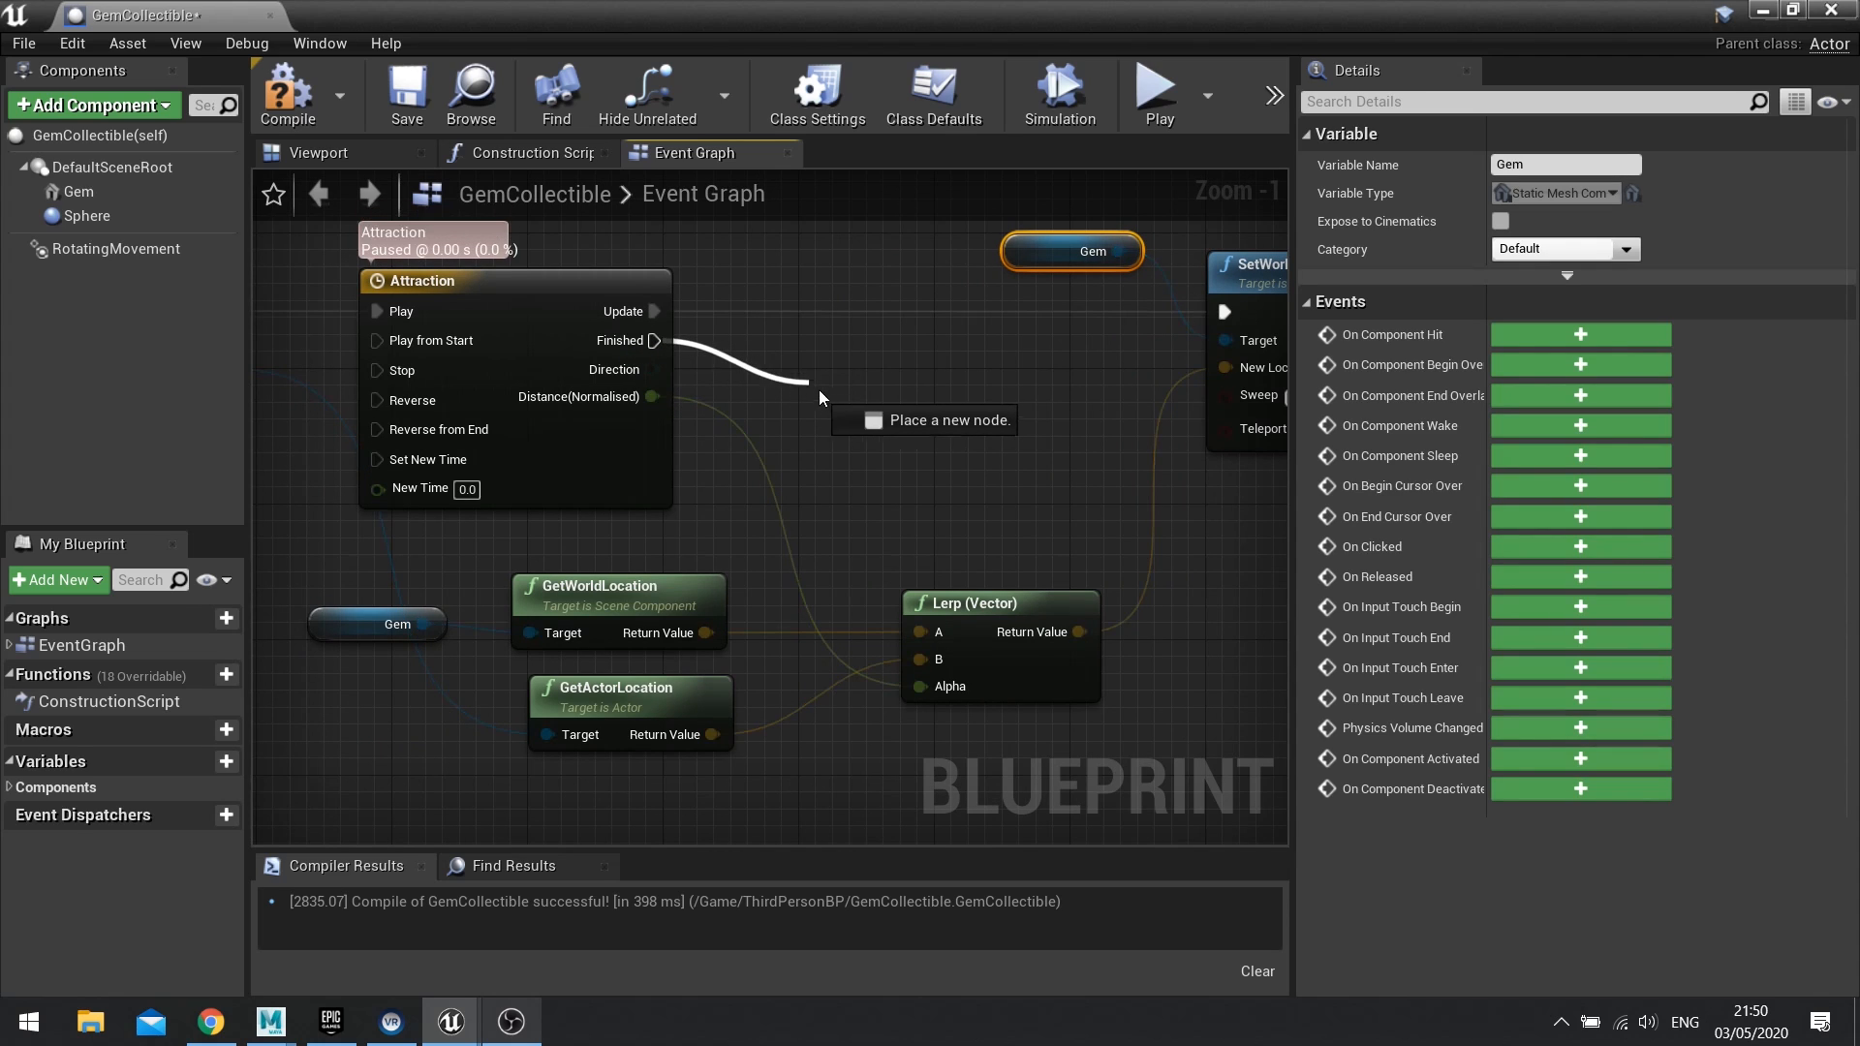
text(destroy)
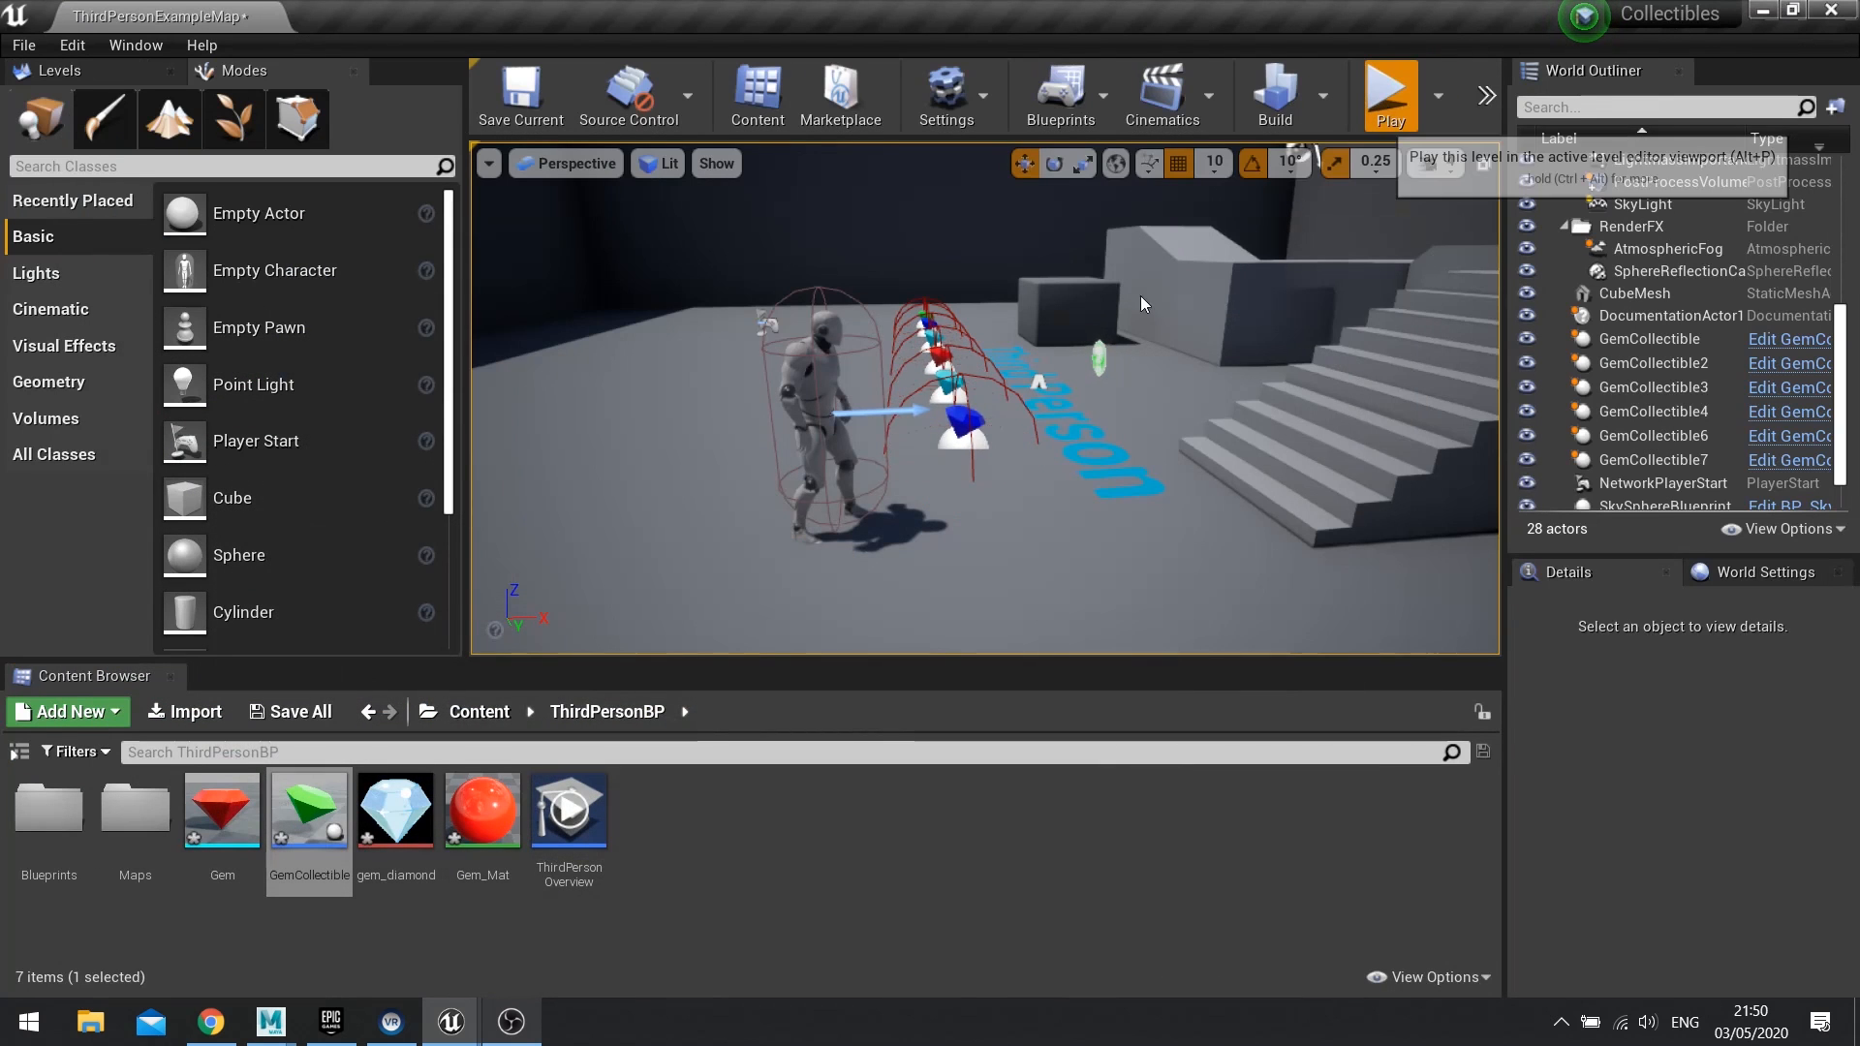
Step: Play the level and control the character to watch the gem get pulled in
click(1388, 95)
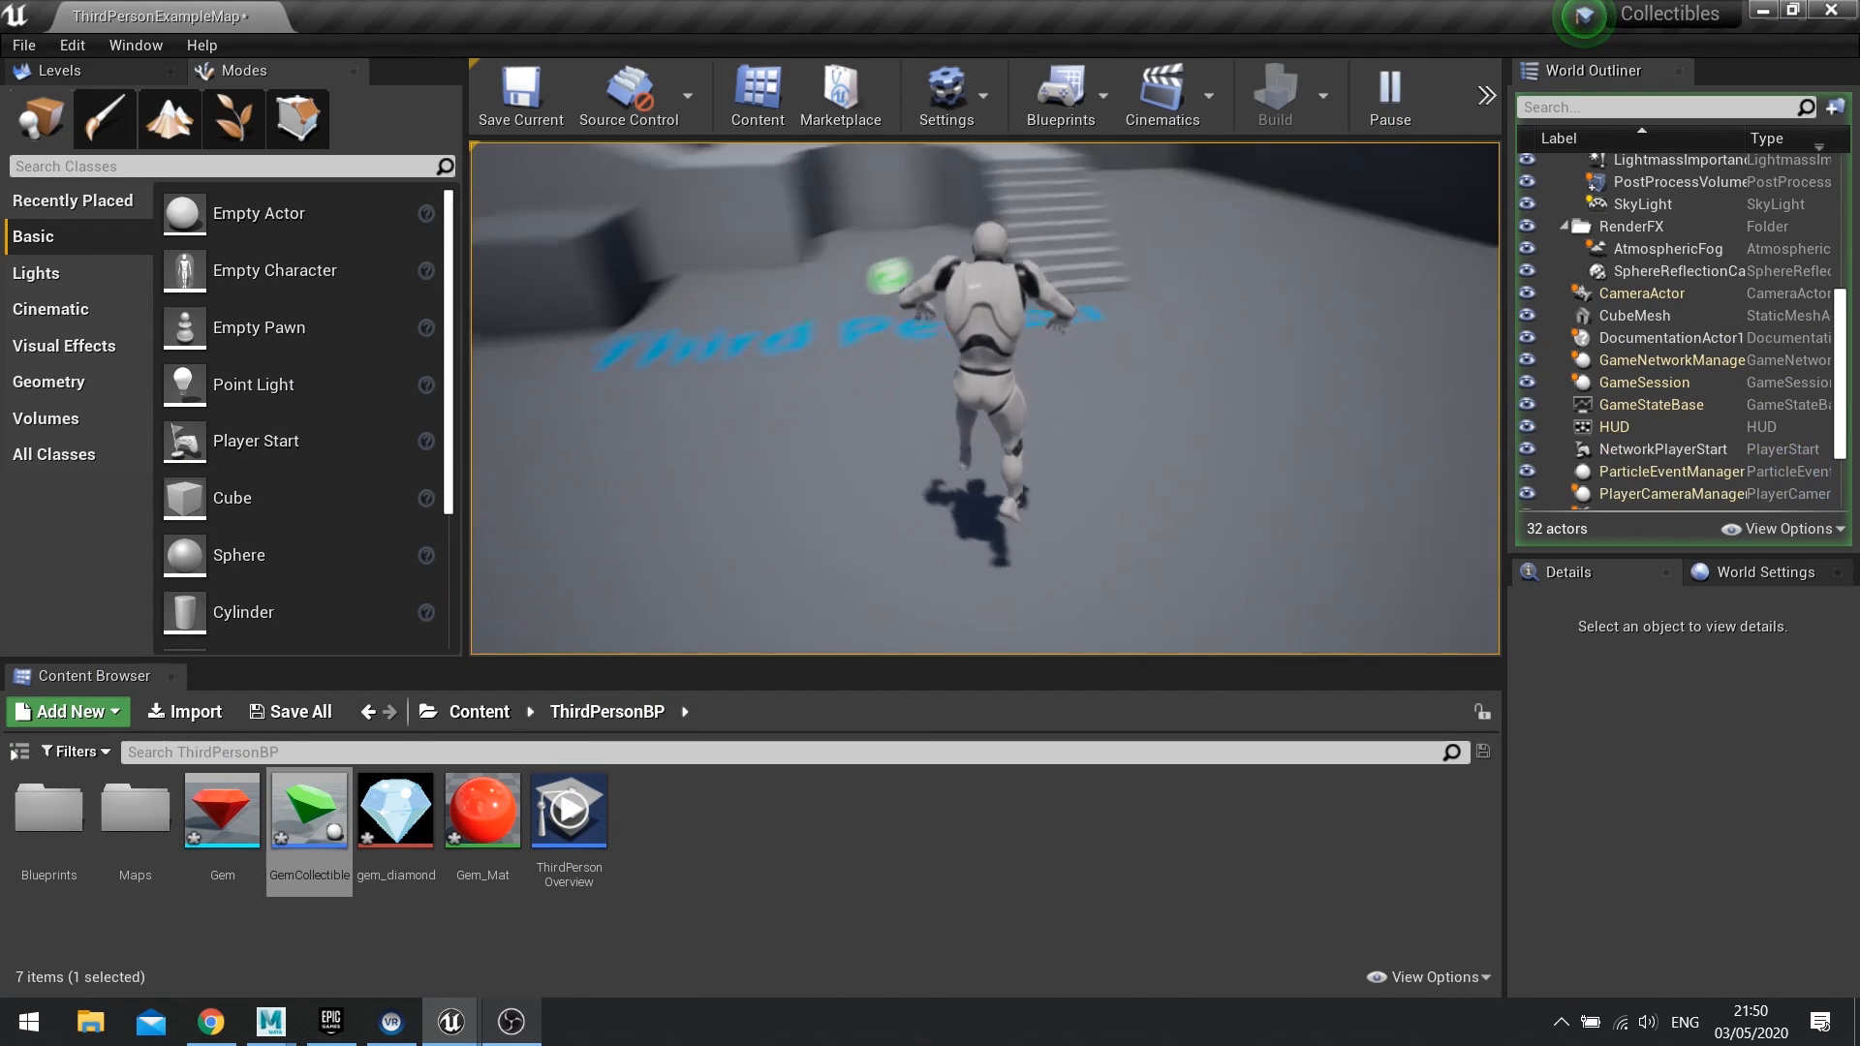
click(1388, 95)
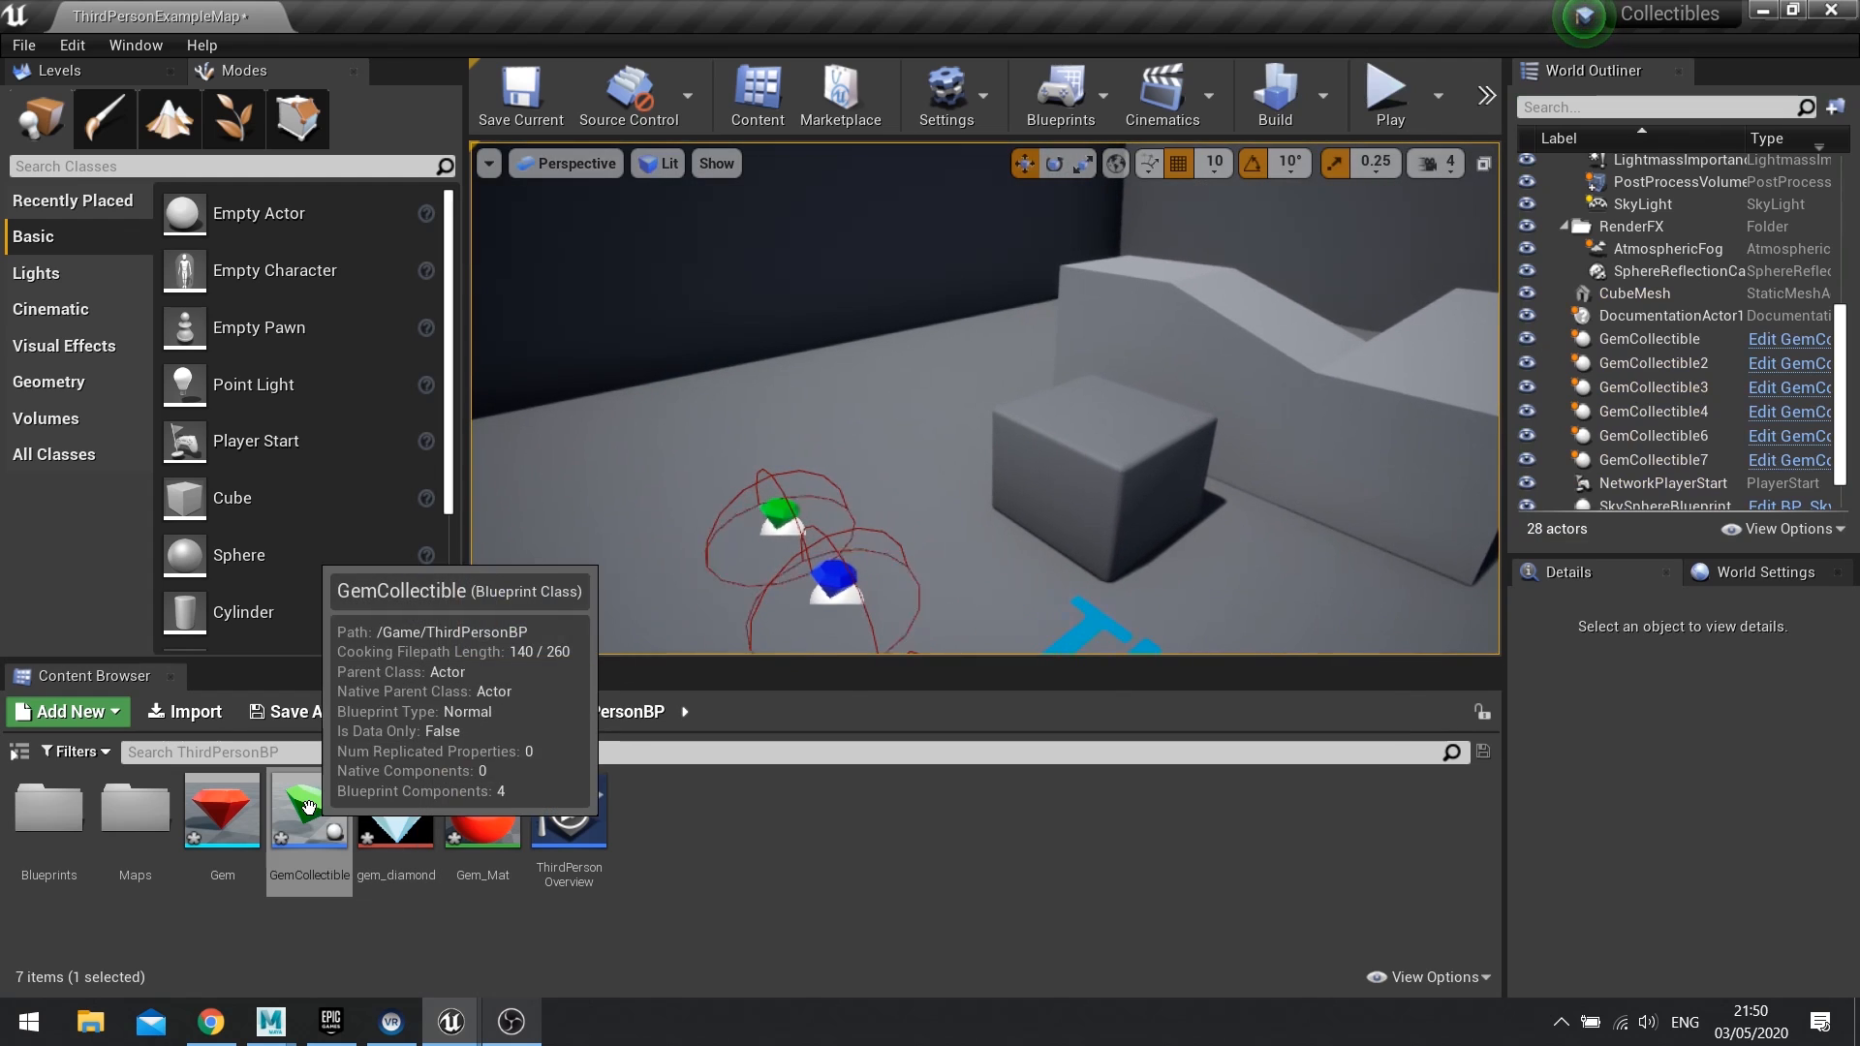
Step: Check GemCollectible, return to the level, and play-test again around the gem row
double_click(308, 807)
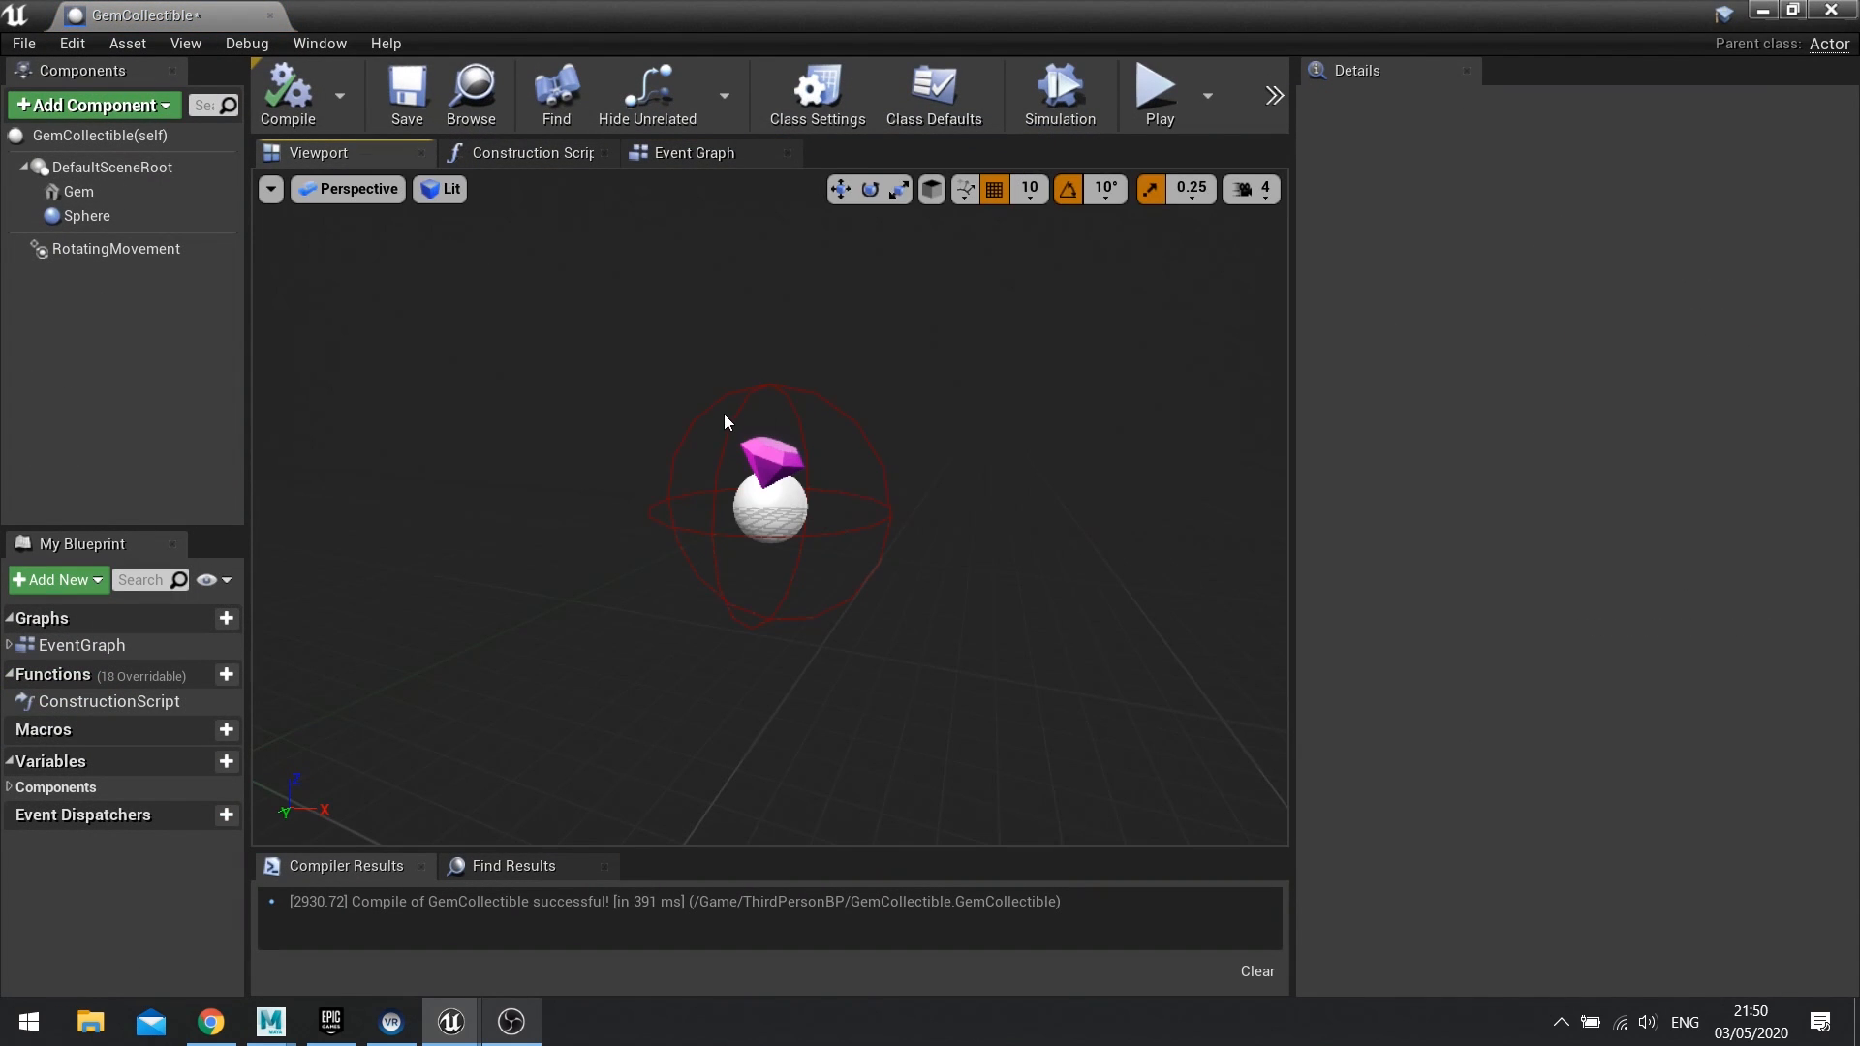
click(87, 215)
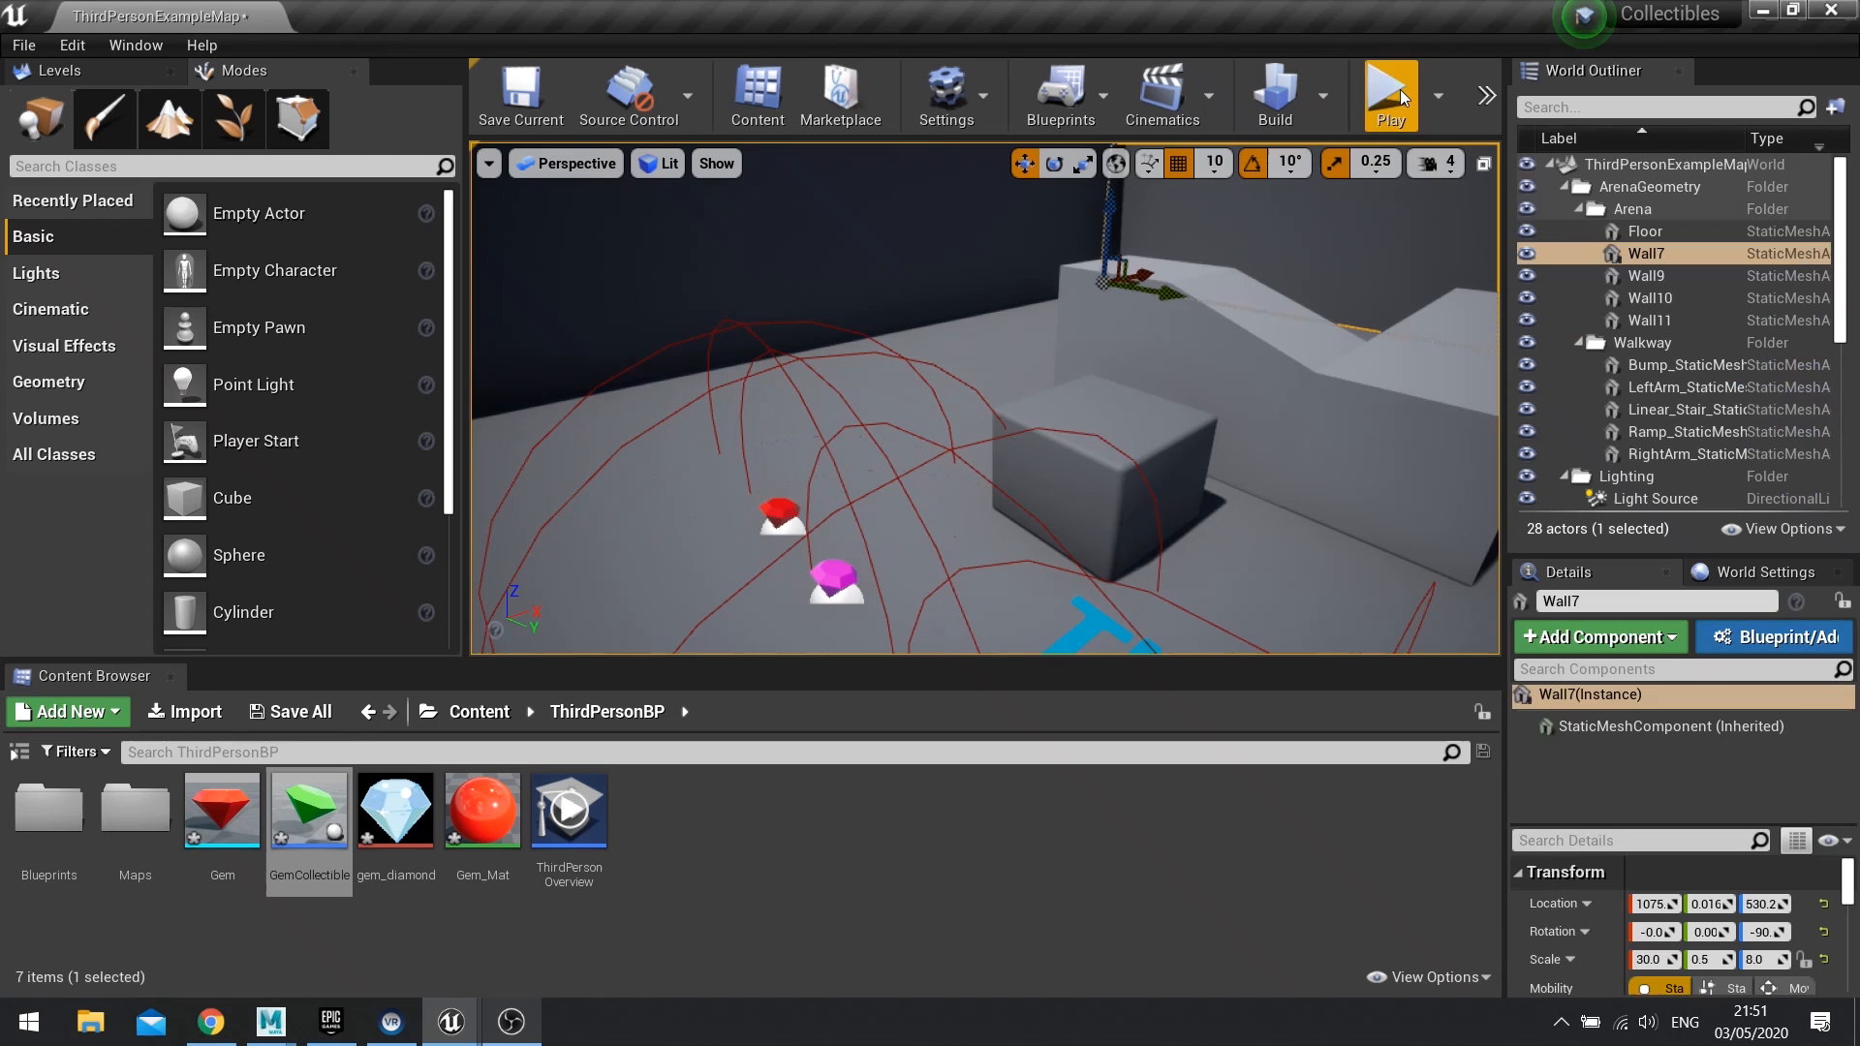
click(1390, 95)
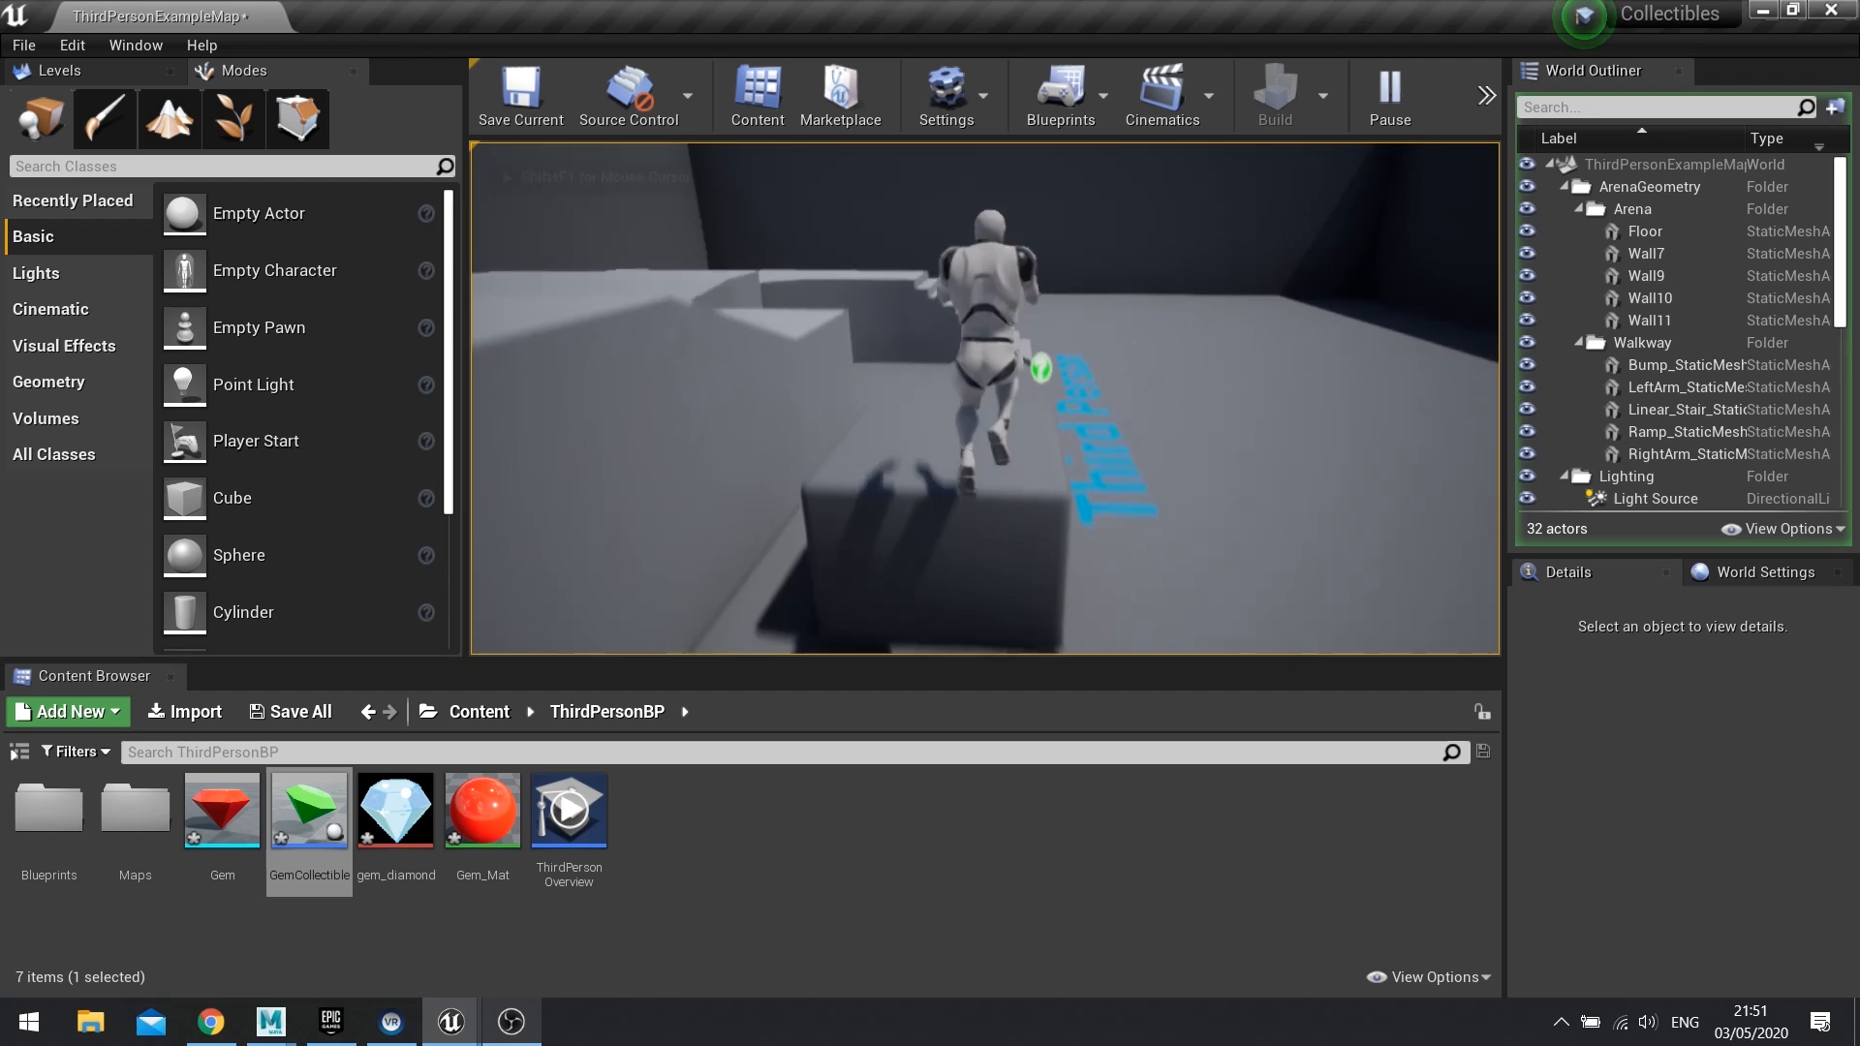
click(1388, 96)
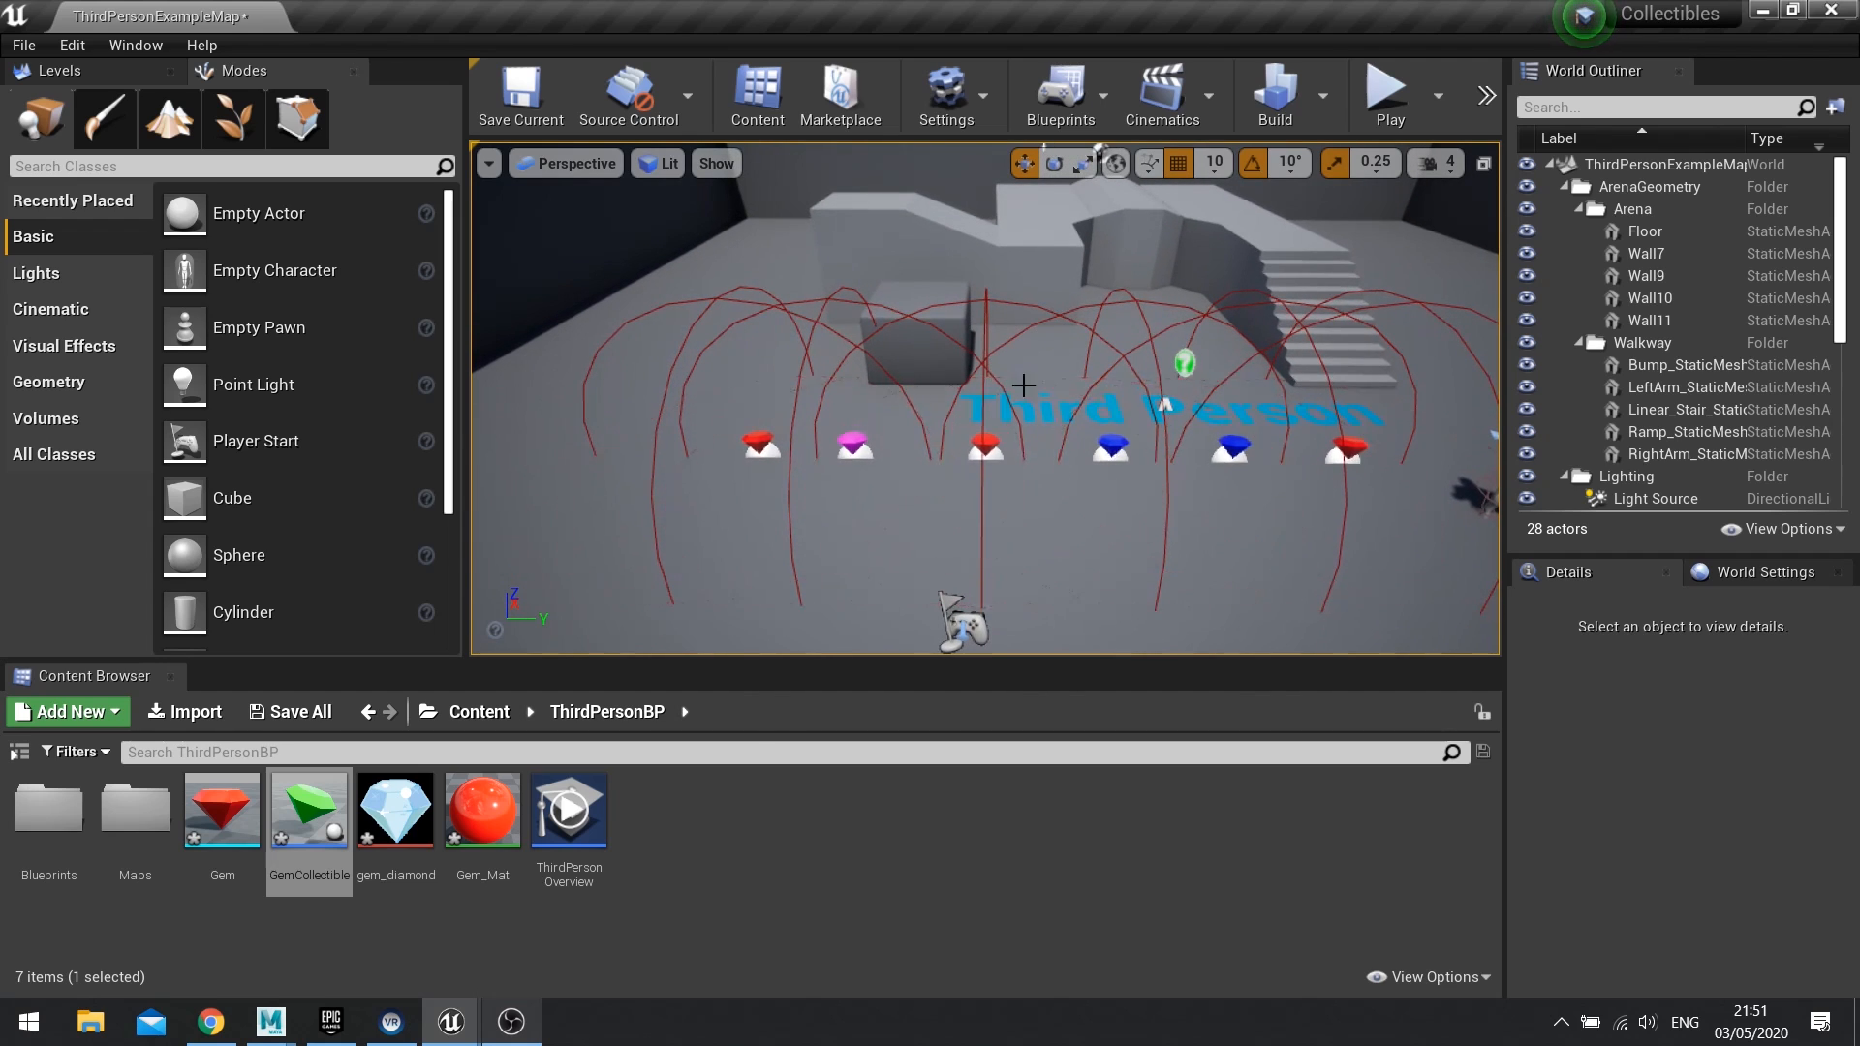
mouse_move(1182, 432)
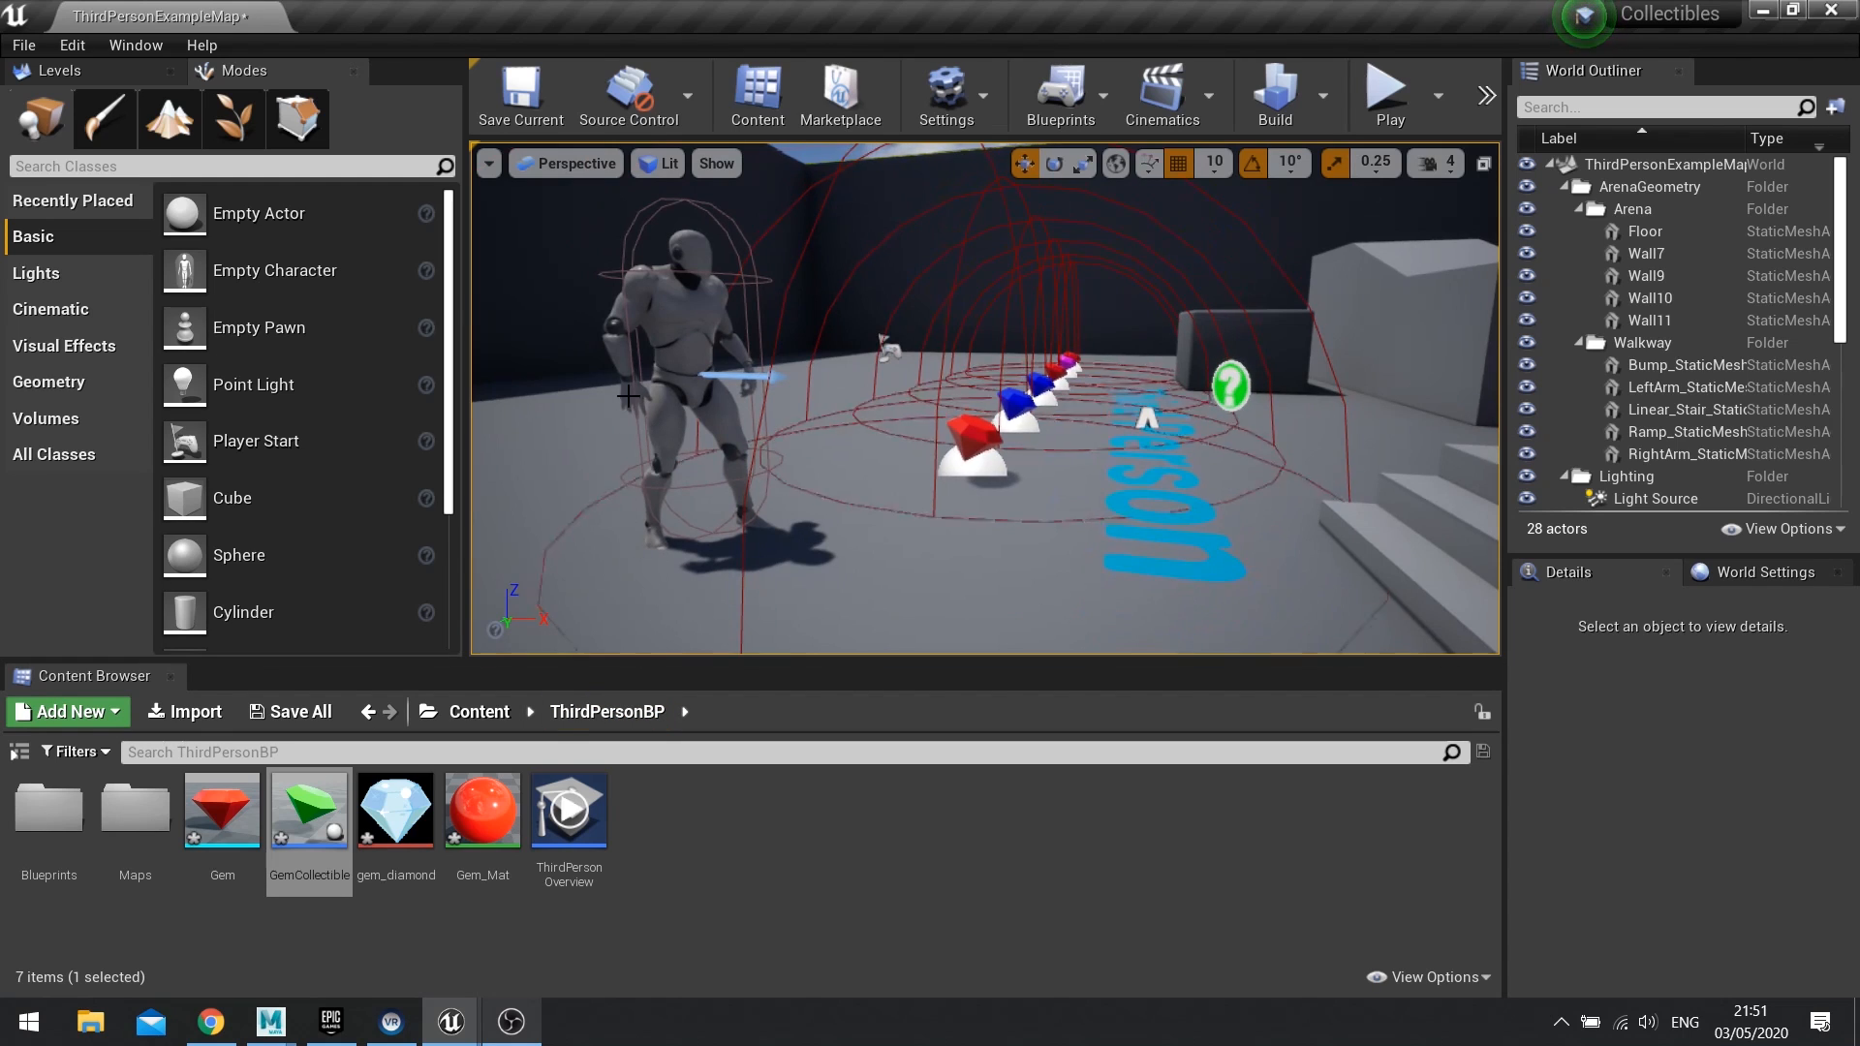
Step: Edit the ThirdPersonCharacter blueprint, add an integer variable Gems defaulting to 0, and compile
click(688, 355)
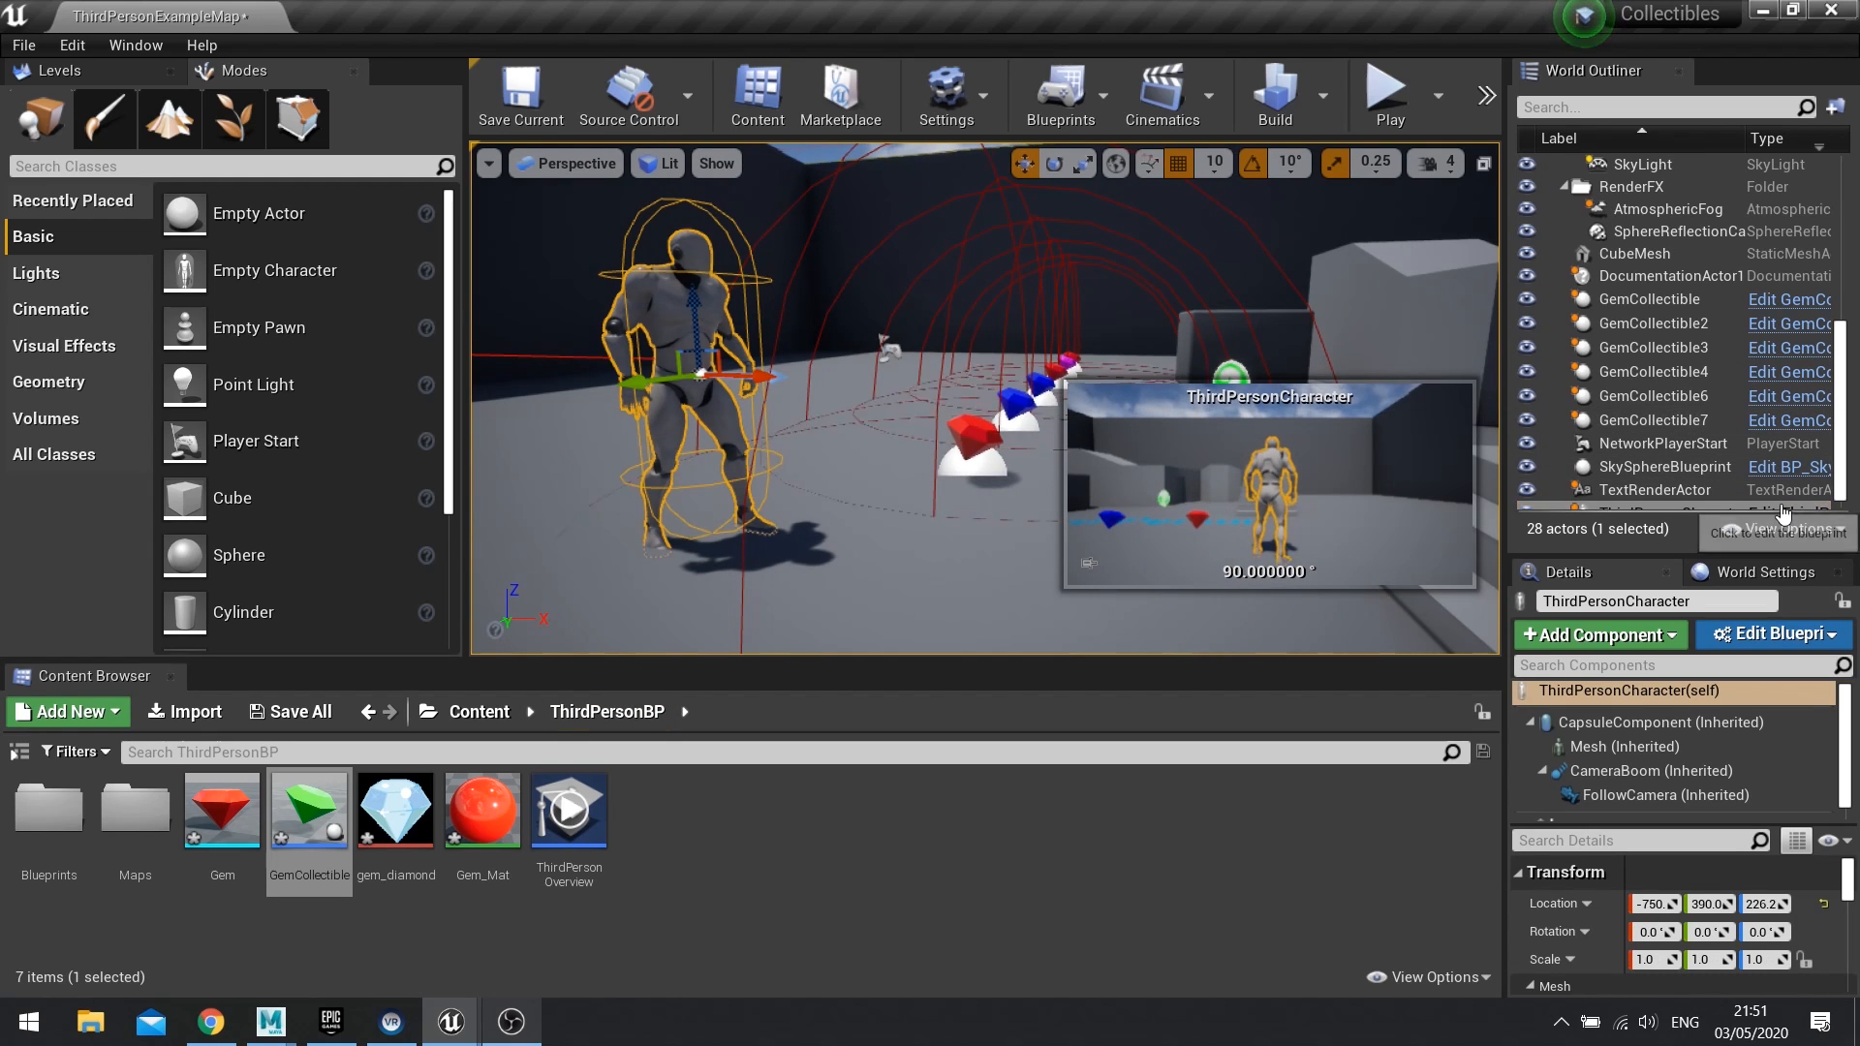
click(1764, 634)
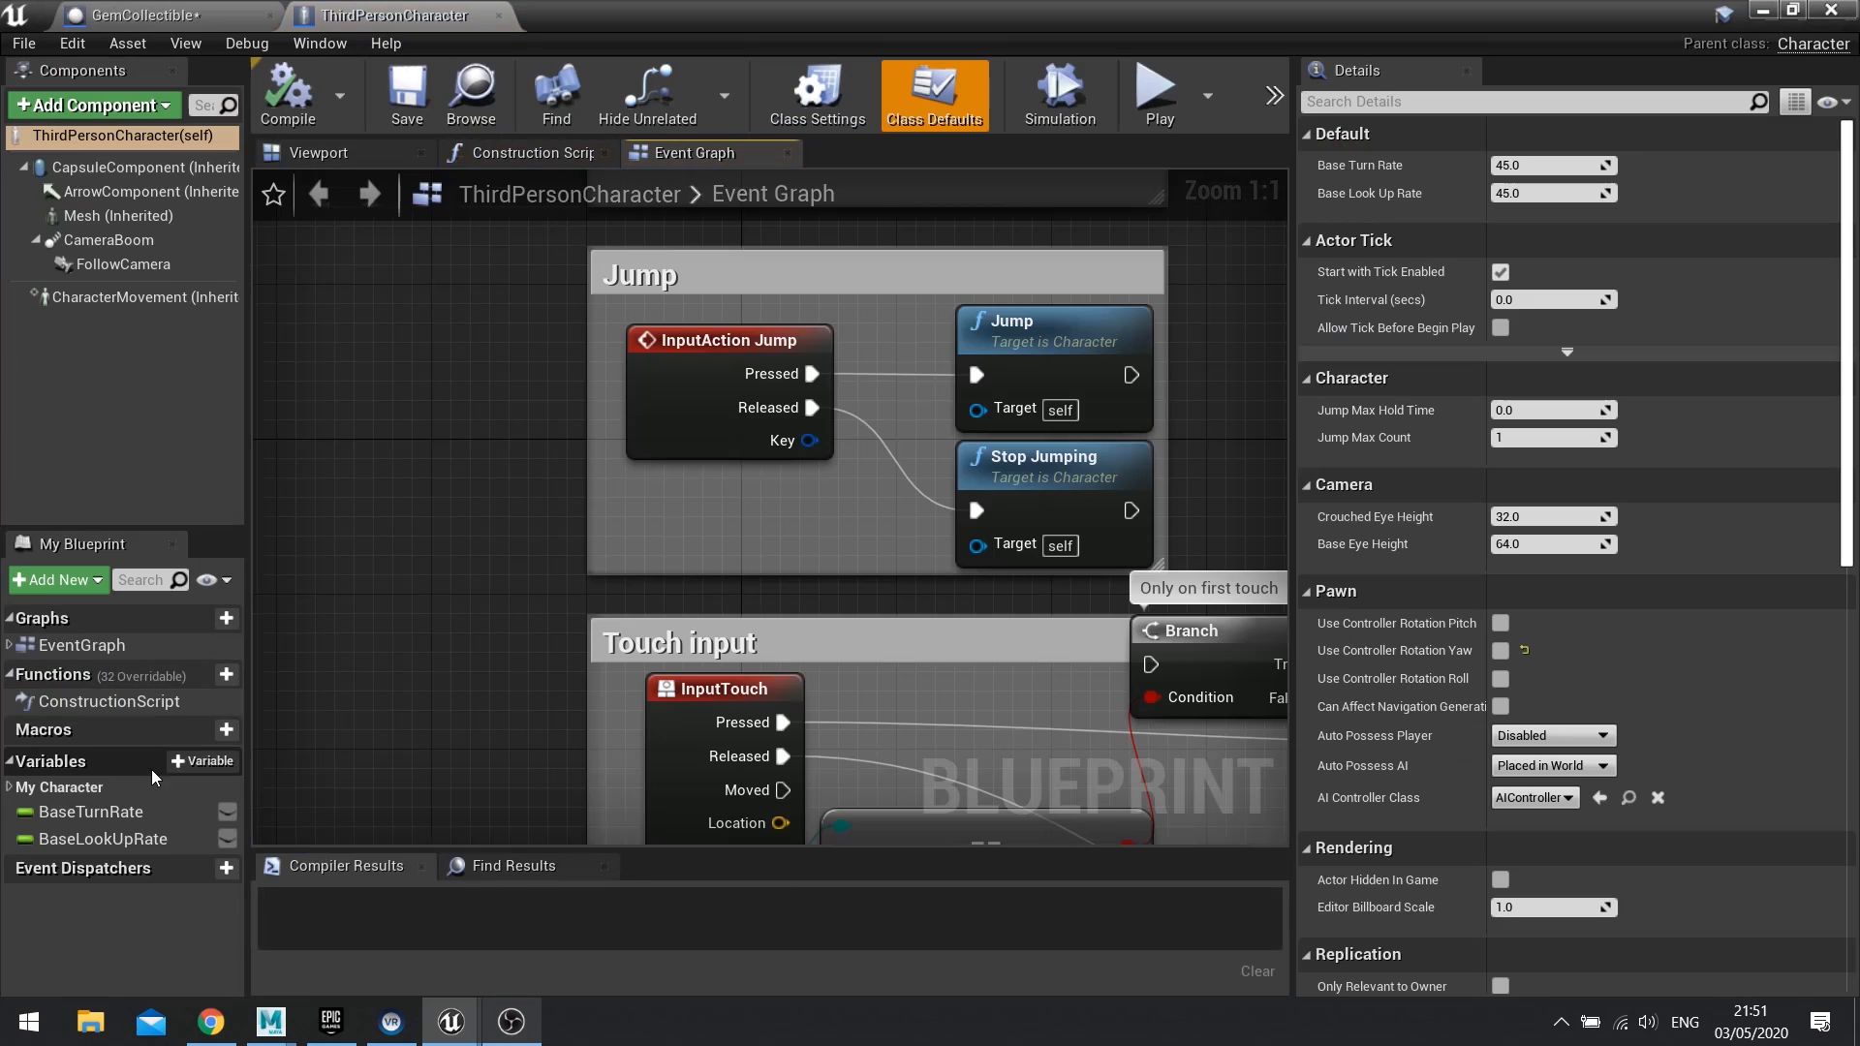
click(200, 760)
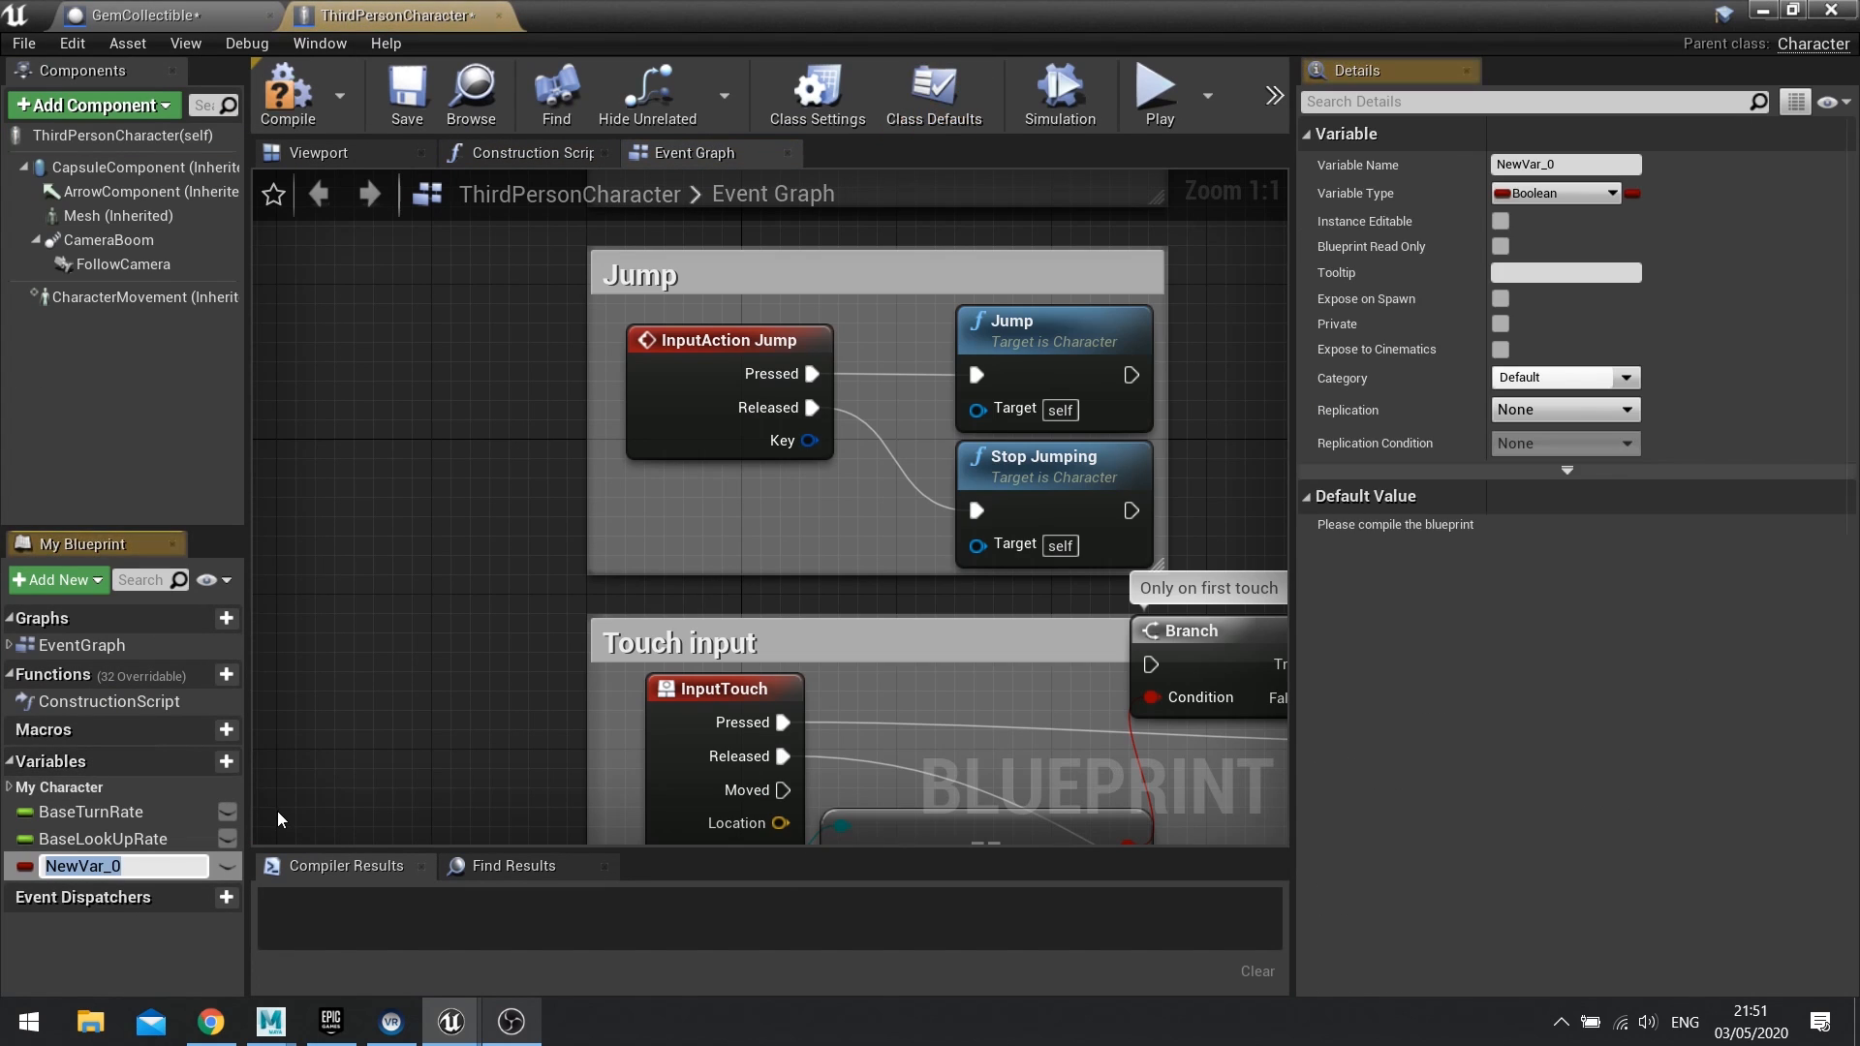
text(Ge)
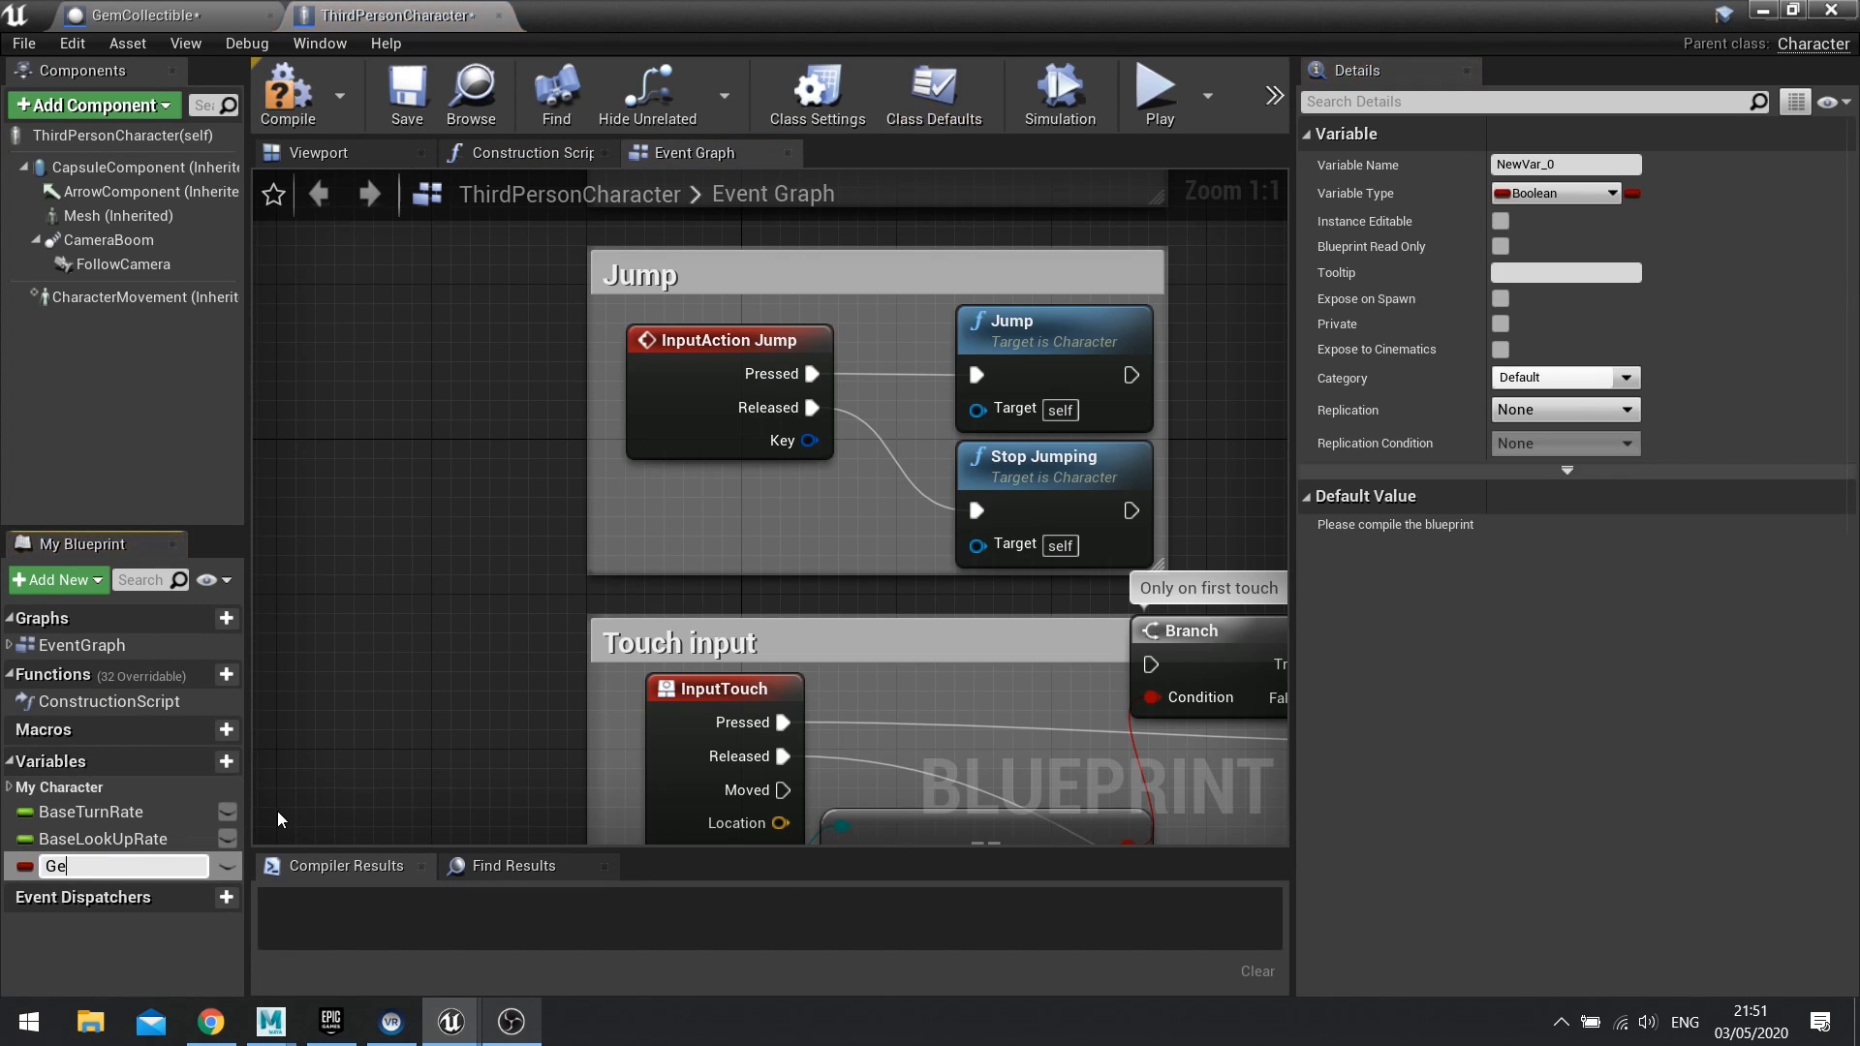
text(ms)
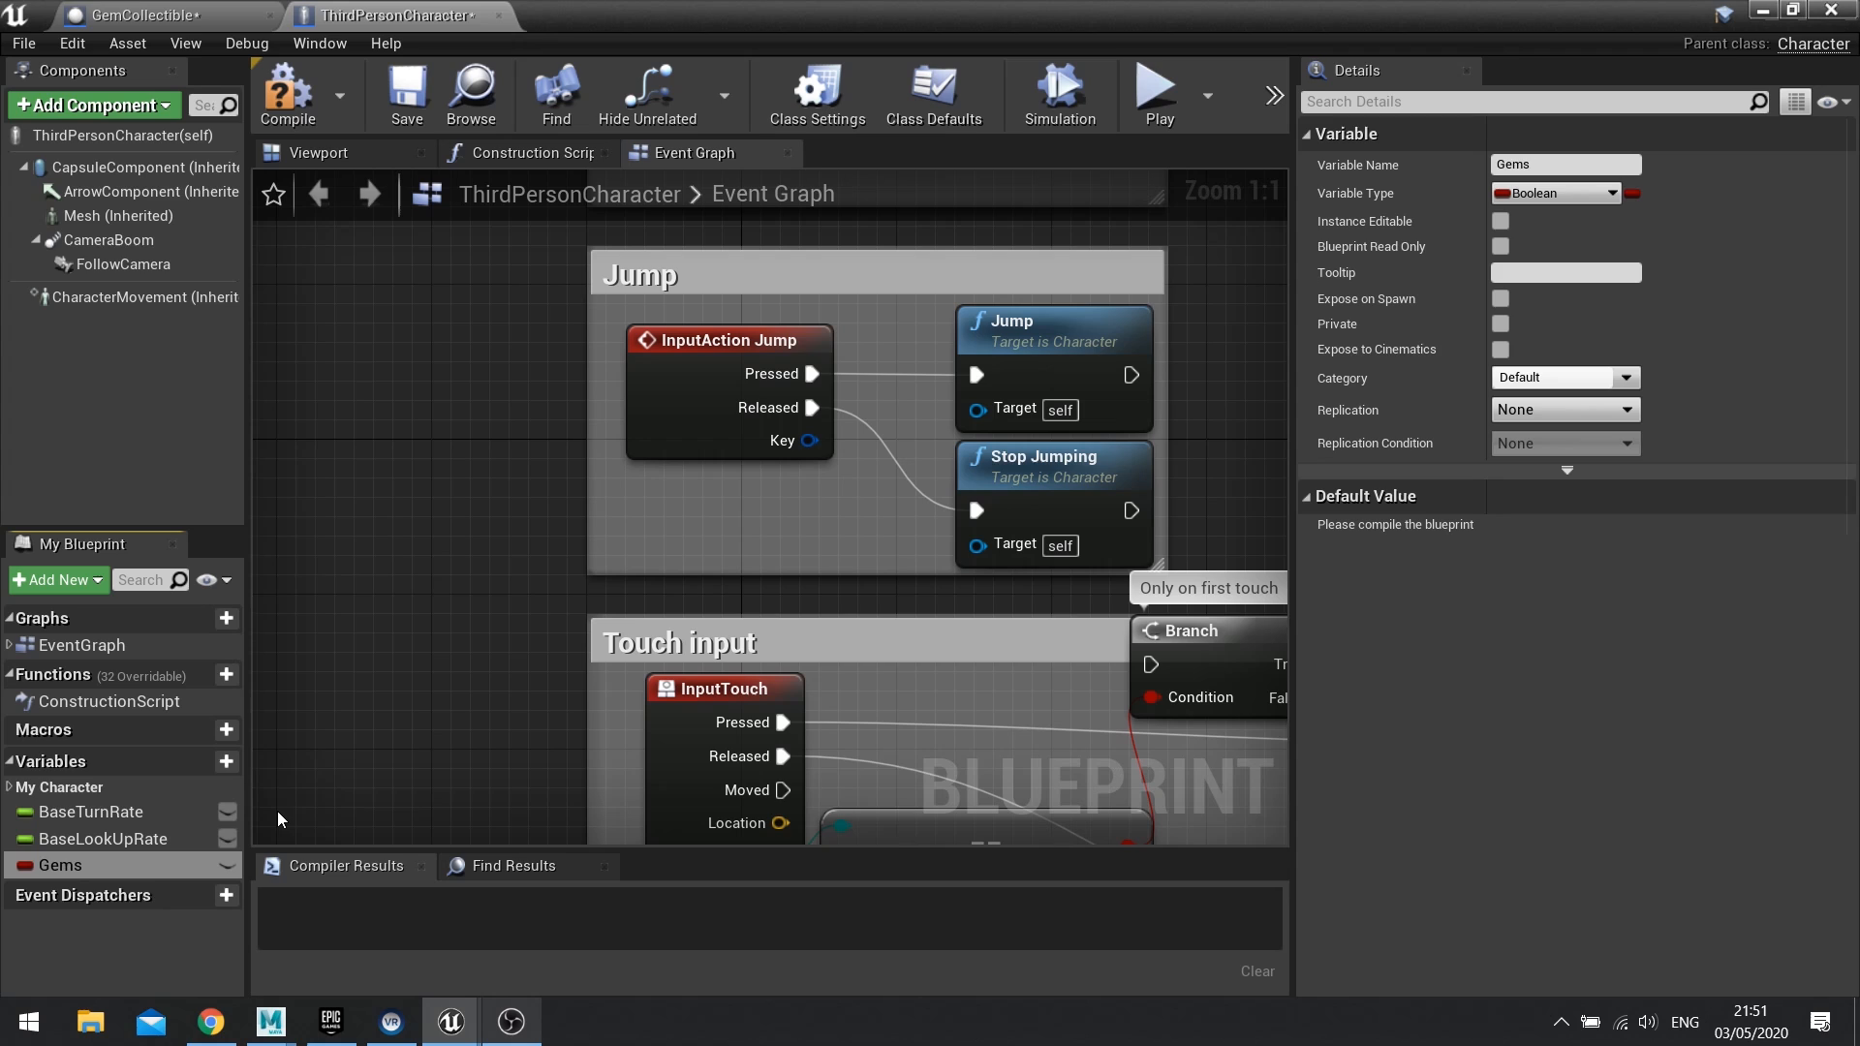
mouse_move(1564, 203)
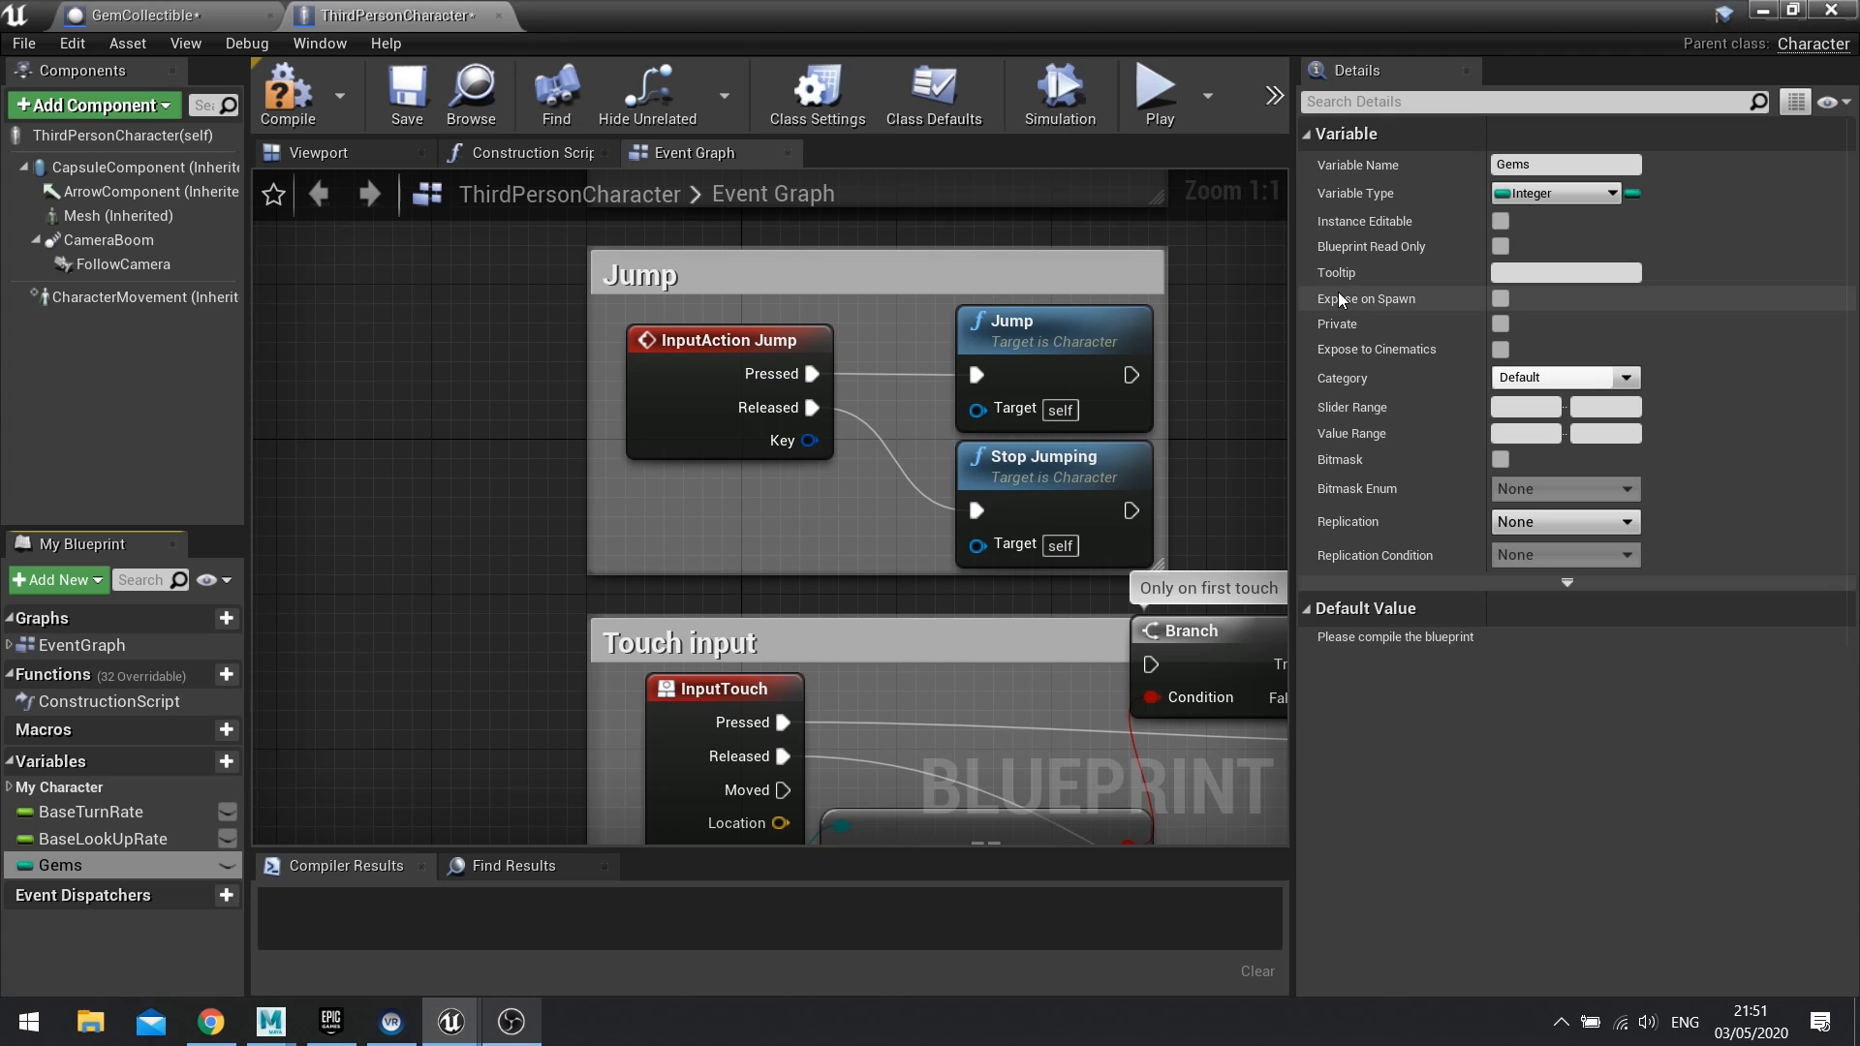
mouse_move(1380, 228)
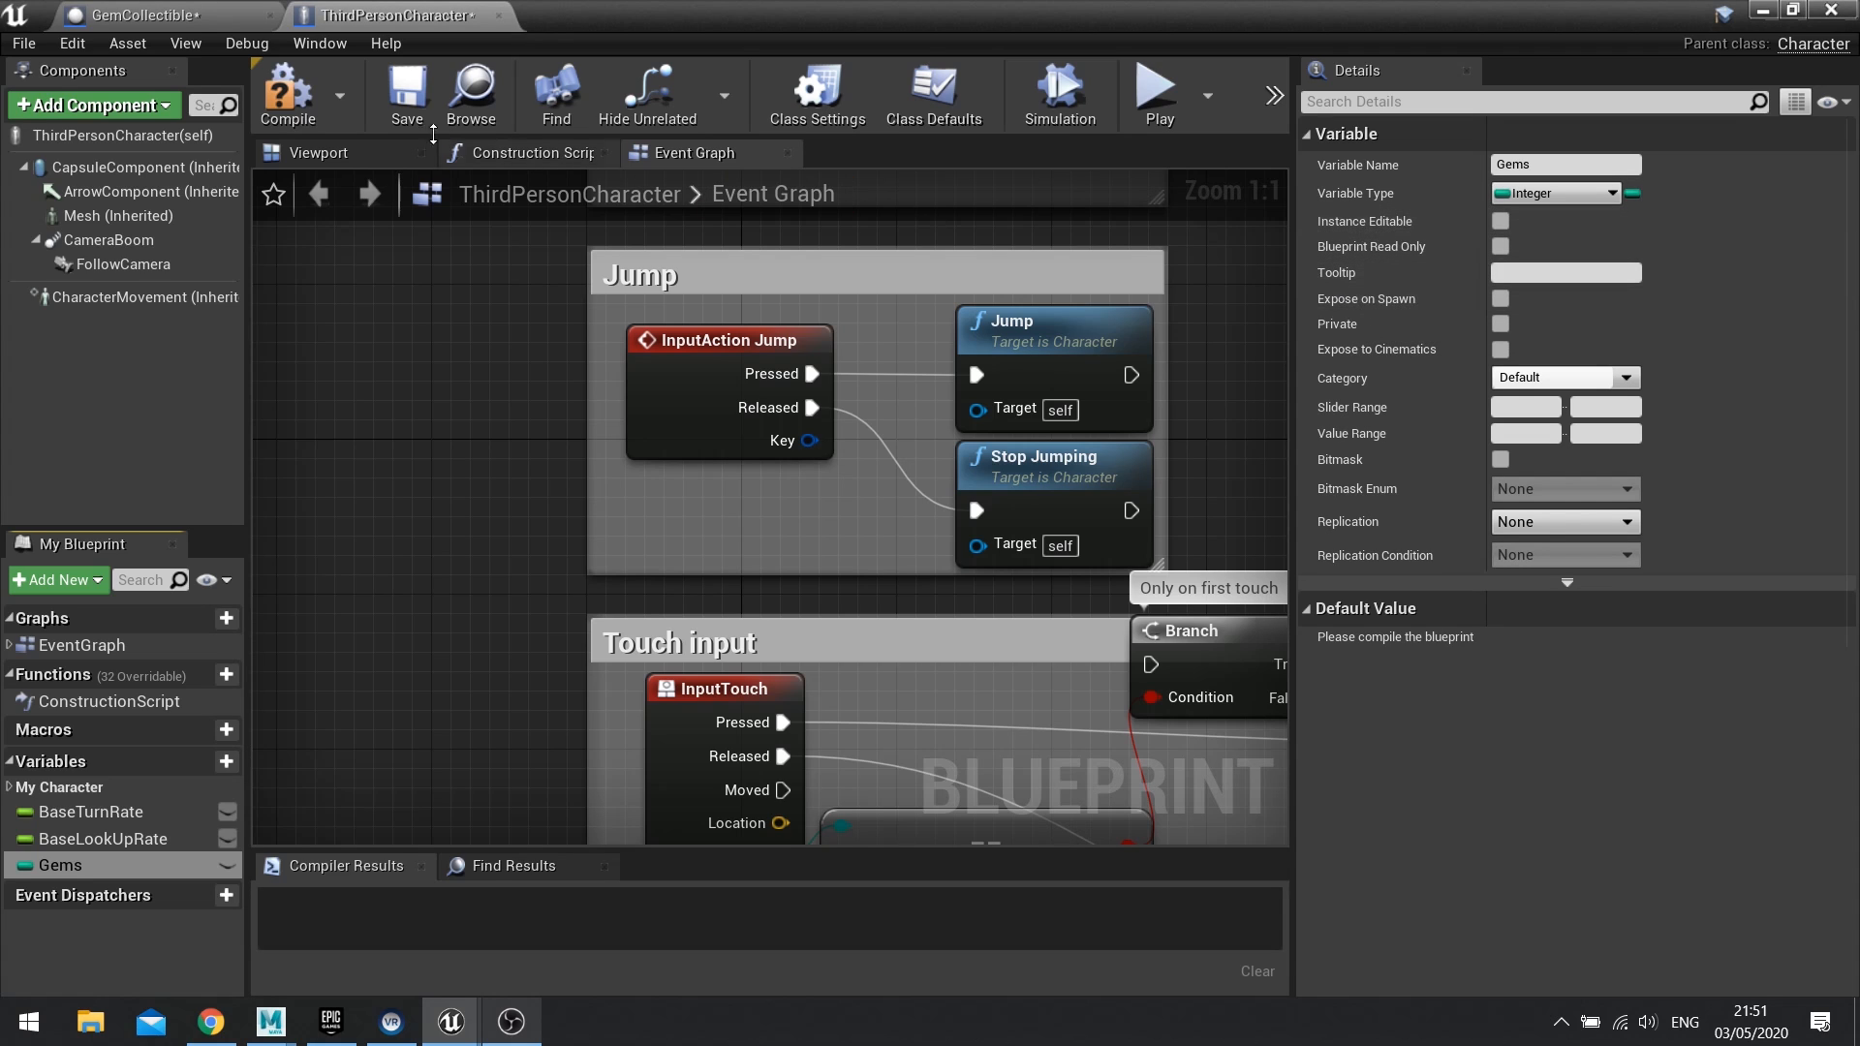
click(286, 93)
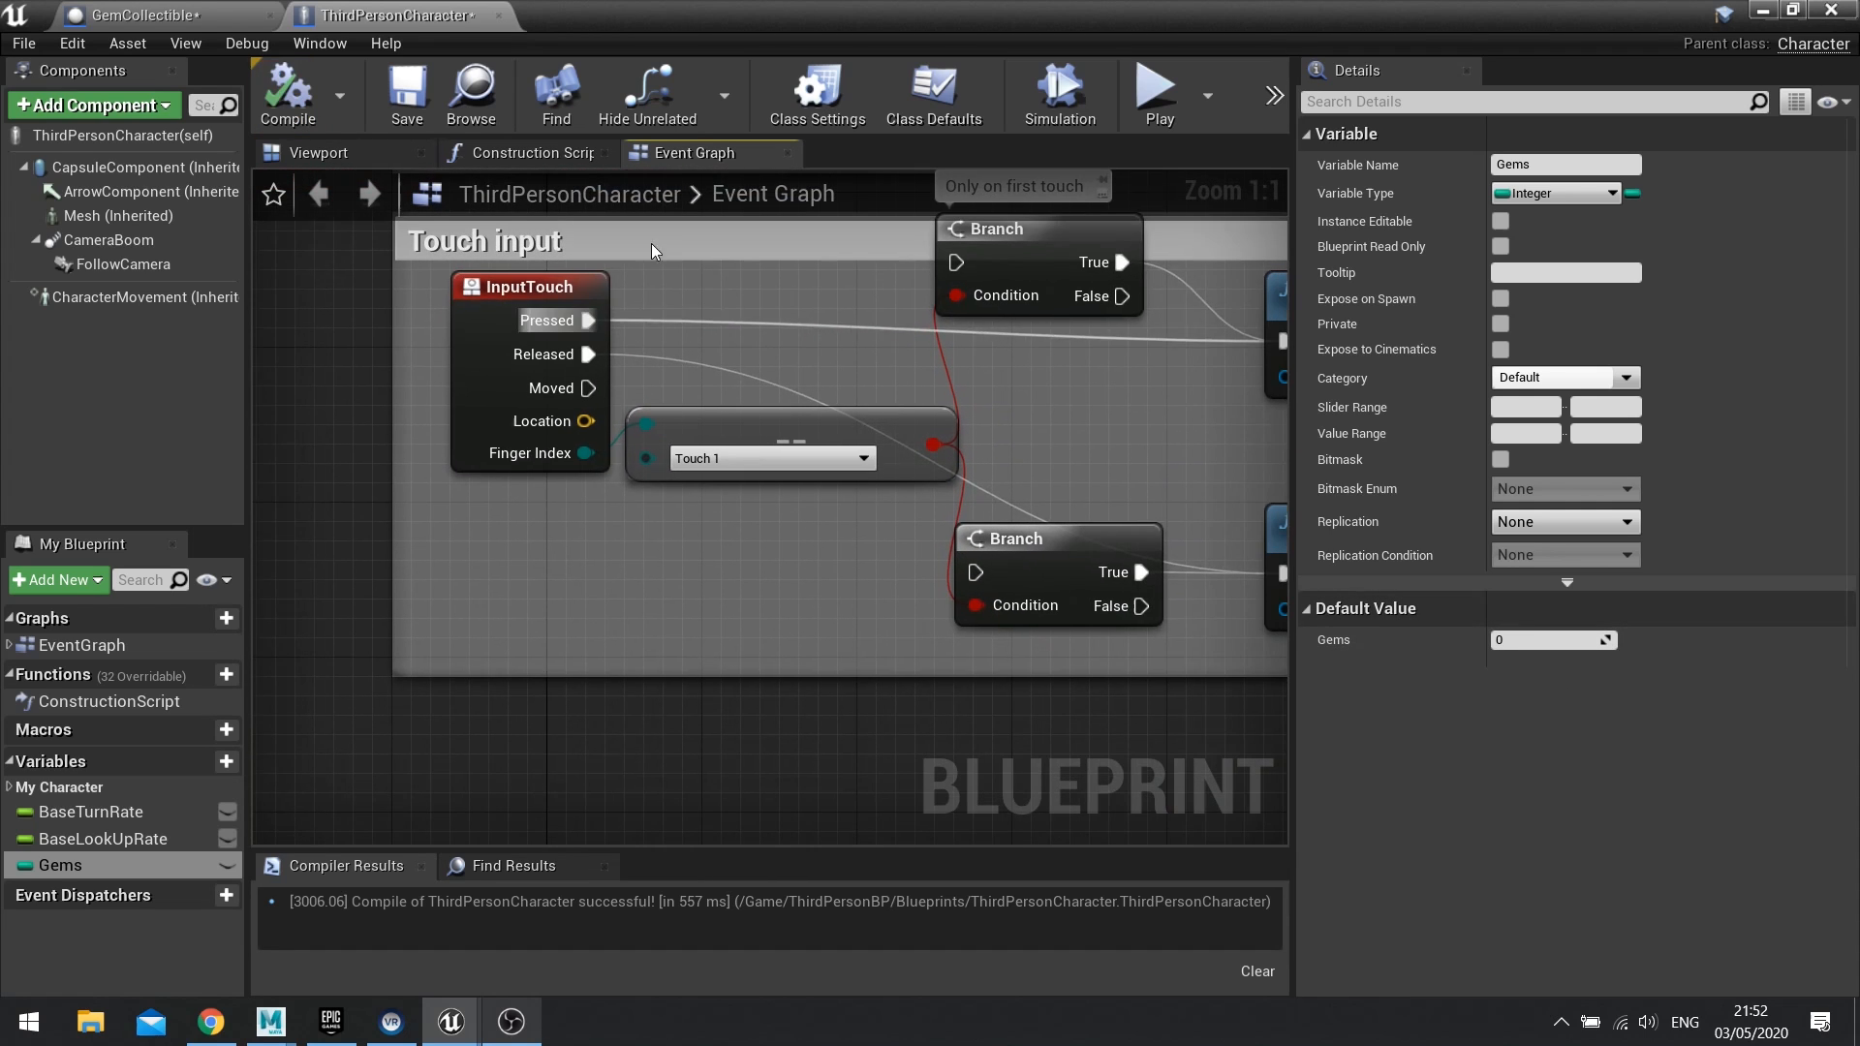
mouse_move(143, 15)
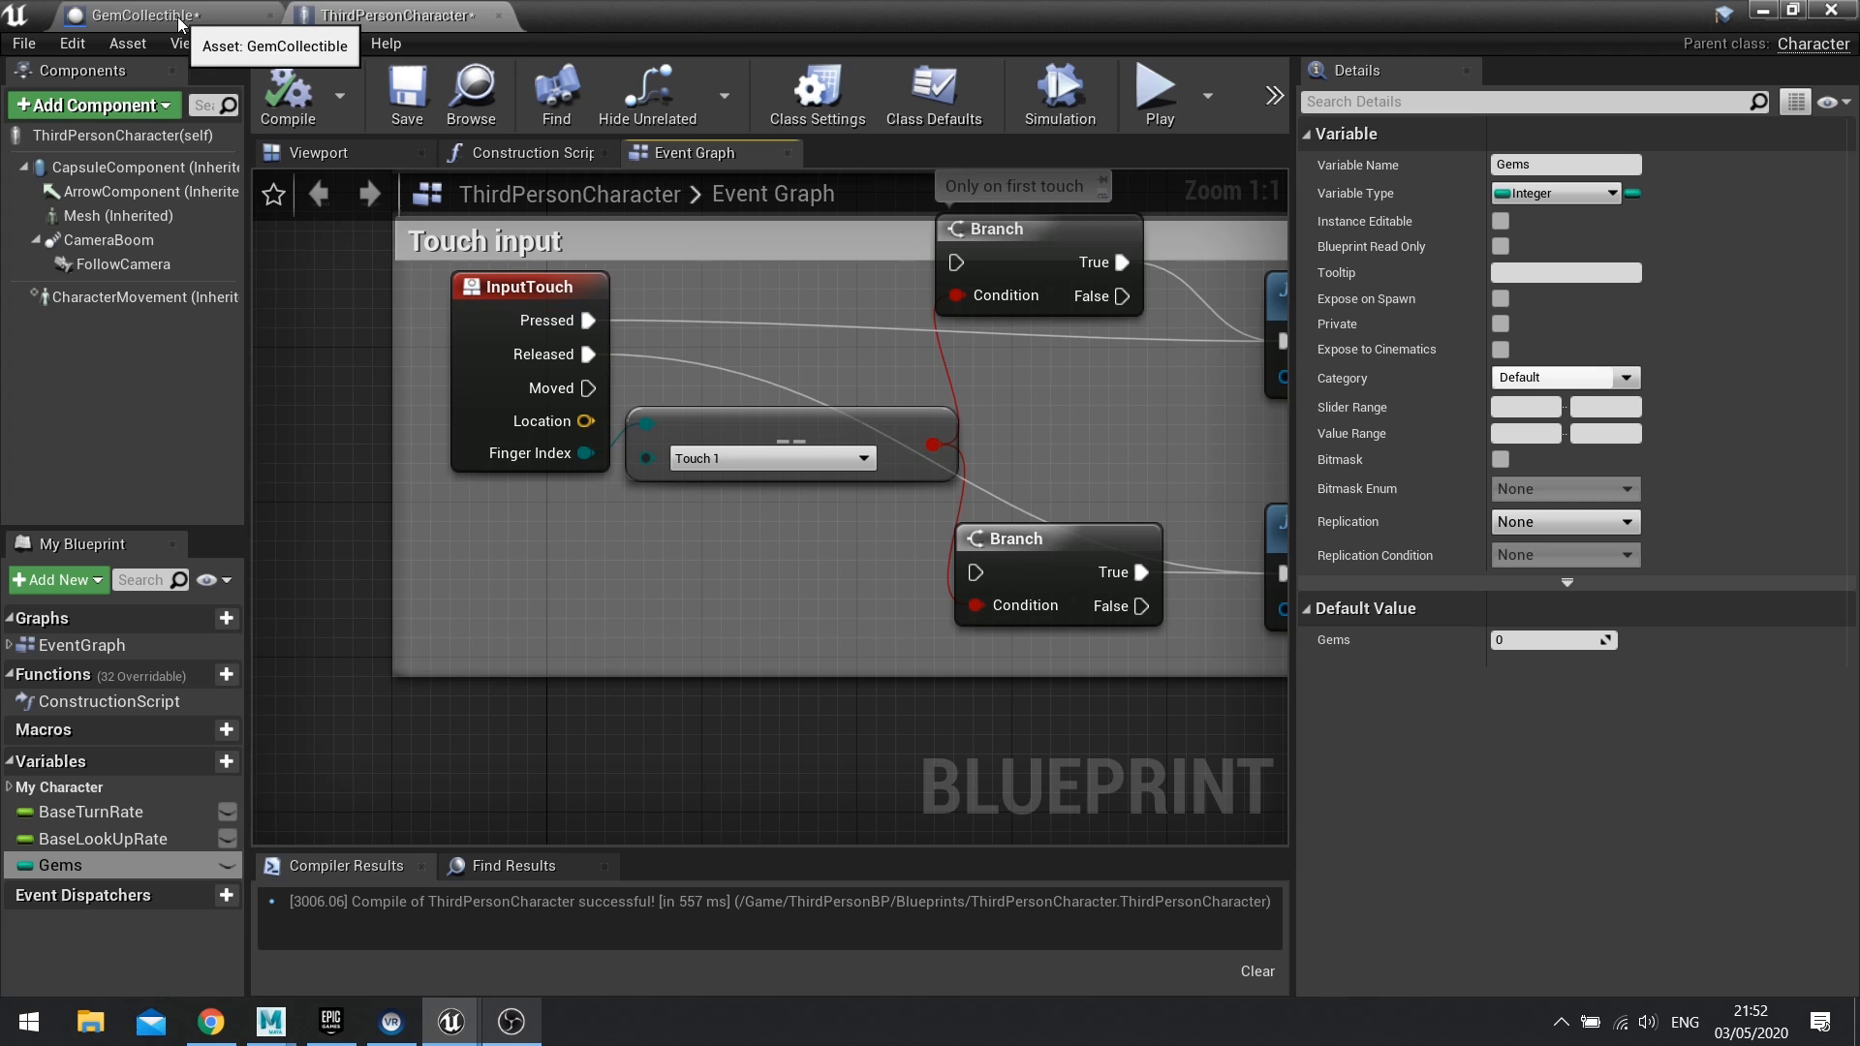
mouse_move(463, 36)
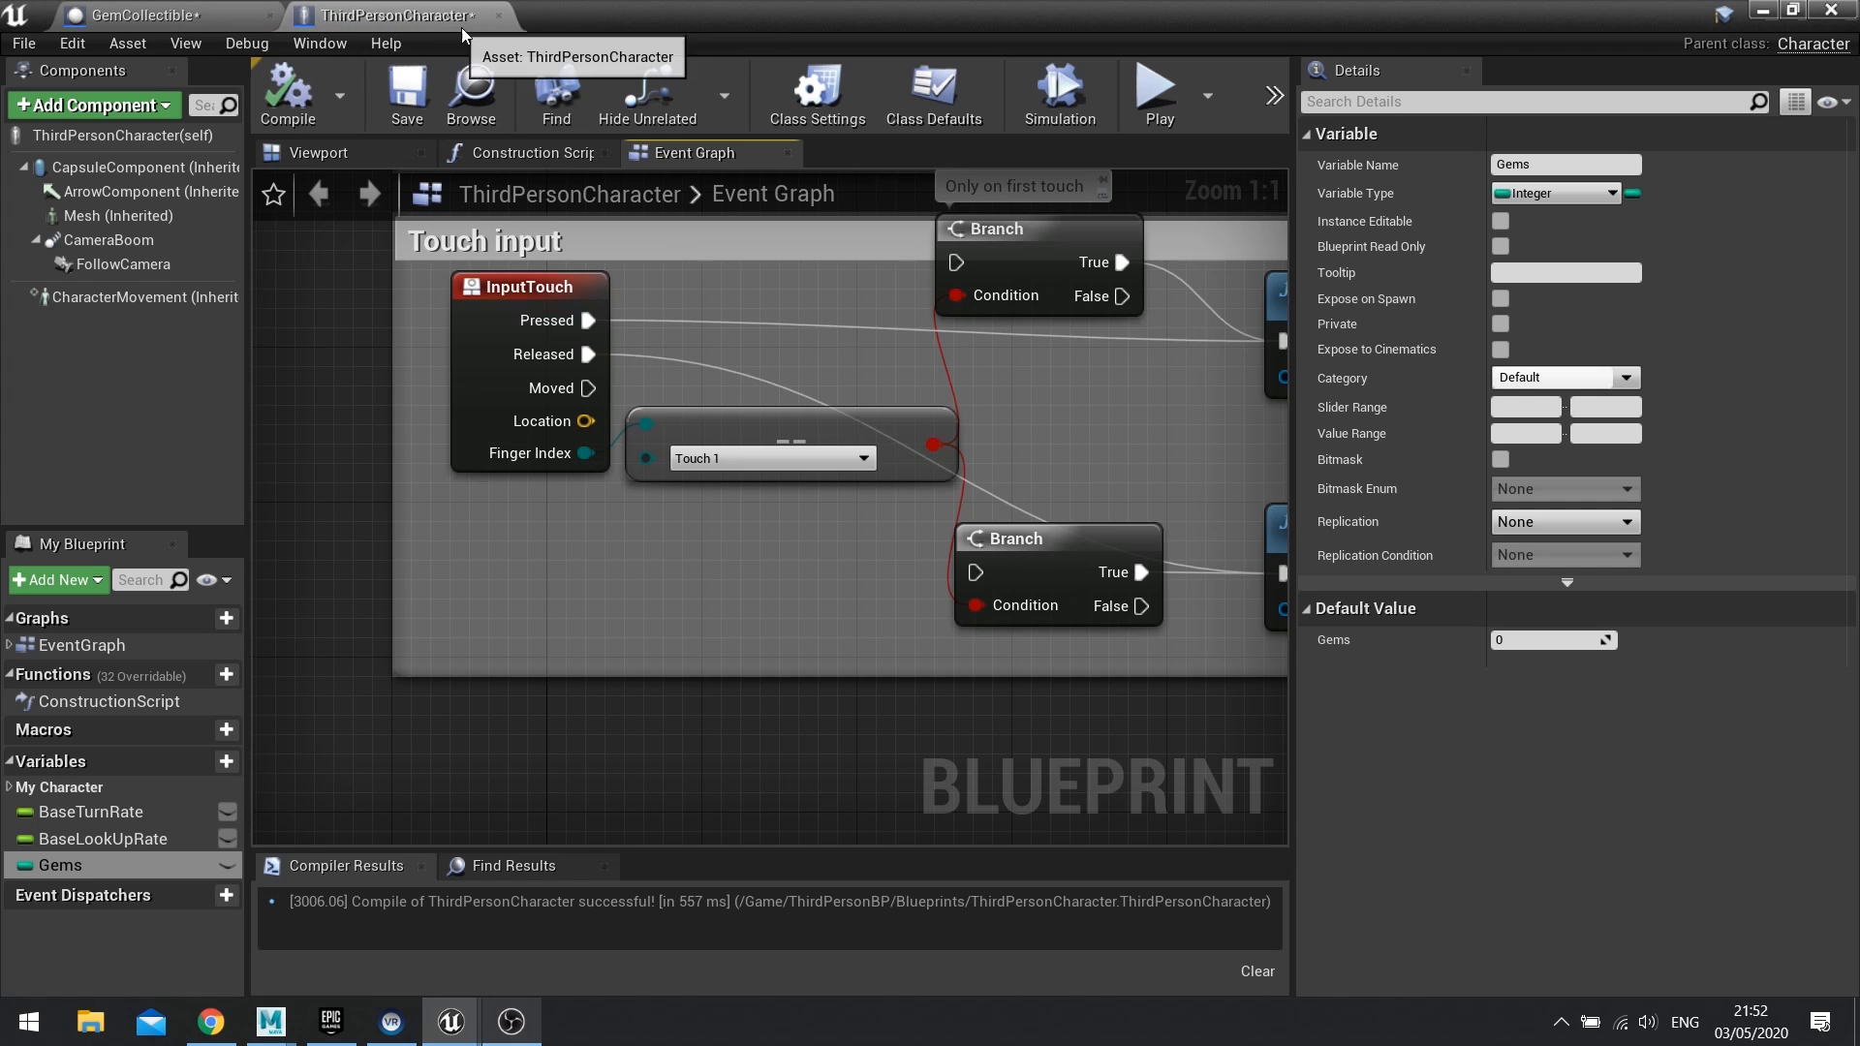
scroll(down, 3)
text(cust)
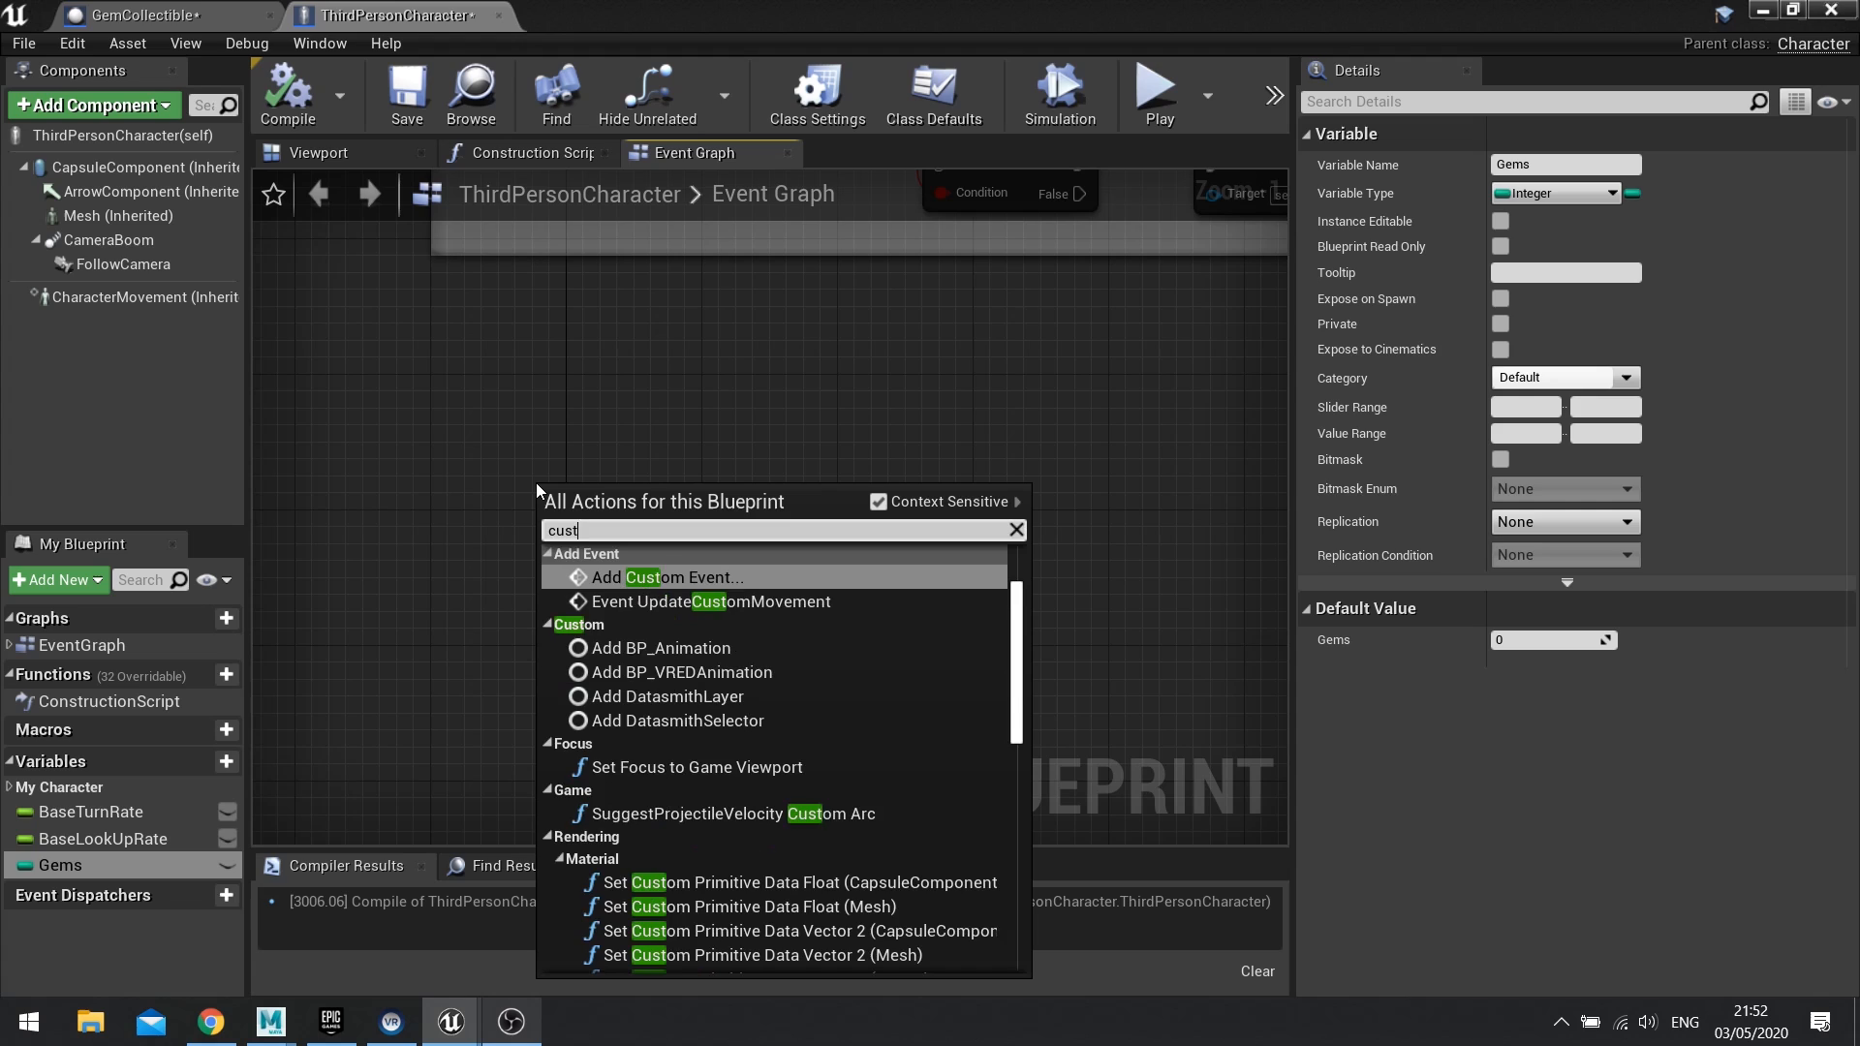
Step: Add custom event CollectedGem that increments Gems with Increment Int and prints the count
click(667, 576)
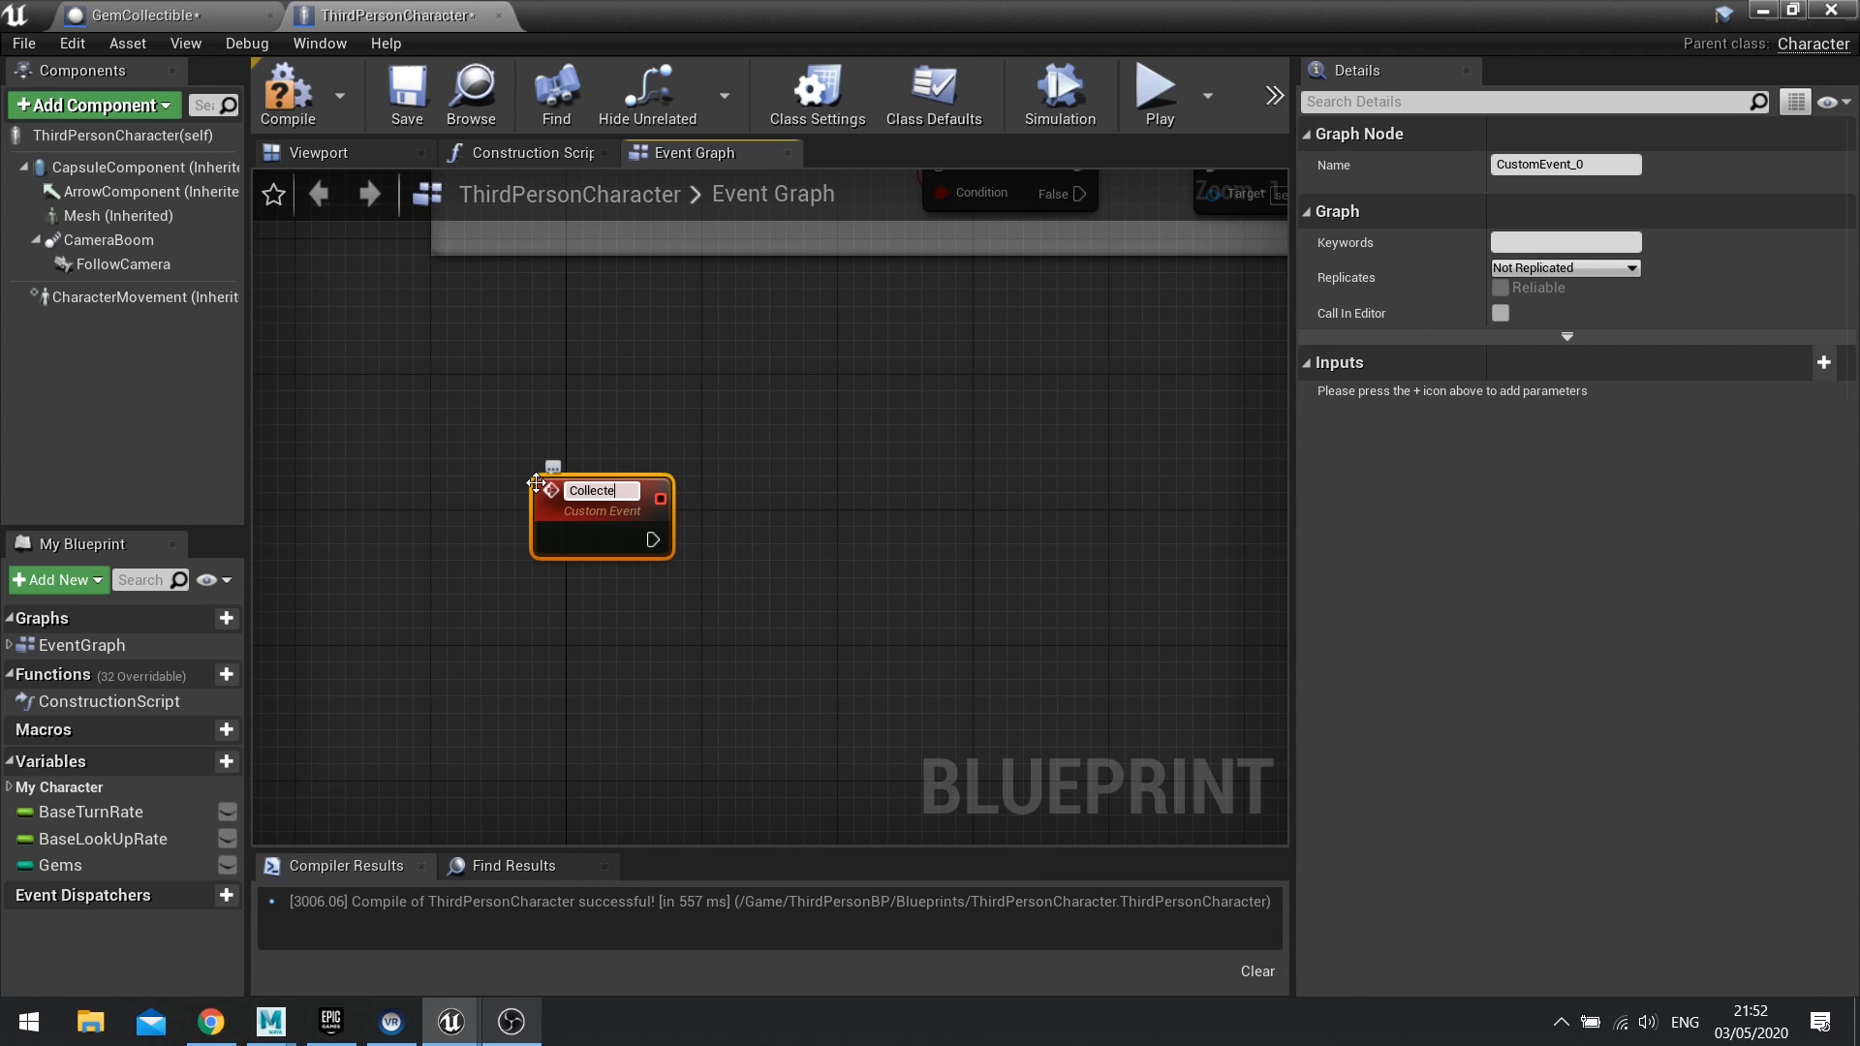
text(CollectedGem)
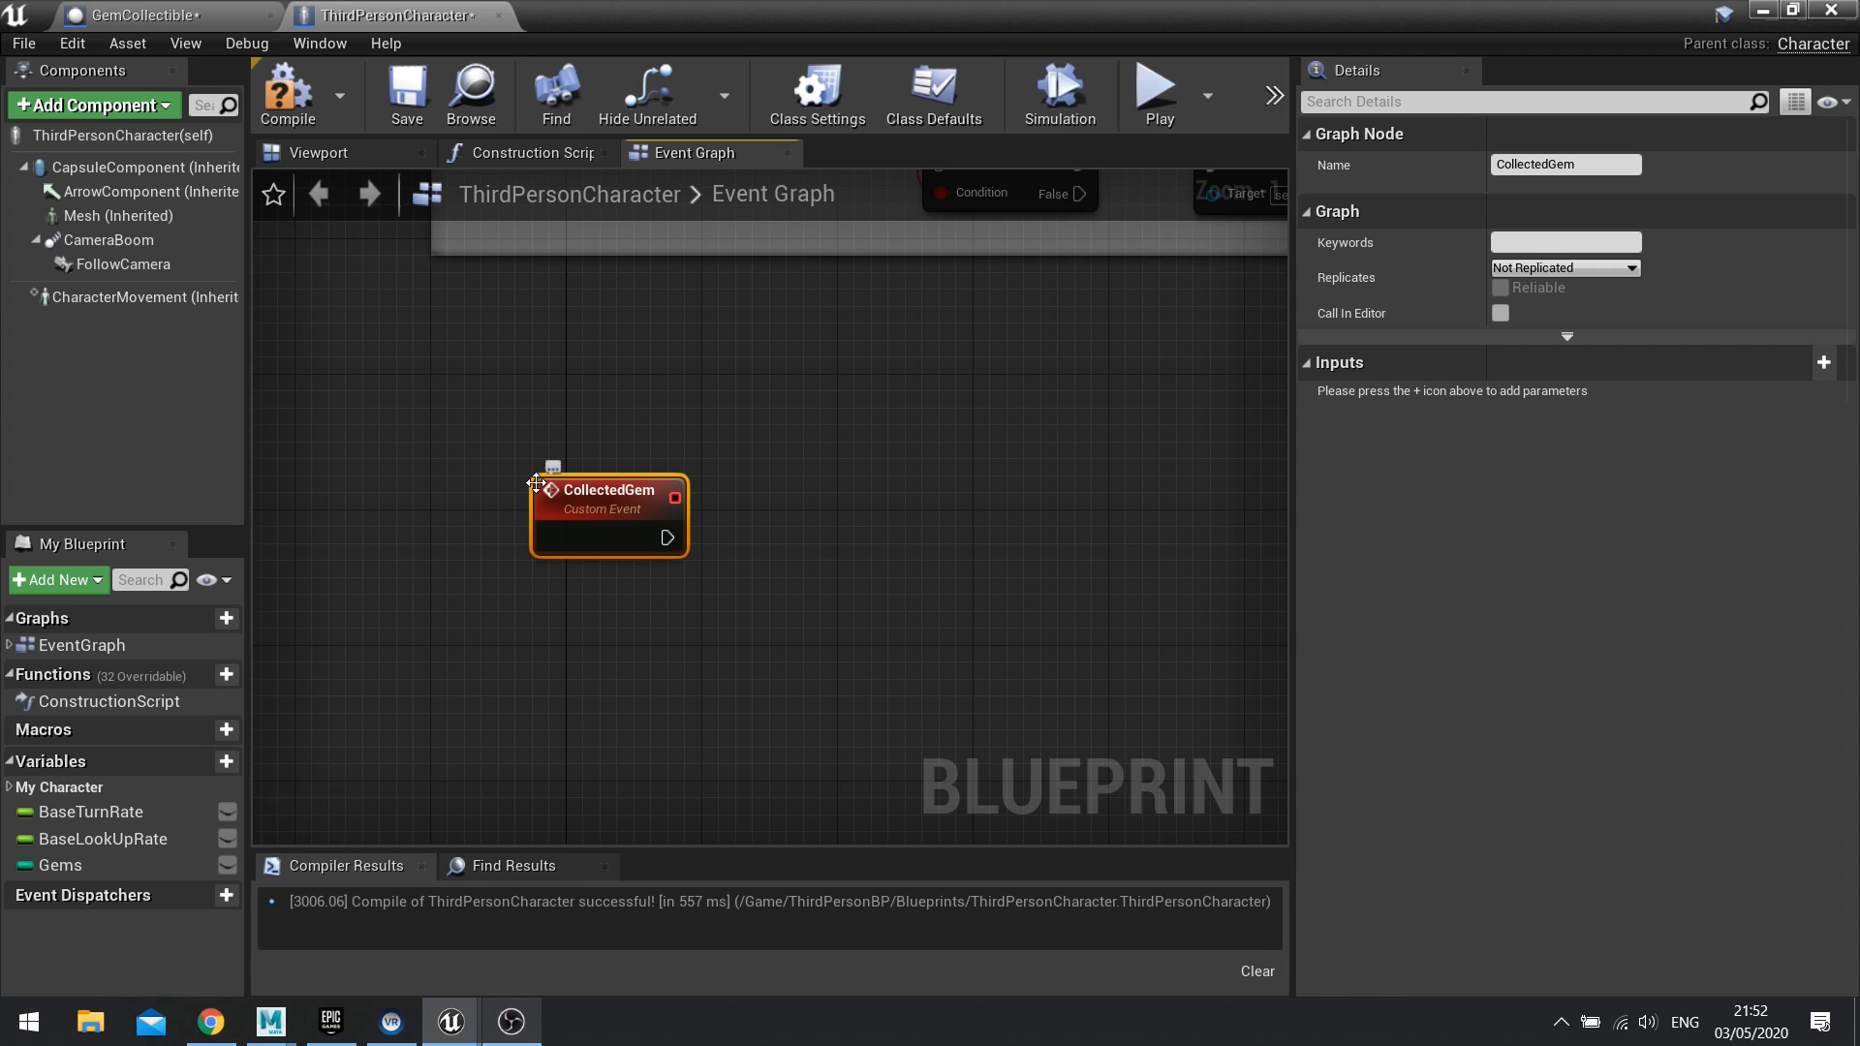
drag(607, 490, 507, 456)
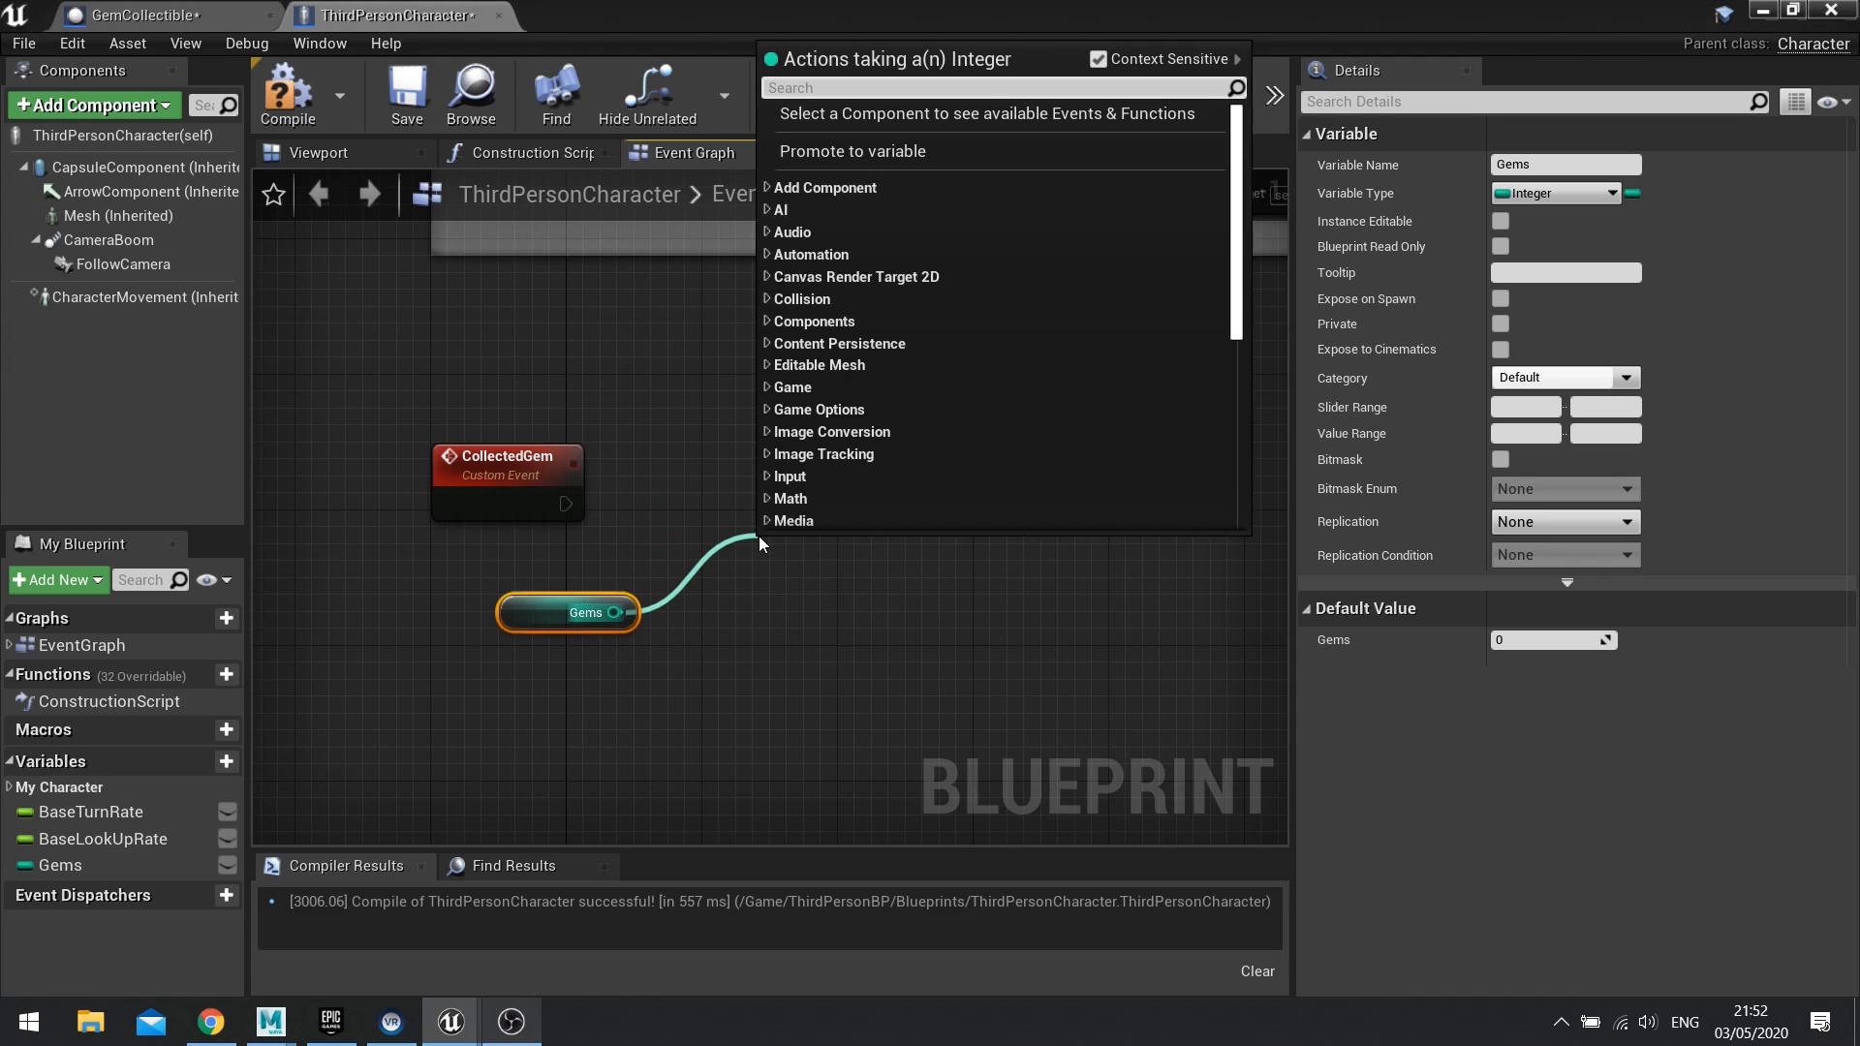
click(789, 498)
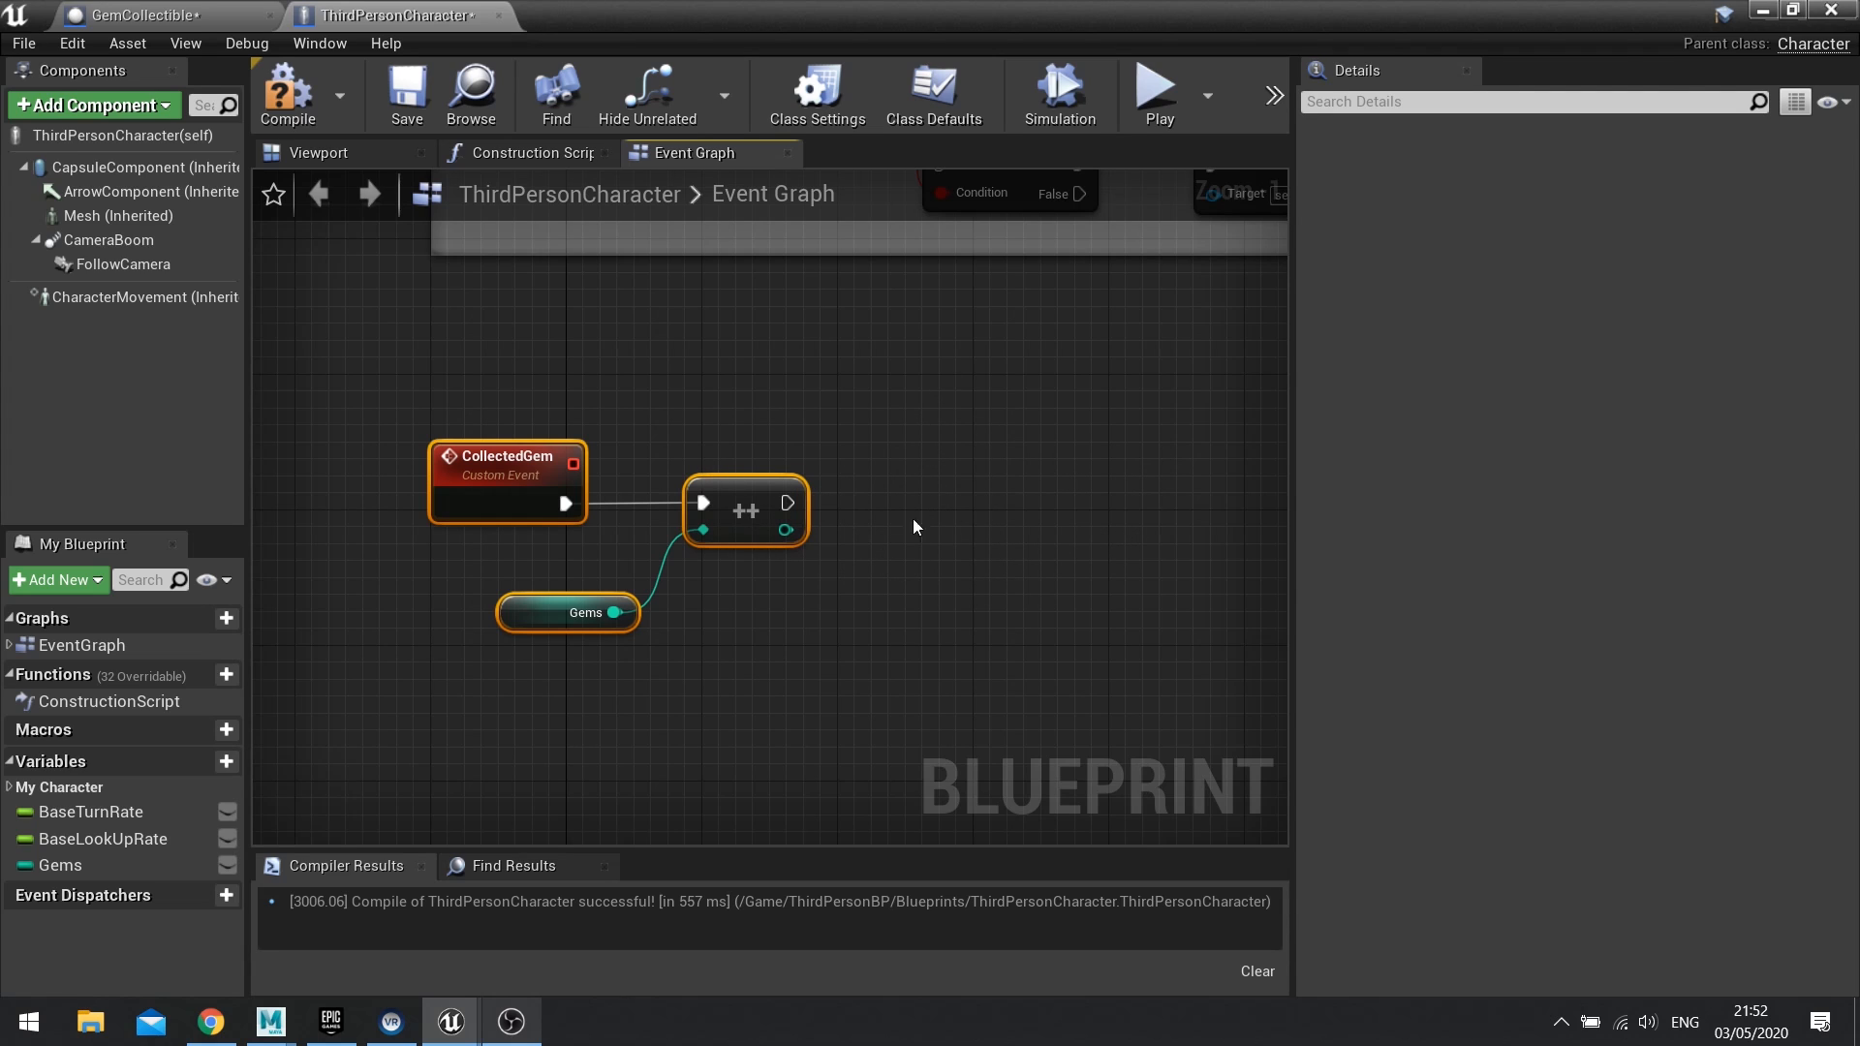
mouse_move(905, 480)
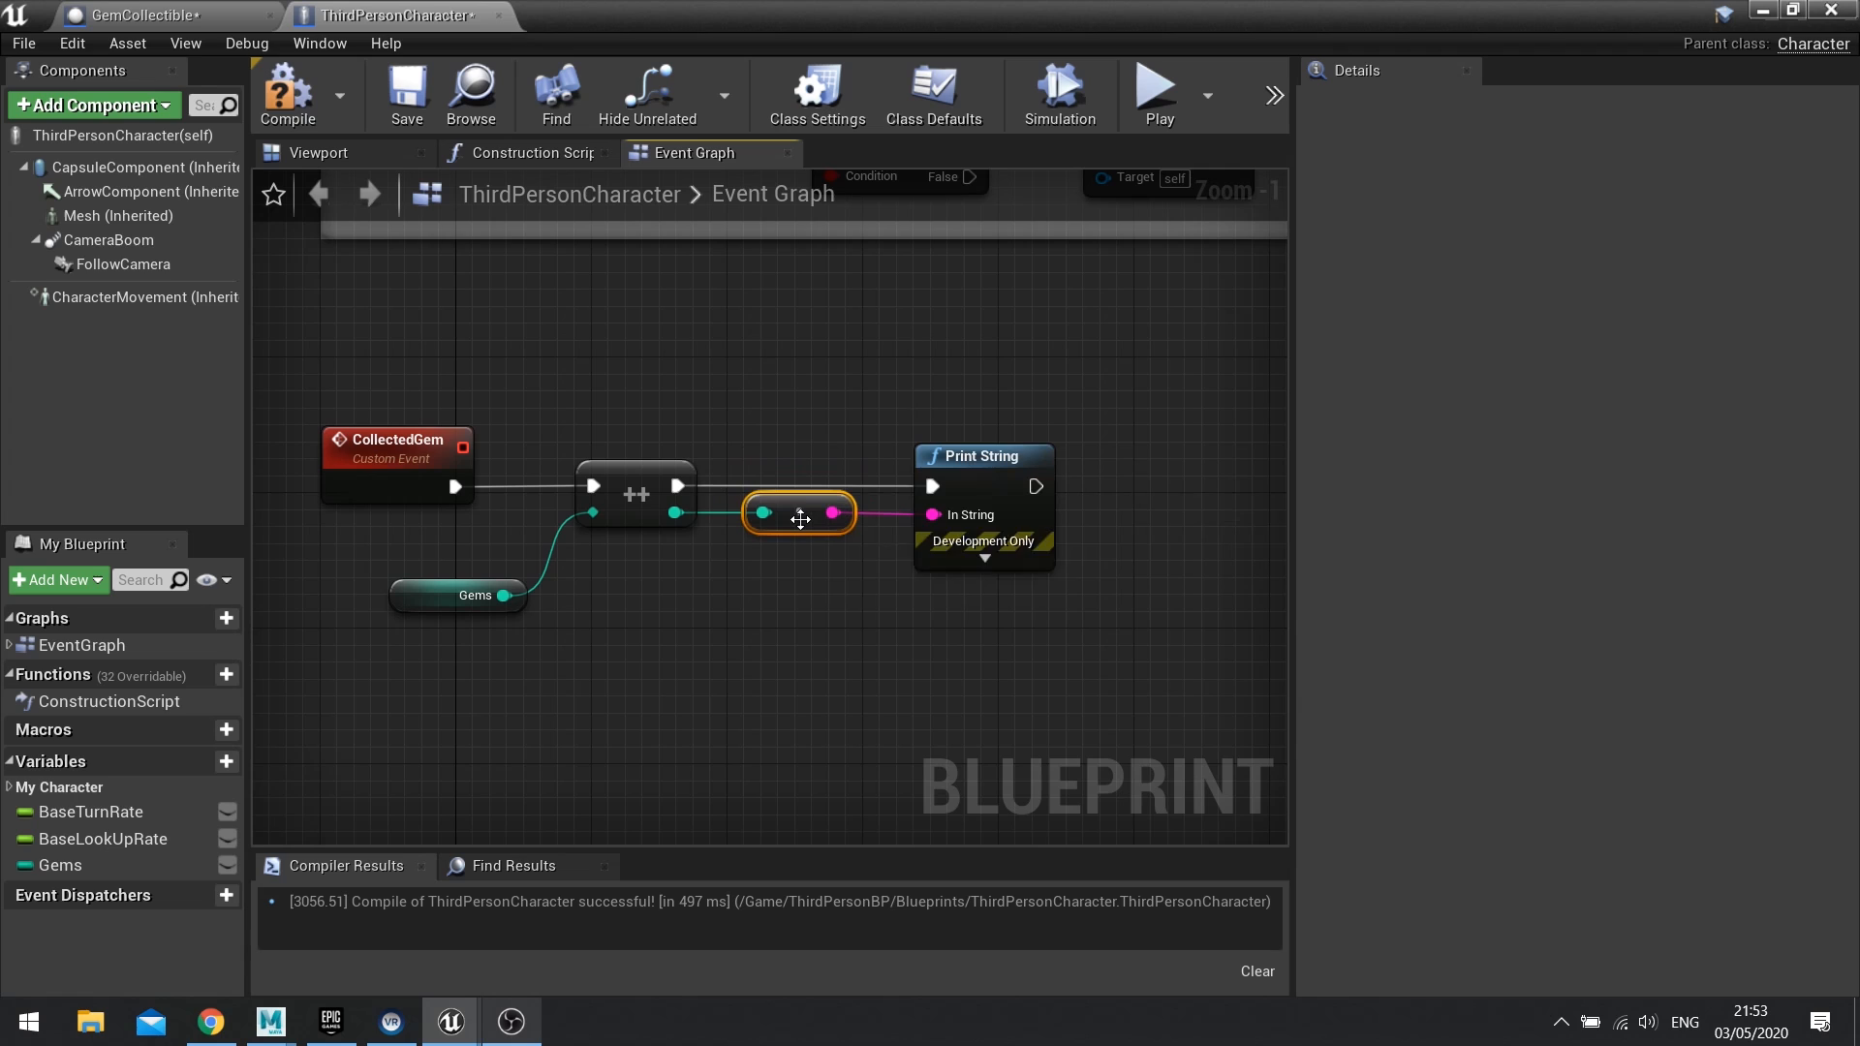
click(142, 15)
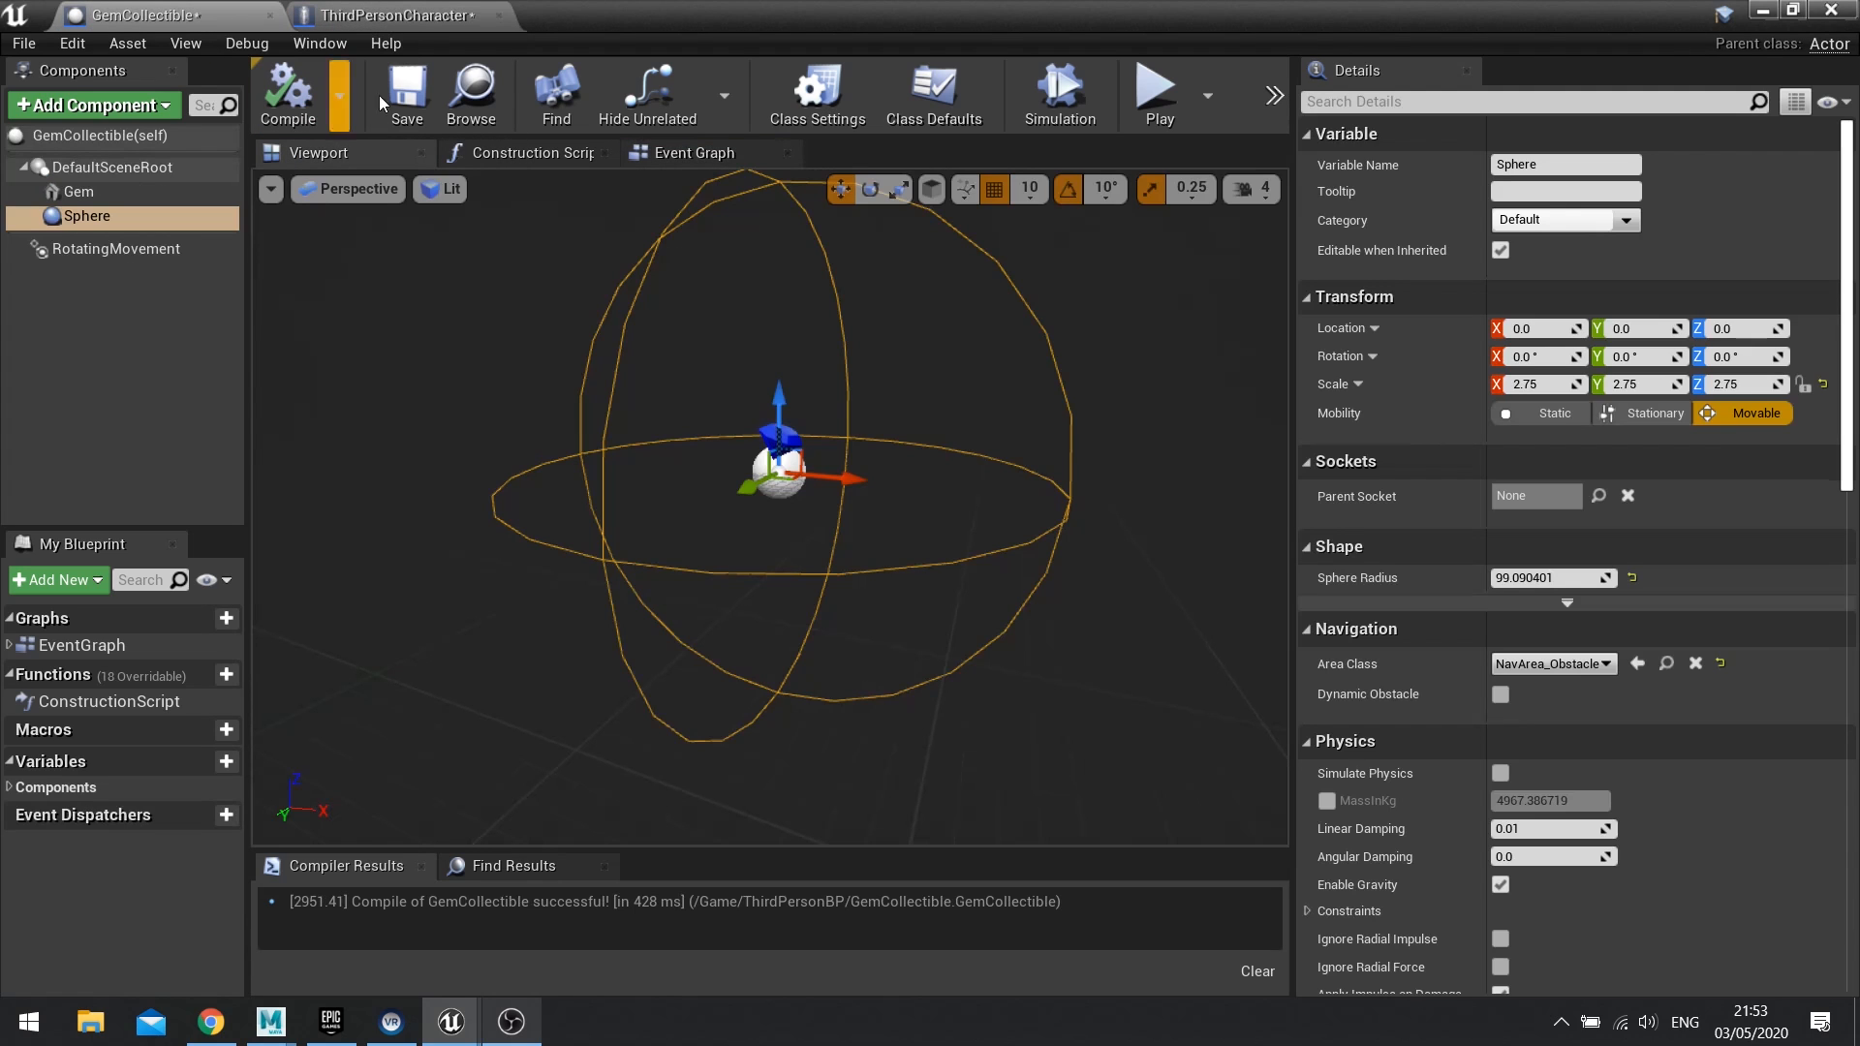
Step: From As Third Person Character, add a Collected Gem call between Finished and DestroyActor
click(693, 152)
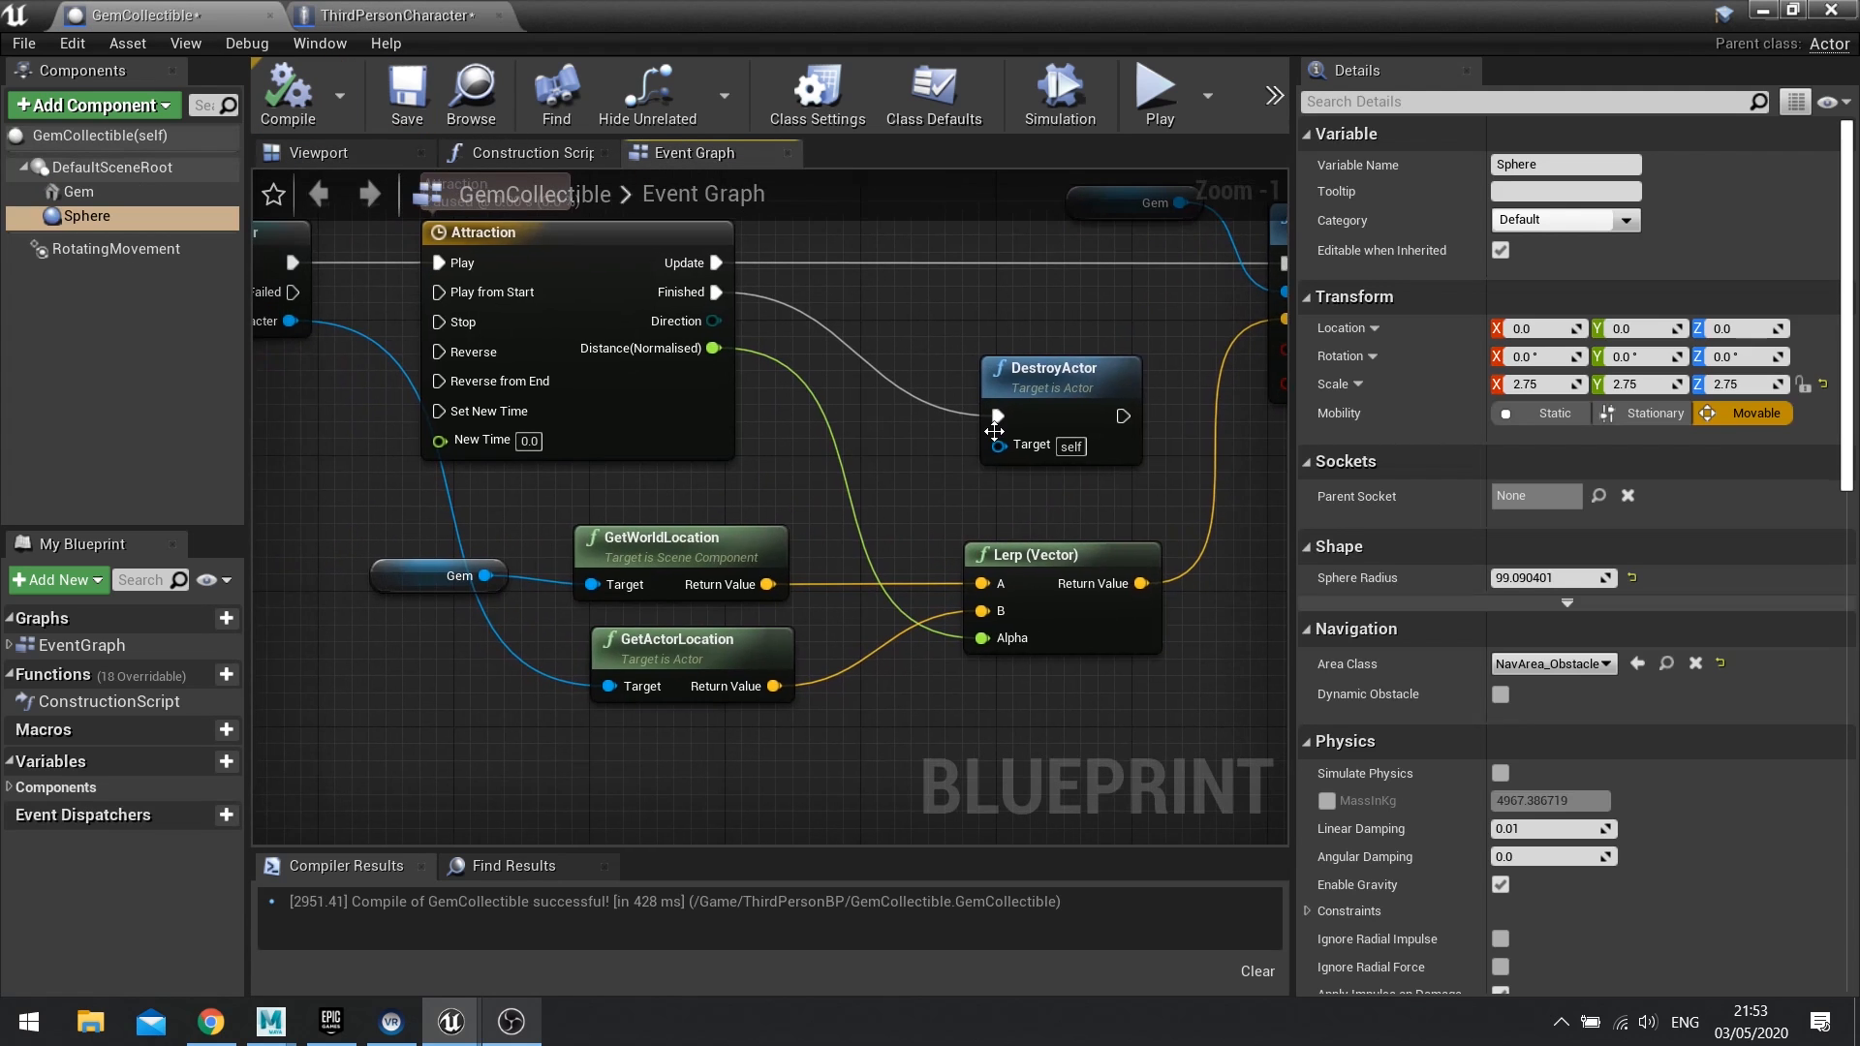
scroll(down, 3)
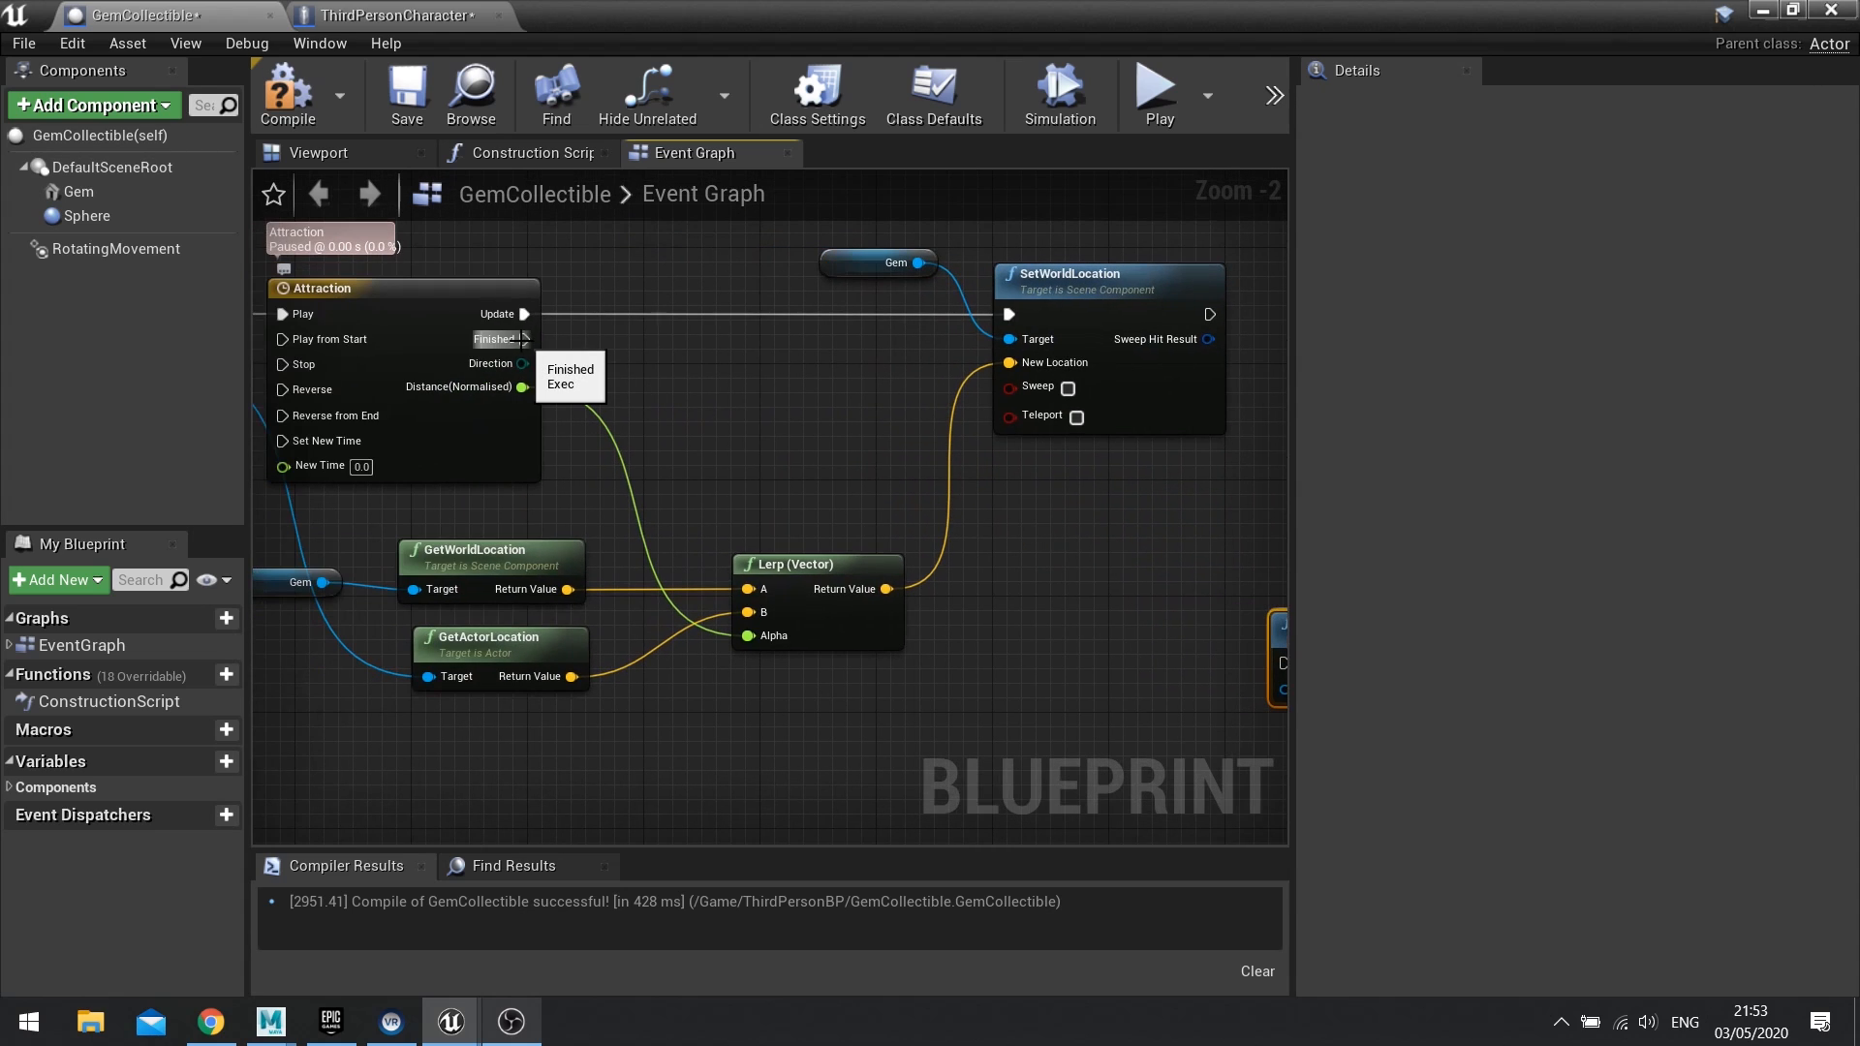
drag(522, 338, 756, 392)
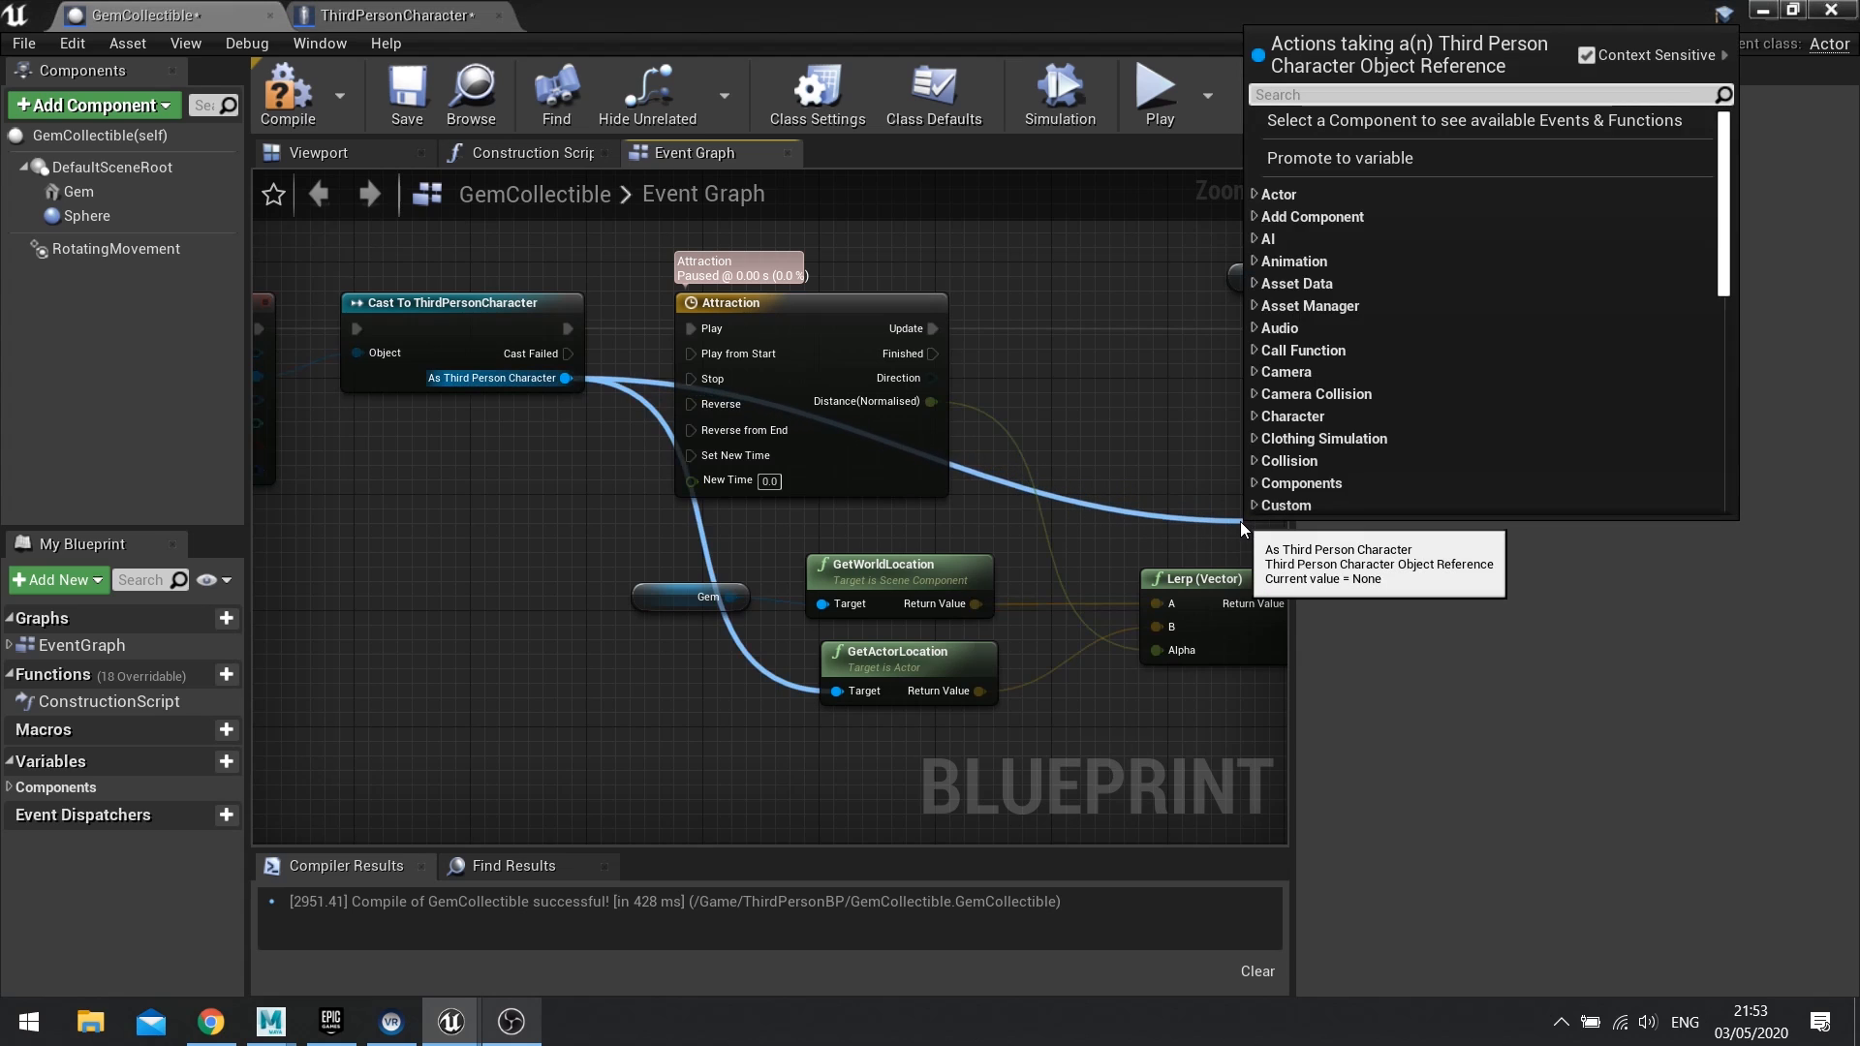
text(collec)
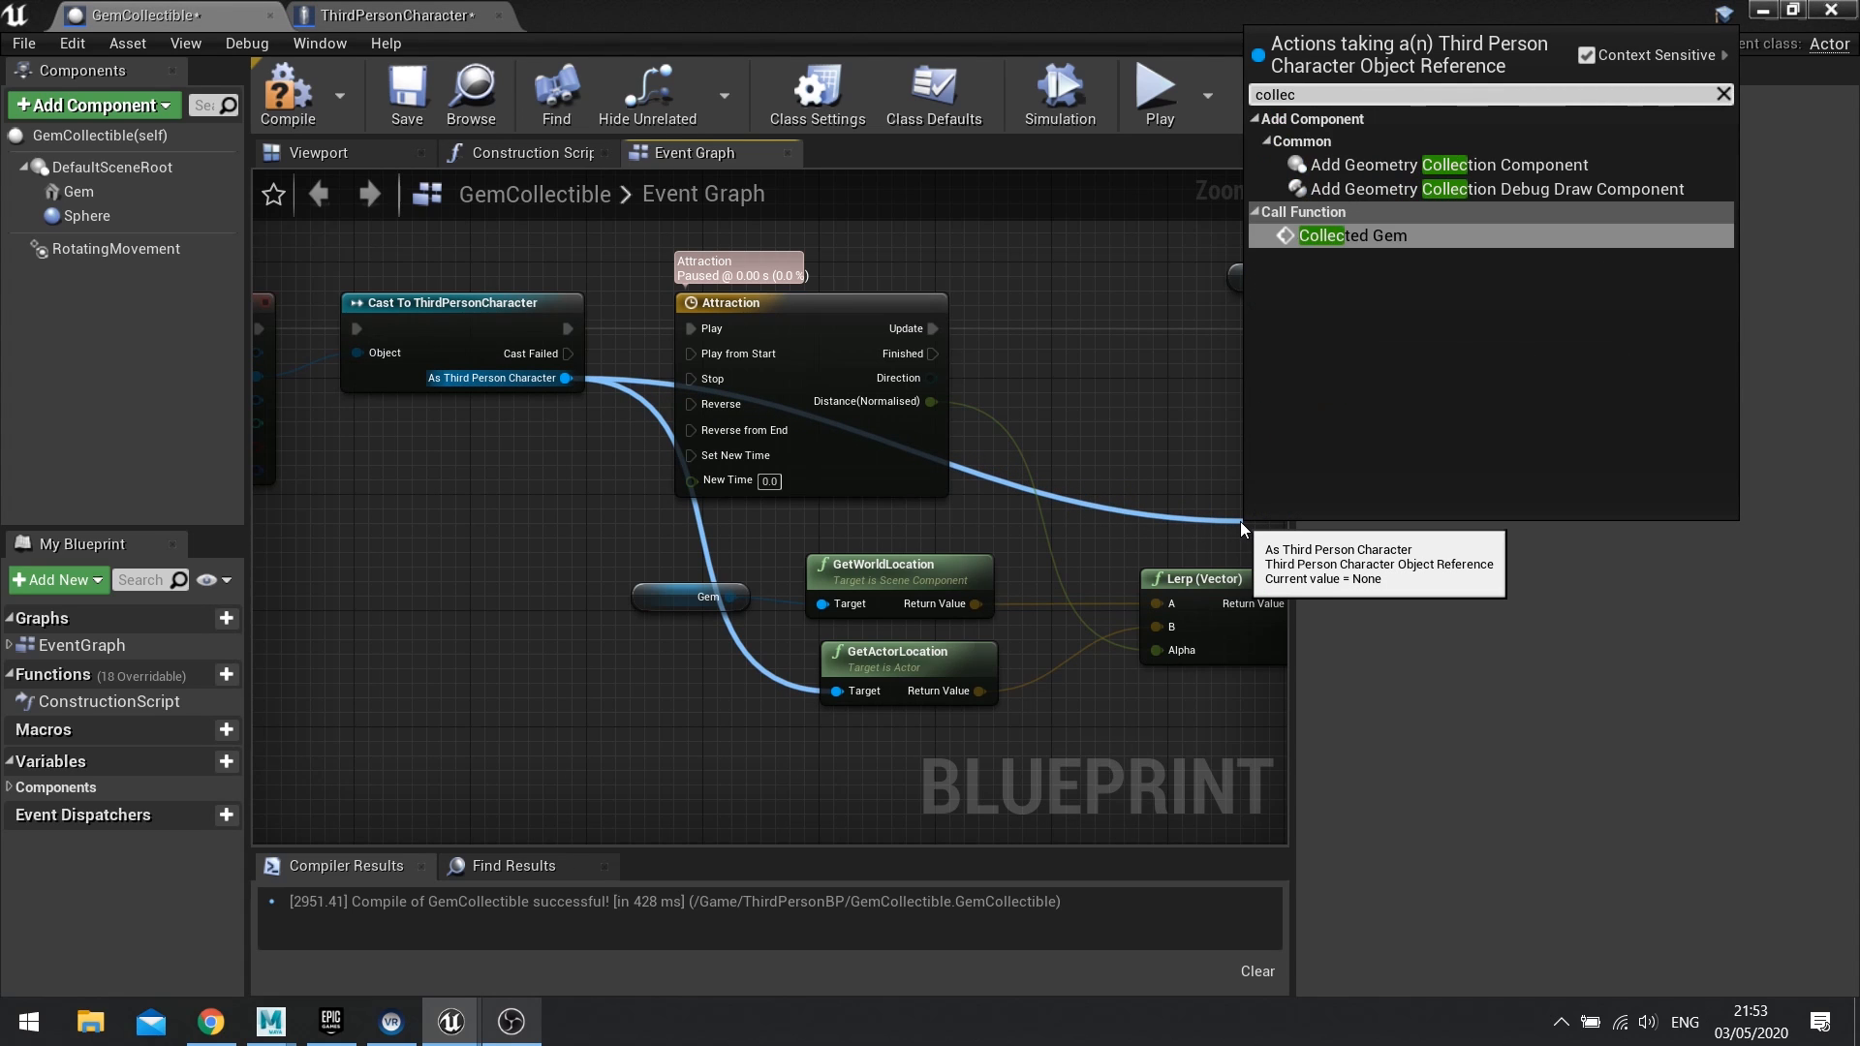
click(1348, 234)
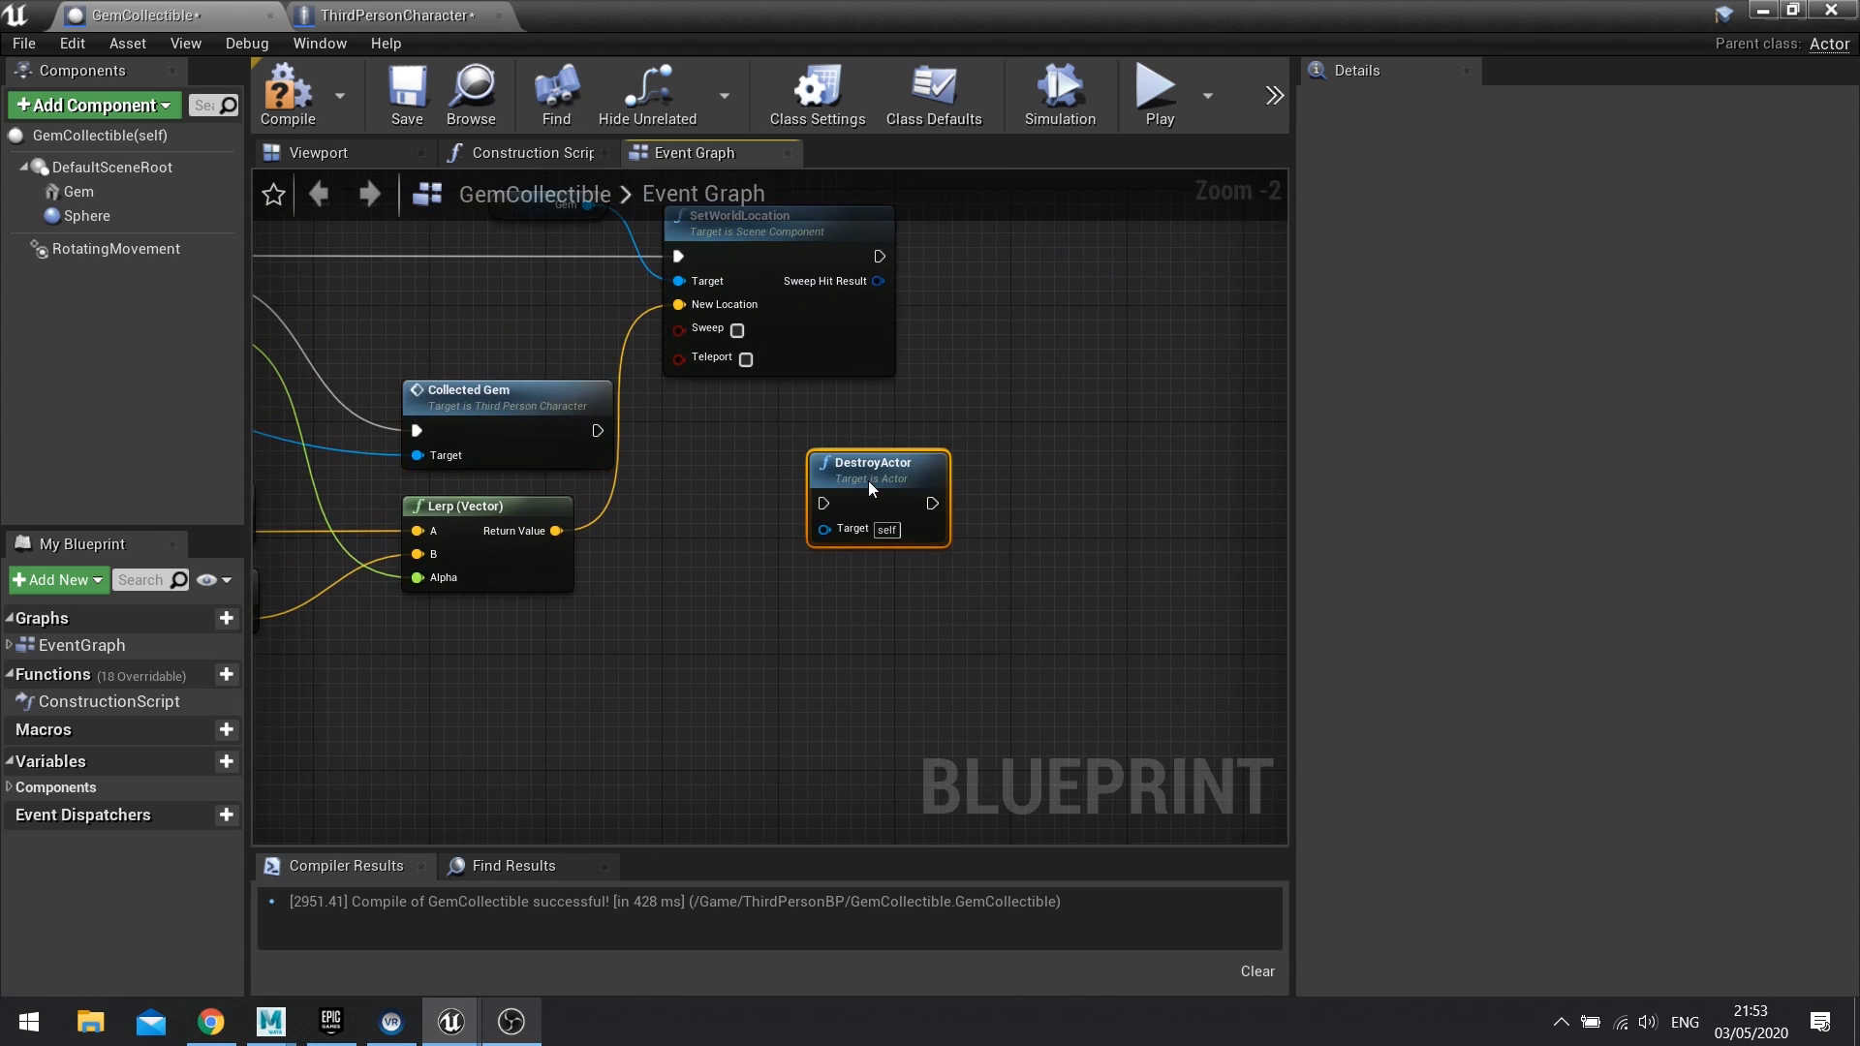
mouse_move(874, 465)
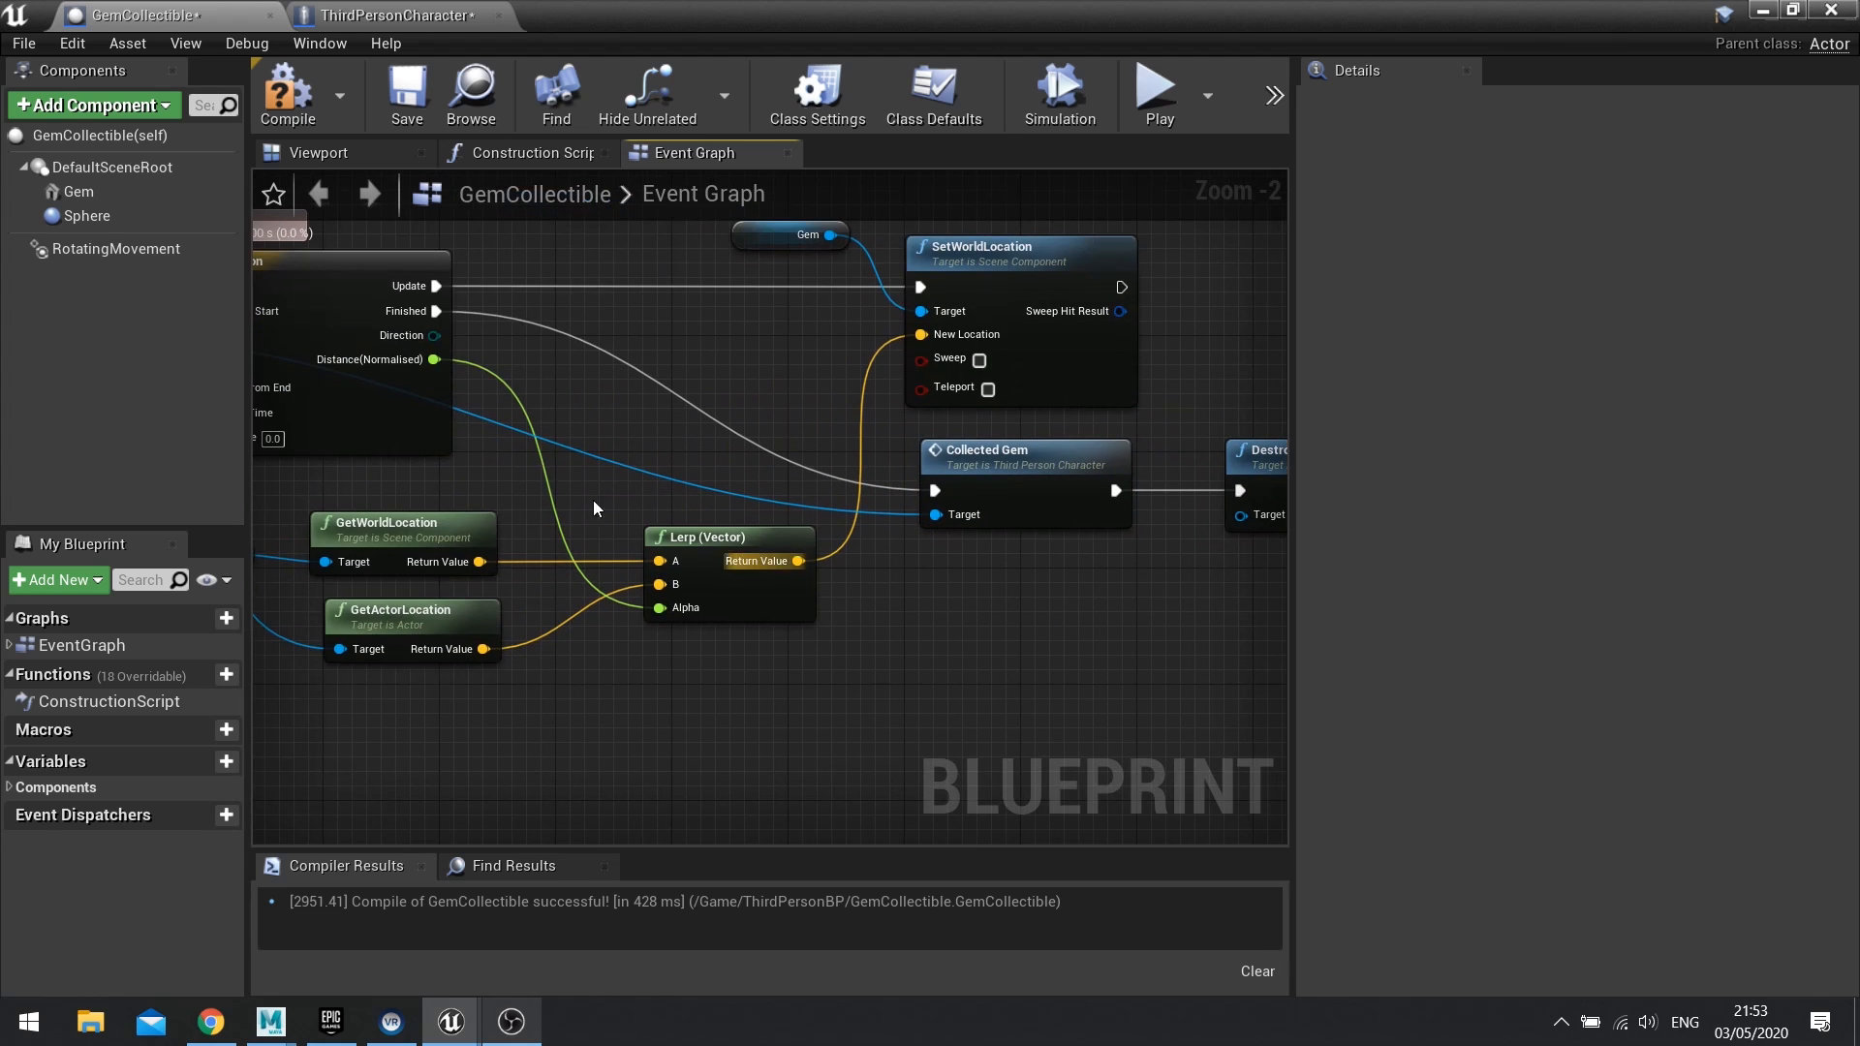
scroll(down, 3)
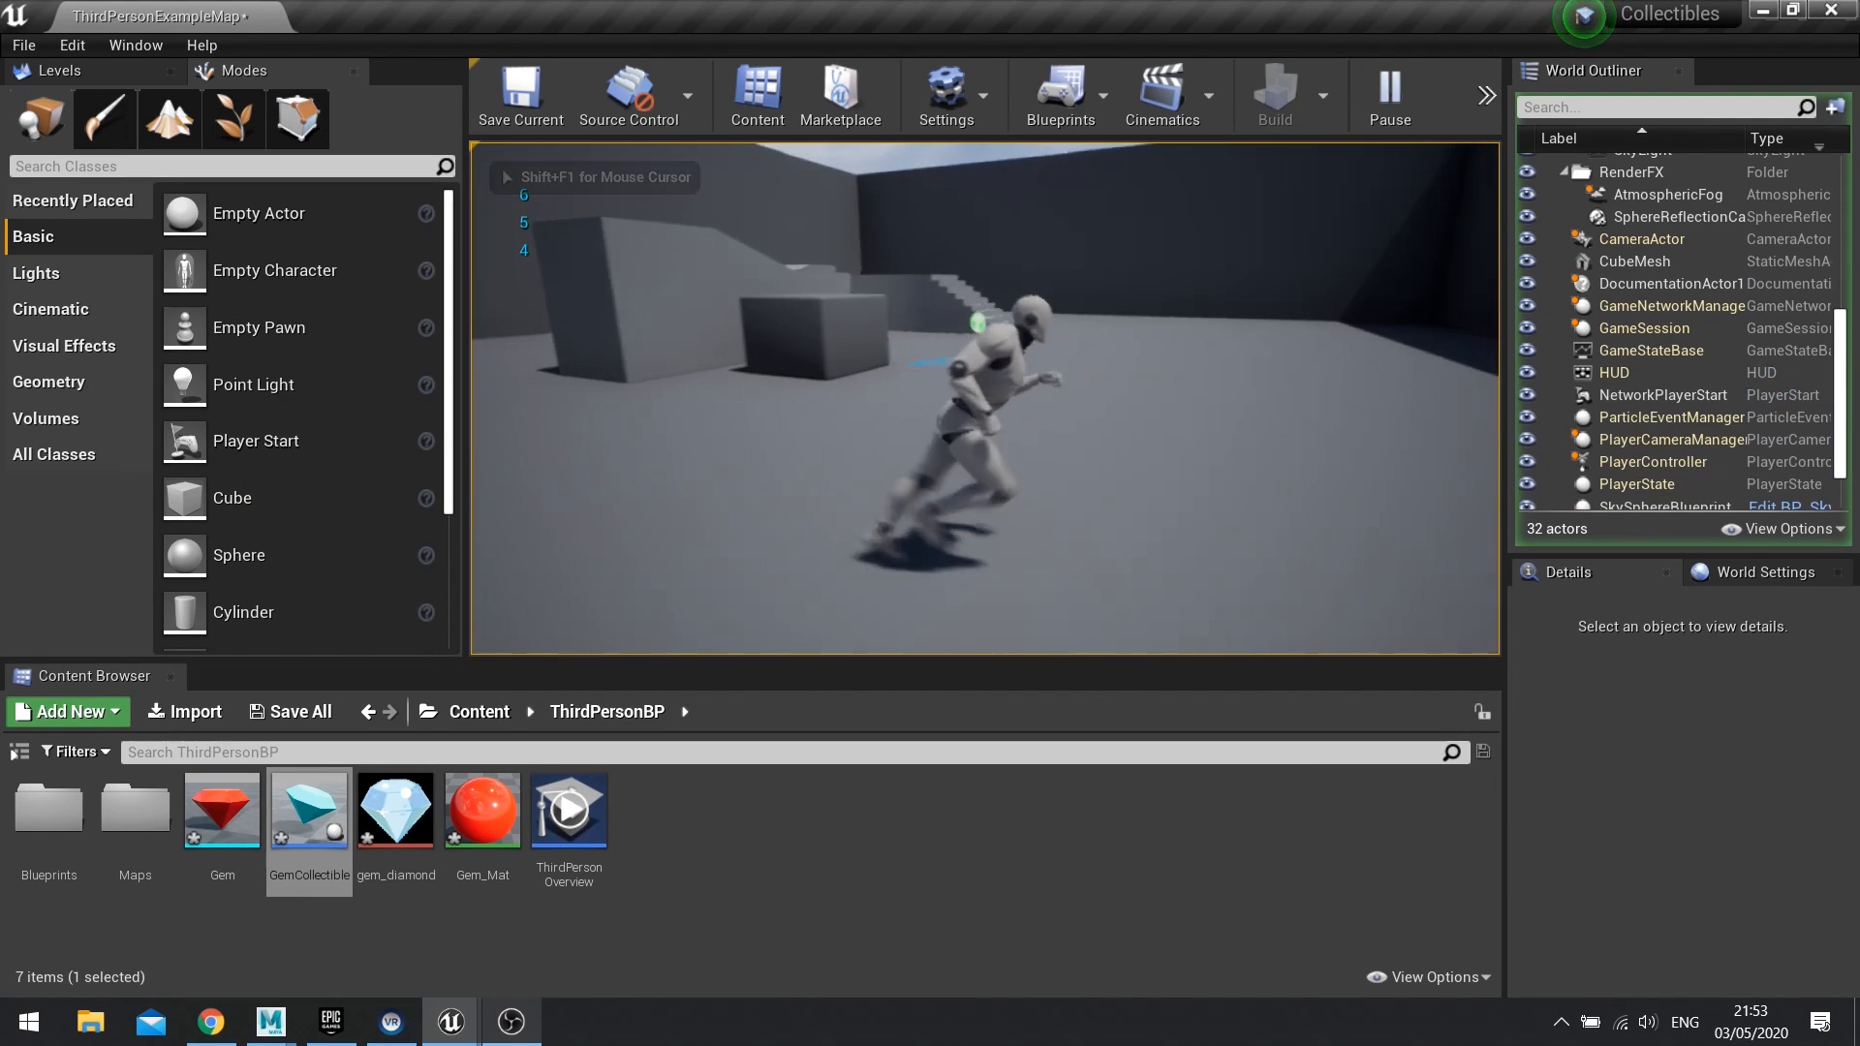
Step: Stop the play session after collecting gems and seeing the rising Gems count printed
click(1386, 96)
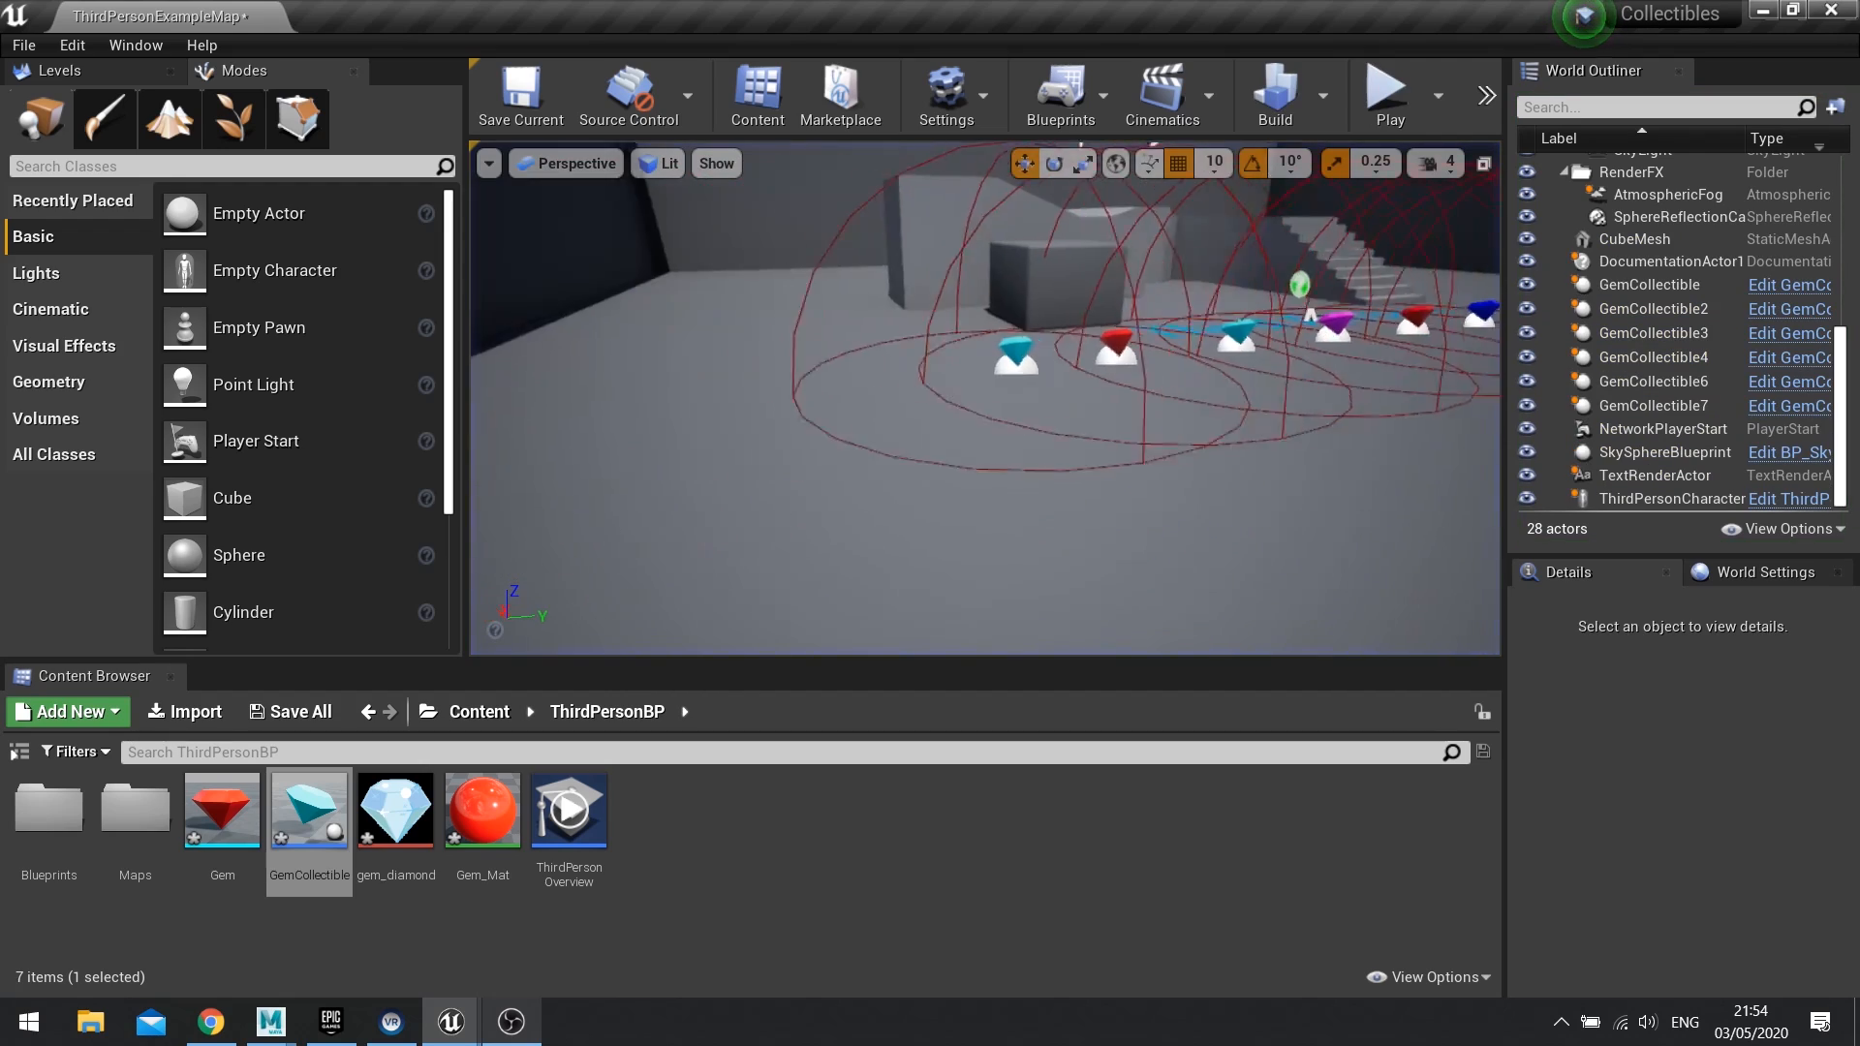